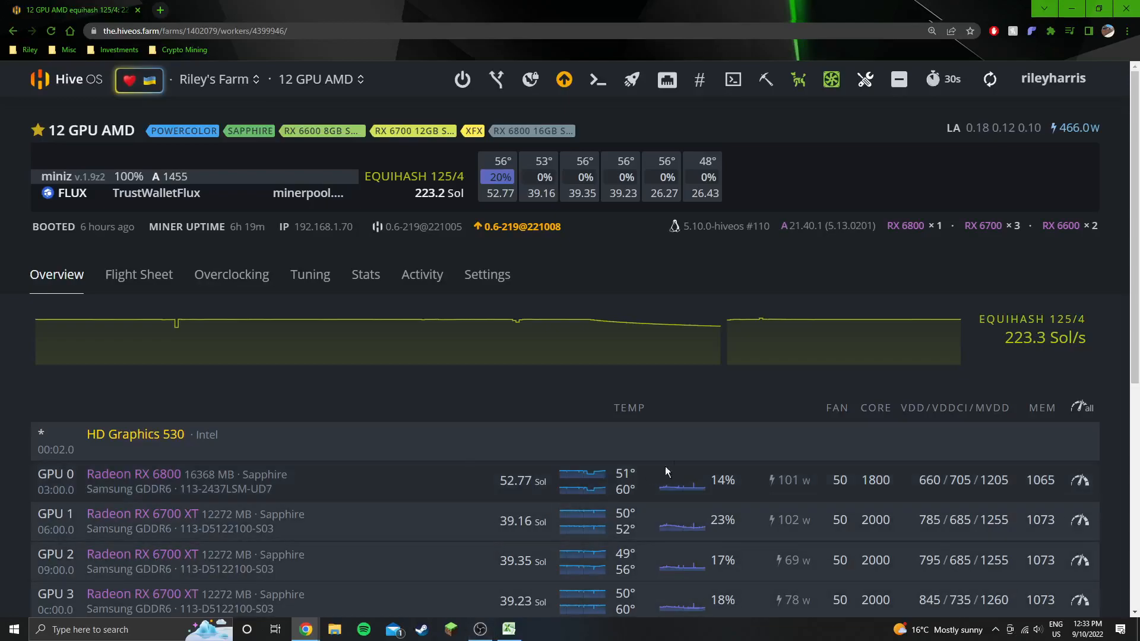
mouse_move(705, 421)
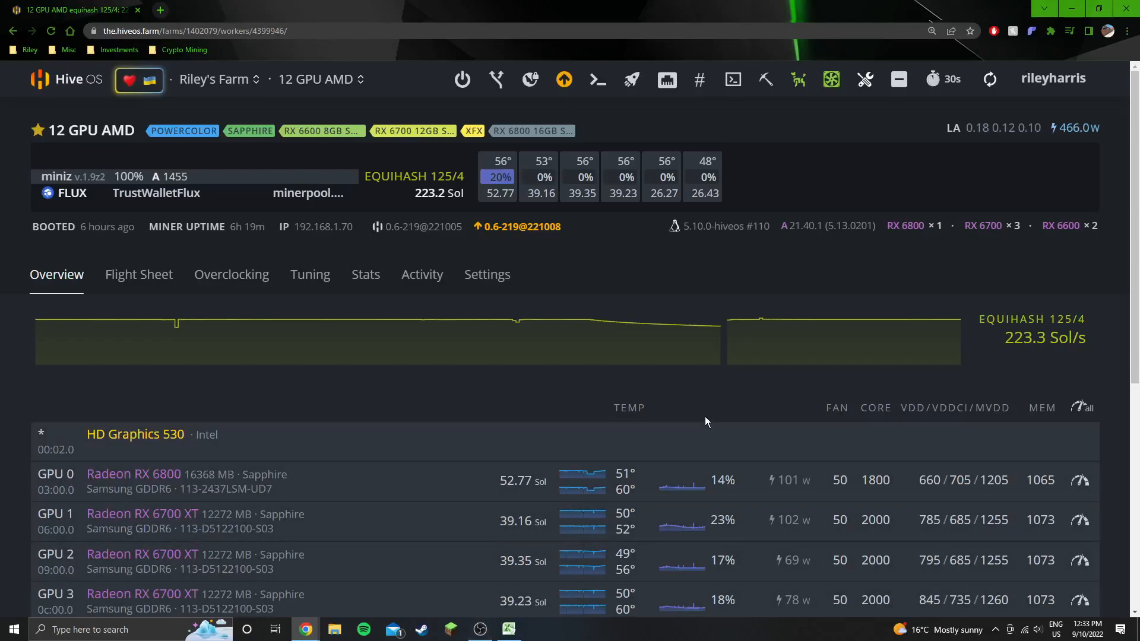
Highlight the 6600XT Power Color row in yellow after checking the 6600XT and 6800 Sols values.
scroll(down, 3)
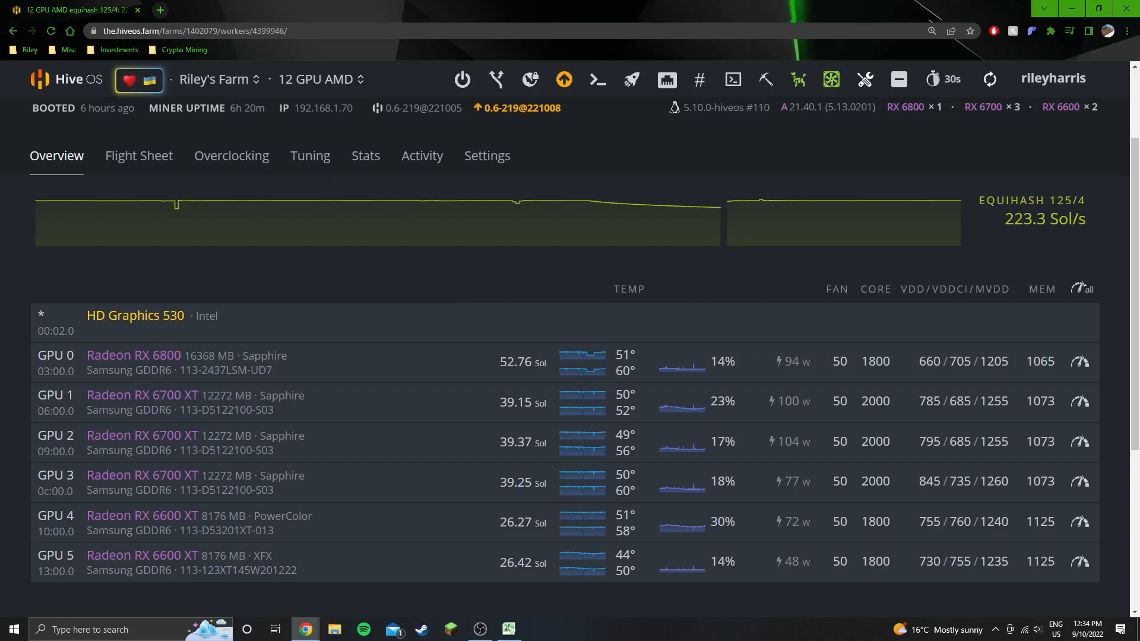
click(507, 630)
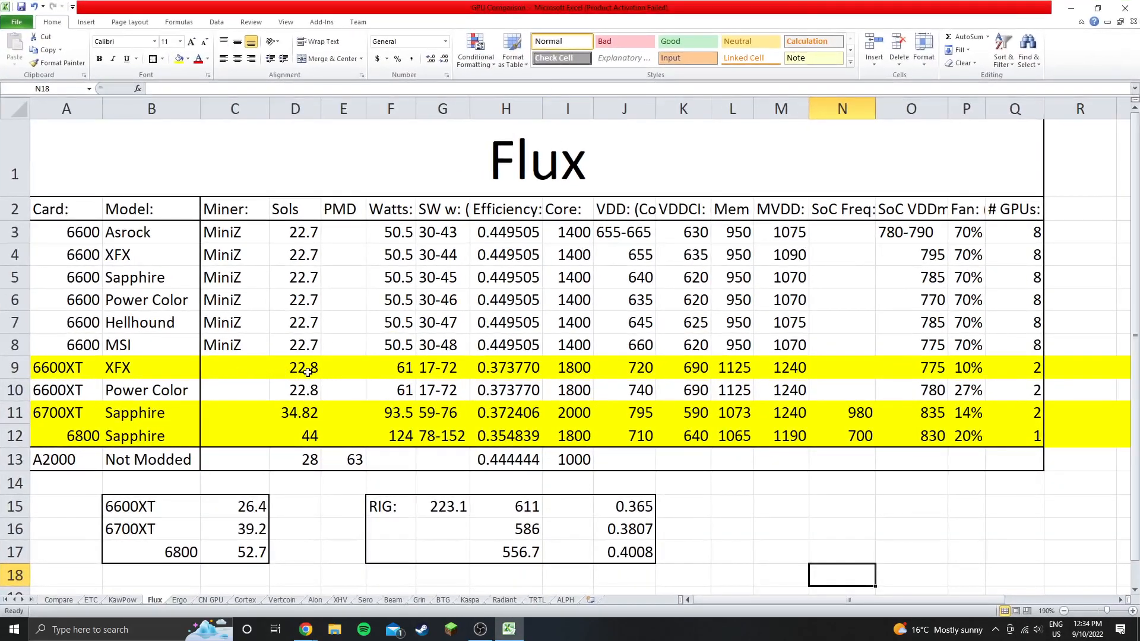
click(295, 367)
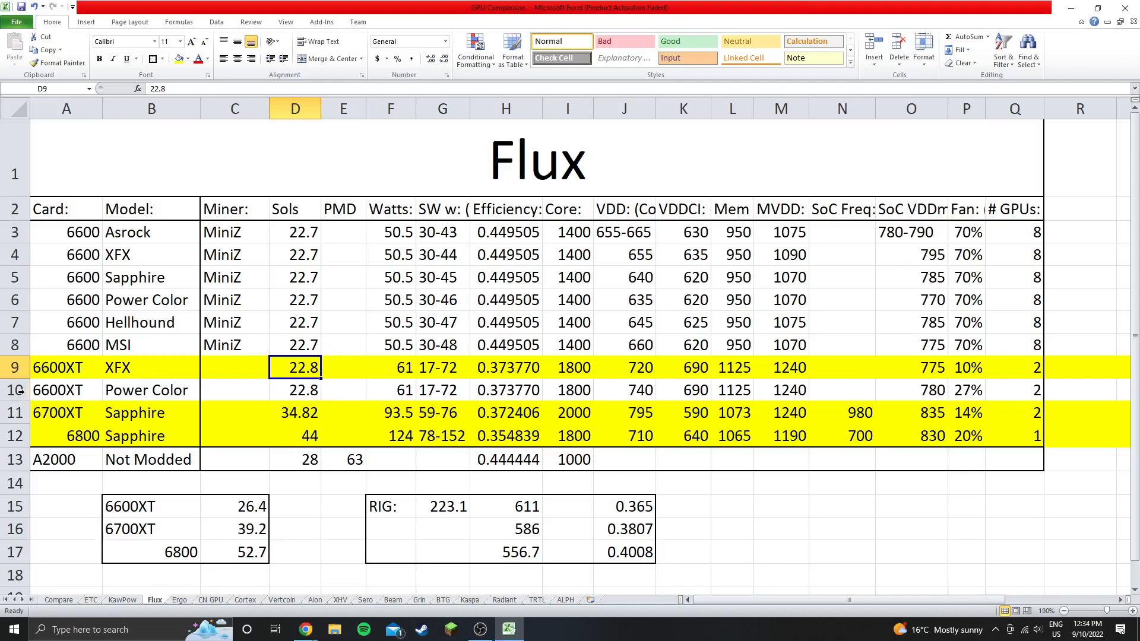
click(294, 412)
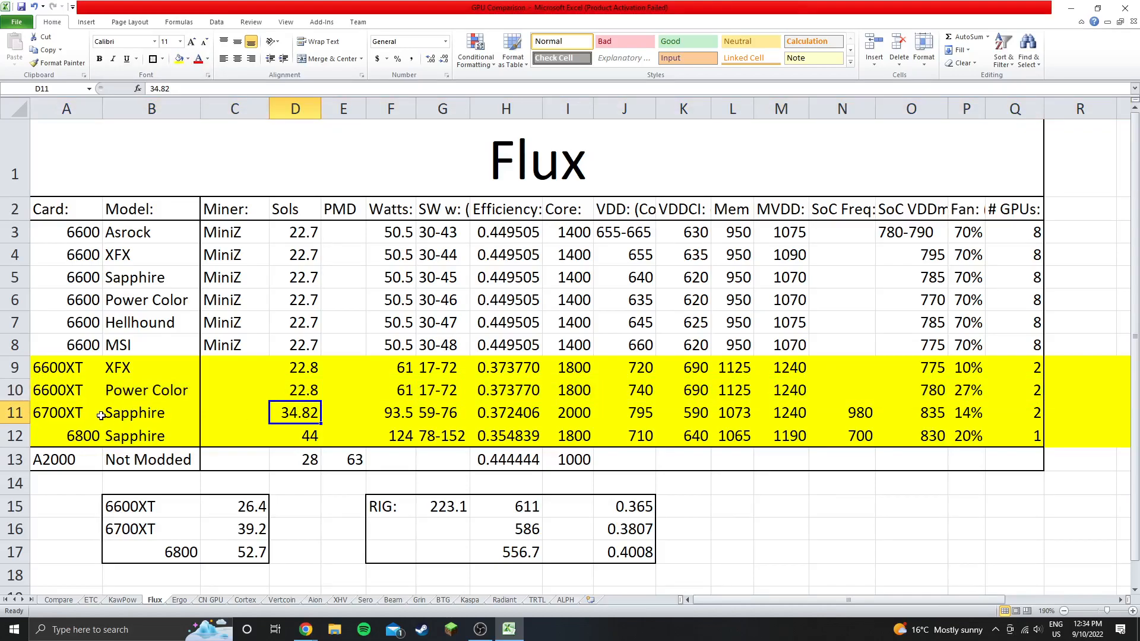
click(295, 436)
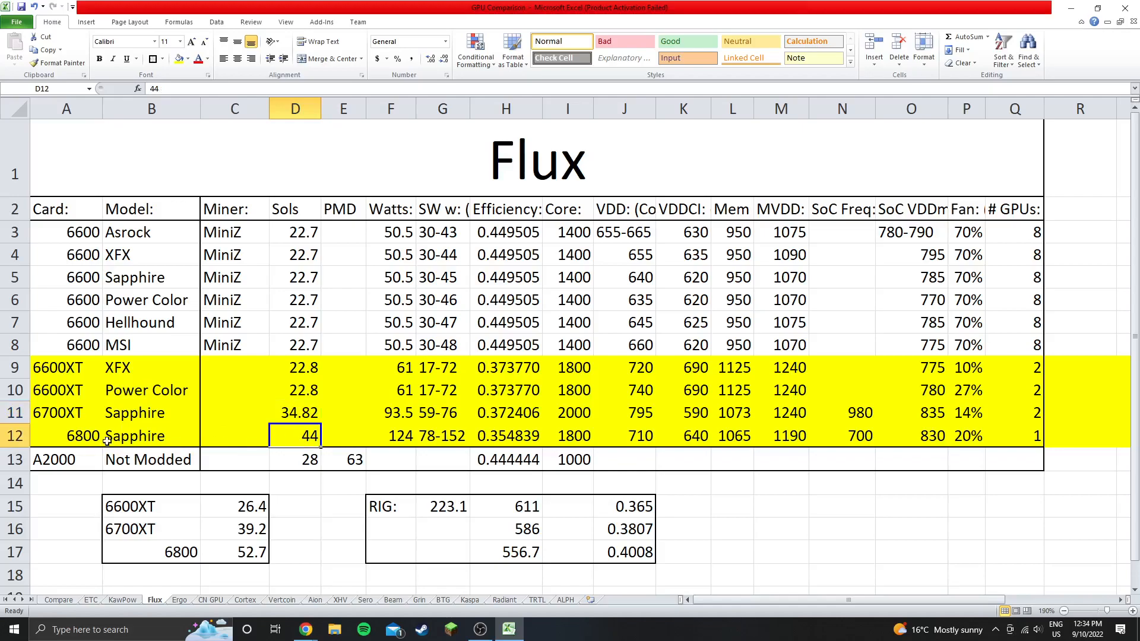
mouse_move(715, 535)
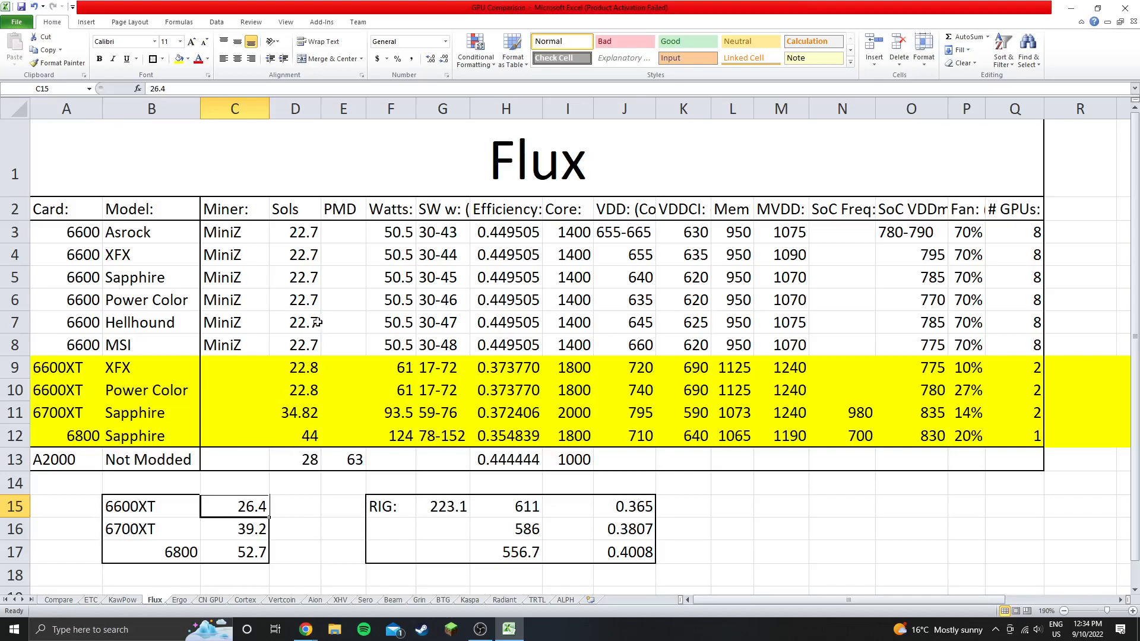
Compare Sols against summary hashrates: 6600XT 22.8 vs 26.4, 6700XT 34.82 vs 39.2, 6800 44 vs 52.7.
click(294, 367)
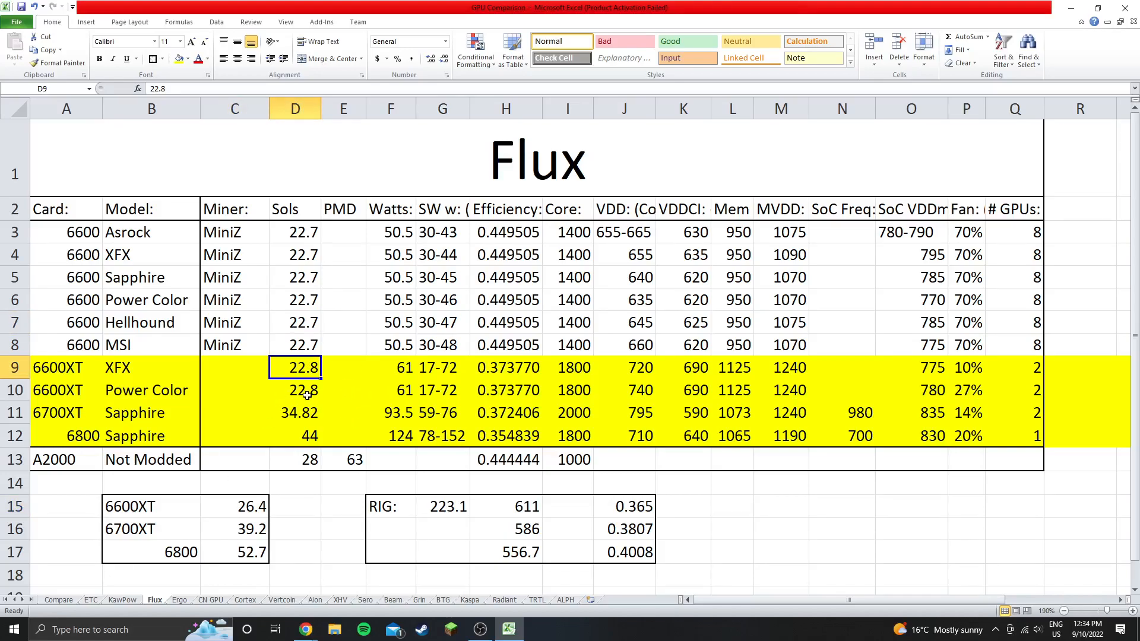
click(234, 505)
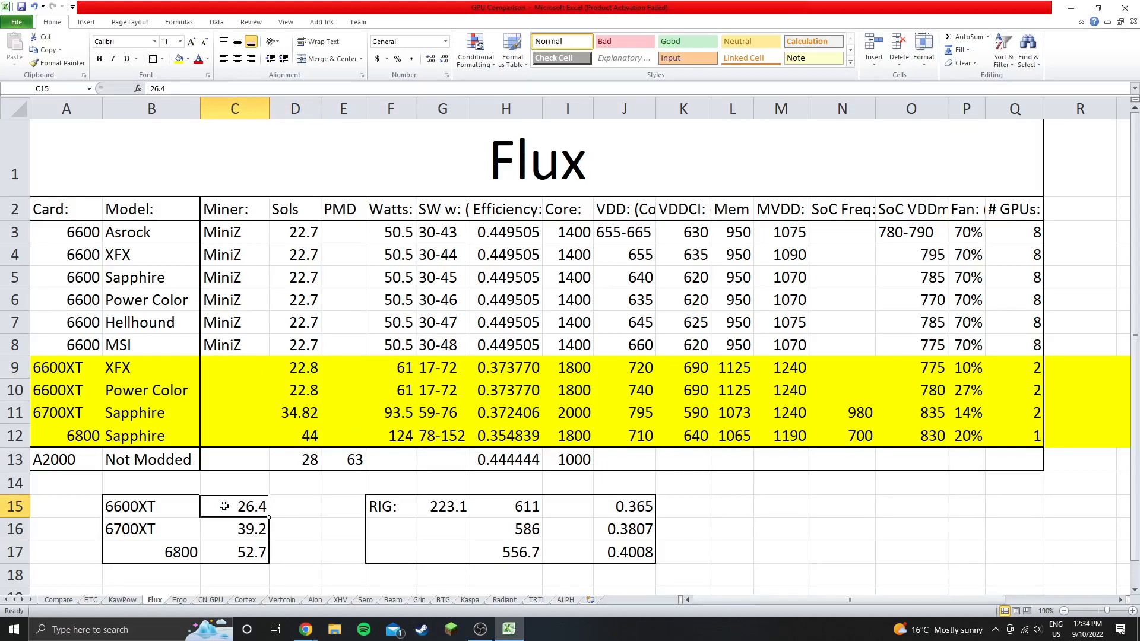
click(234, 528)
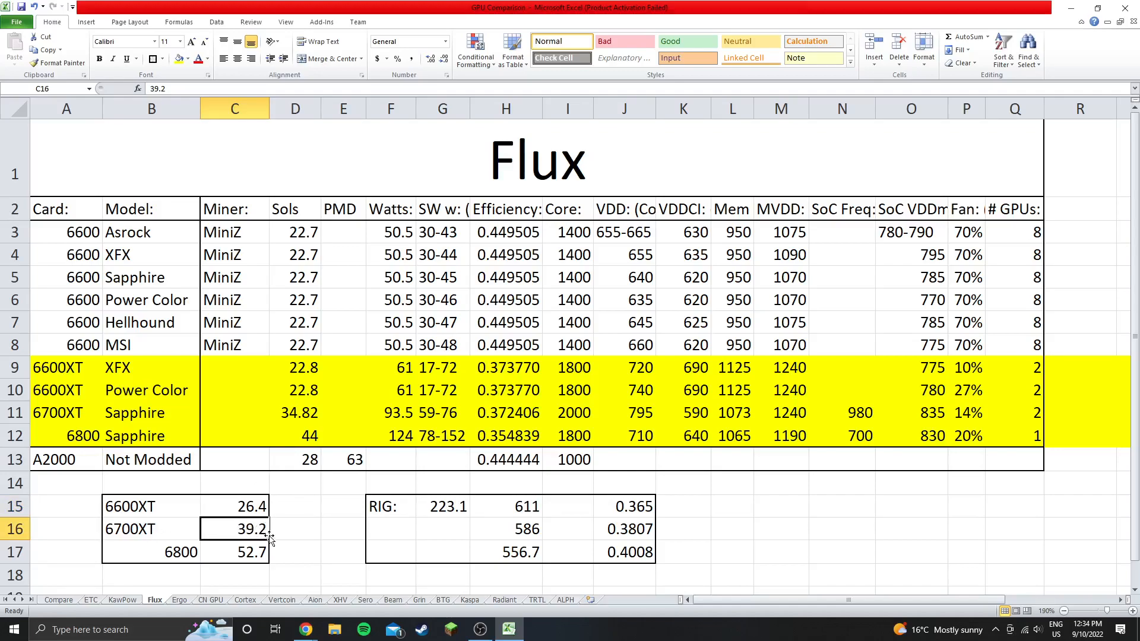
click(296, 412)
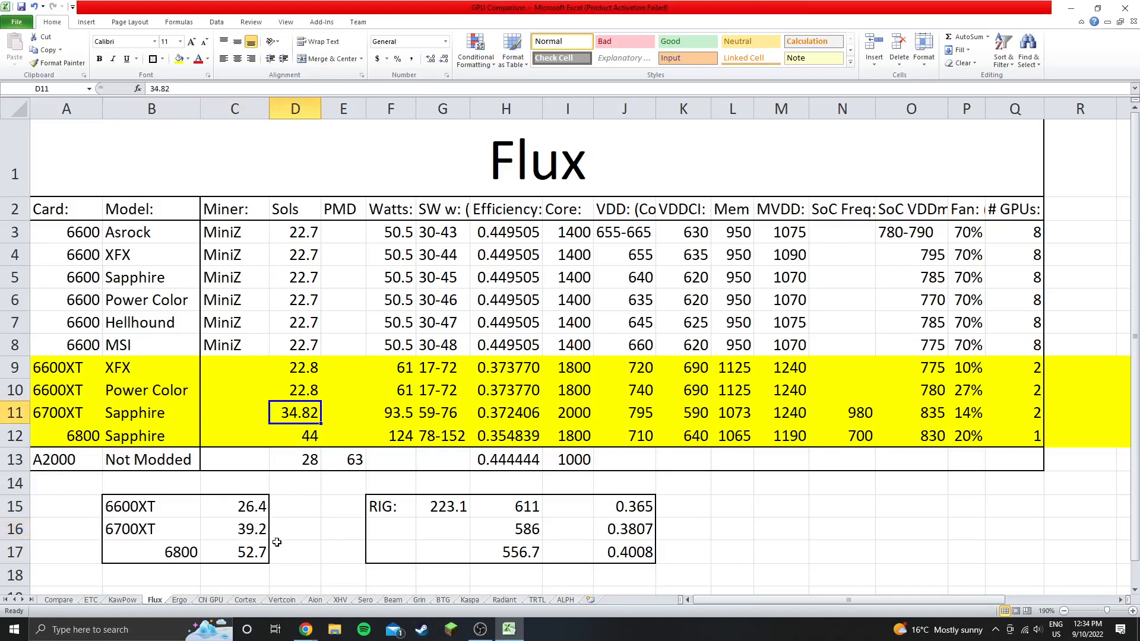
mouse_move(281, 569)
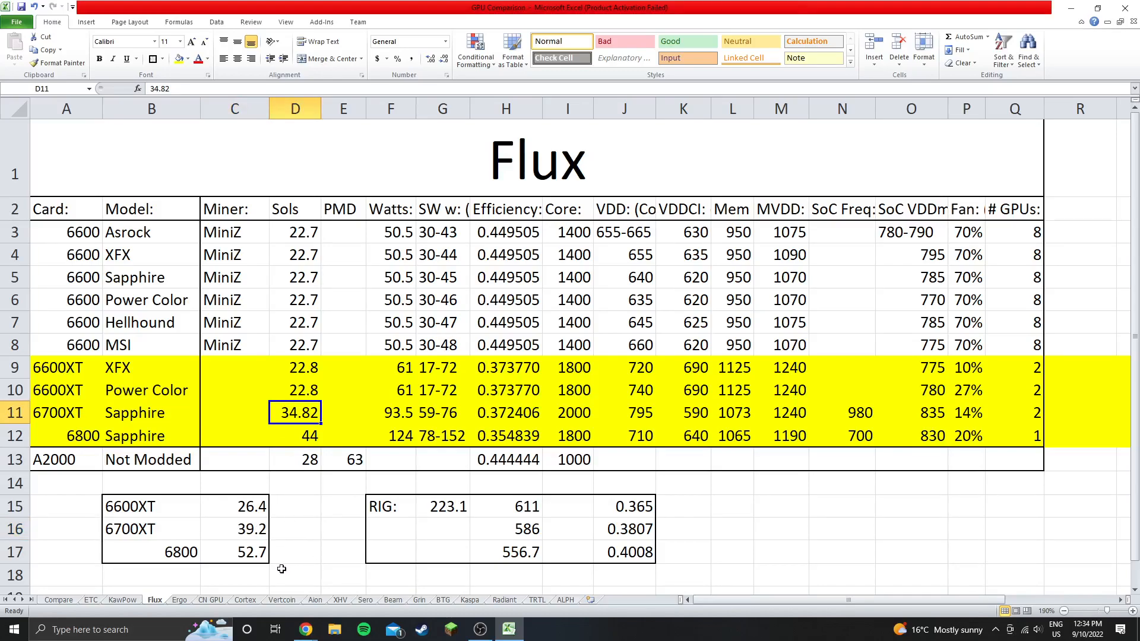
click(234, 551)
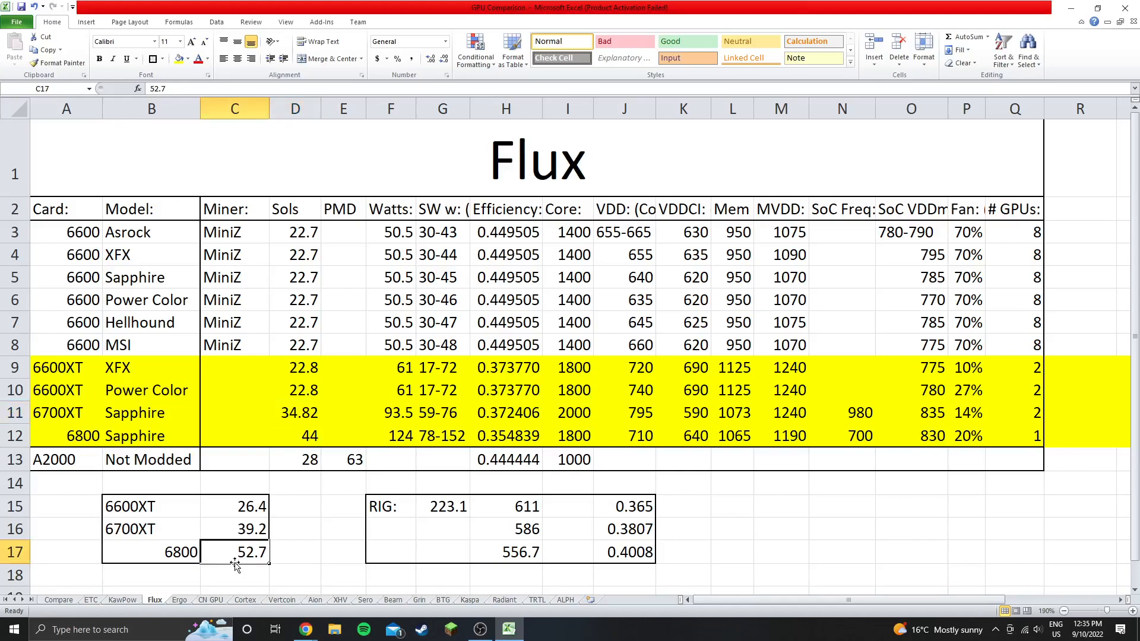
mouse_move(289, 436)
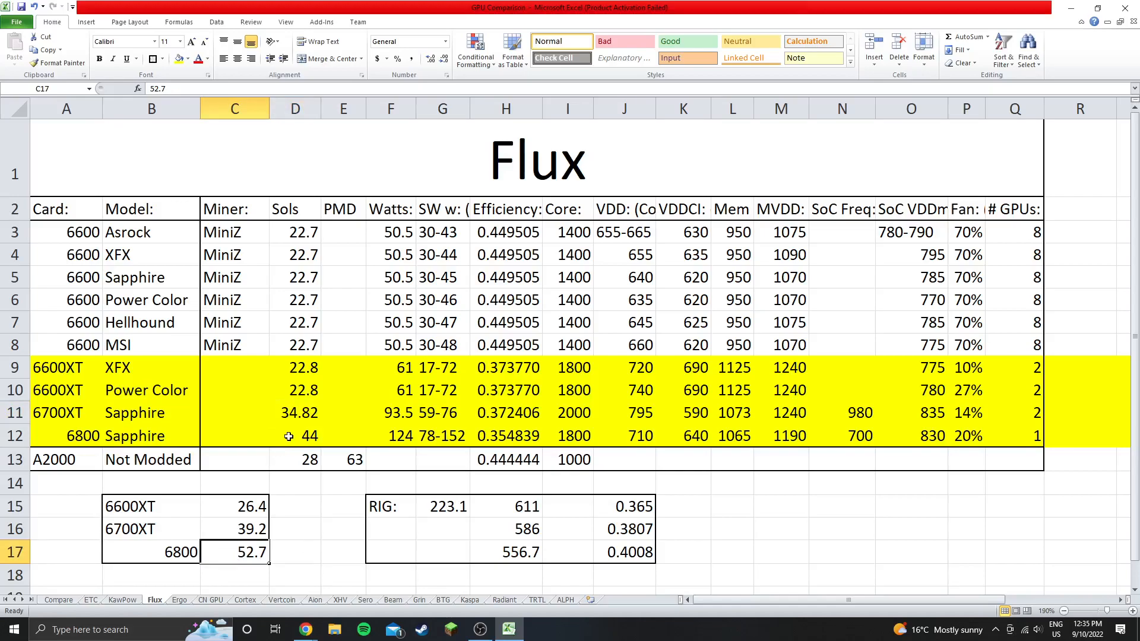
Fill MiniZ as the miner for the highlighted rows and review the 6600XT, 6700XT, 6800 summary labels.
click(295, 435)
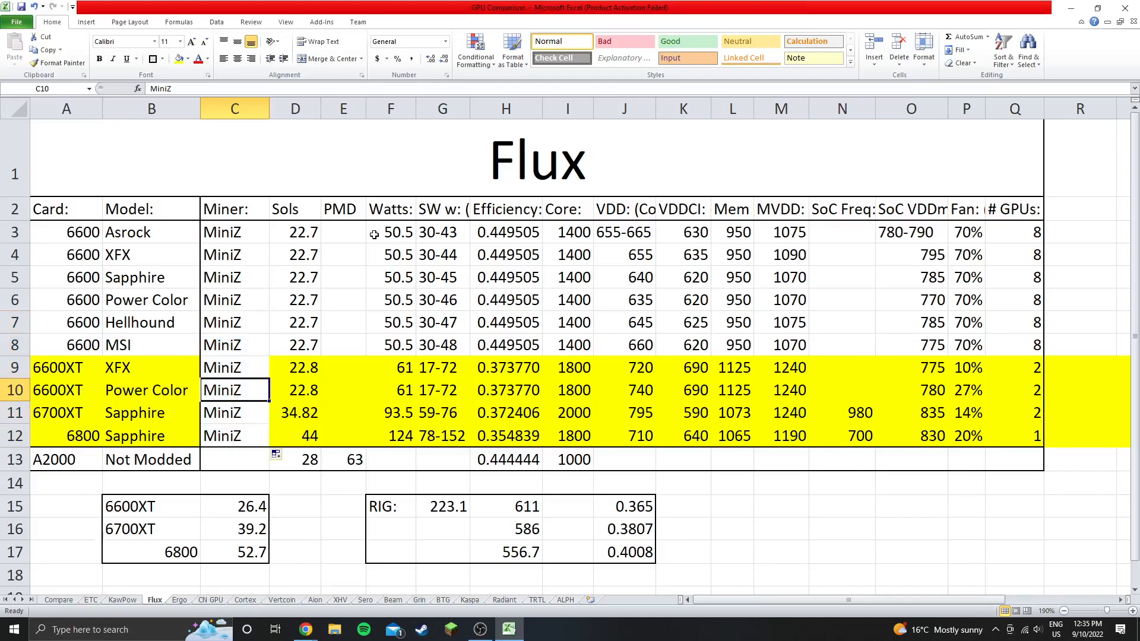
mouse_move(772, 492)
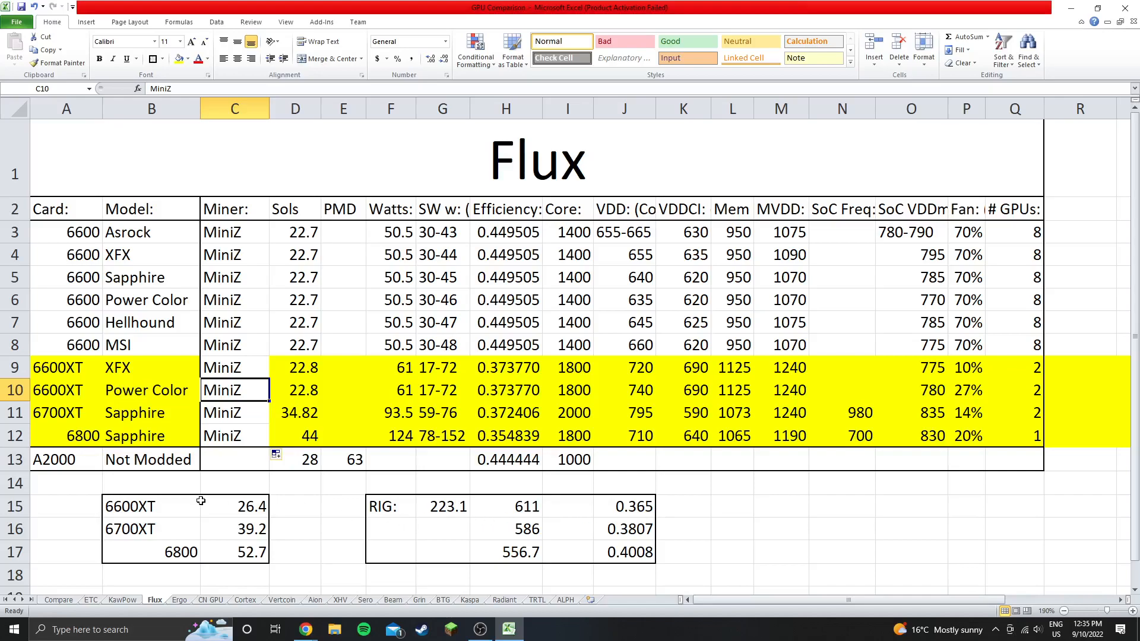
click(151, 506)
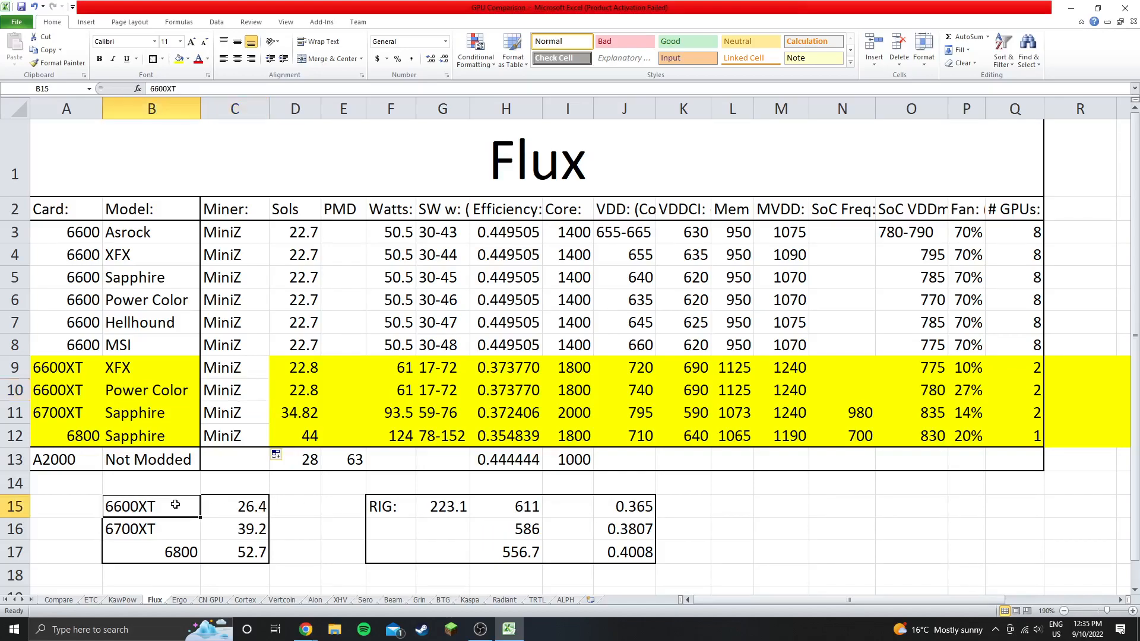
click(151, 528)
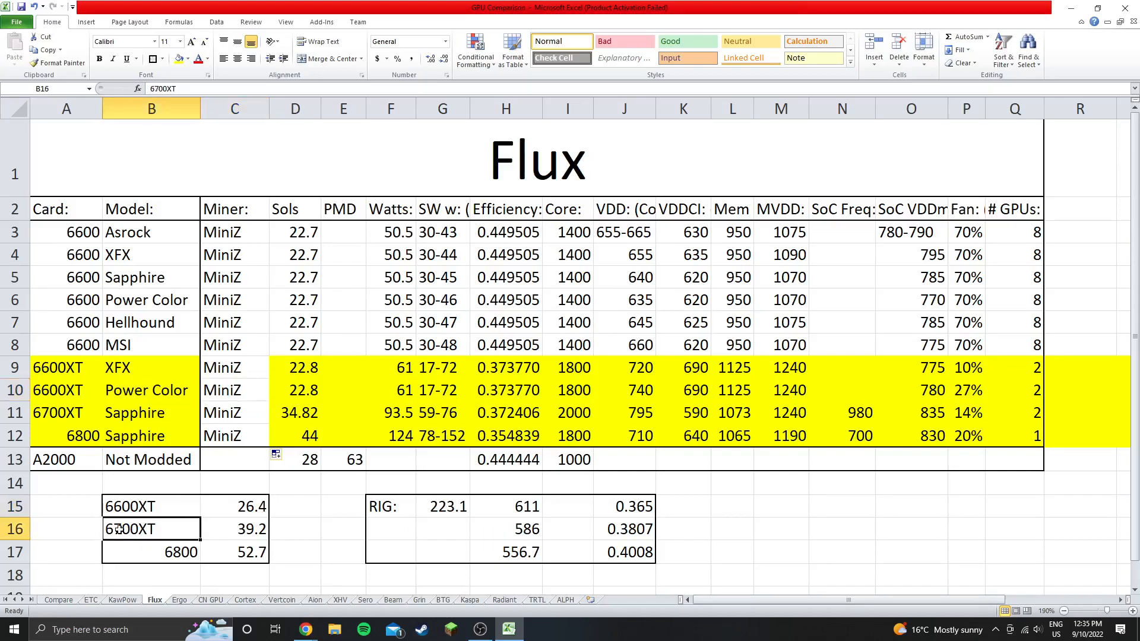
click(151, 550)
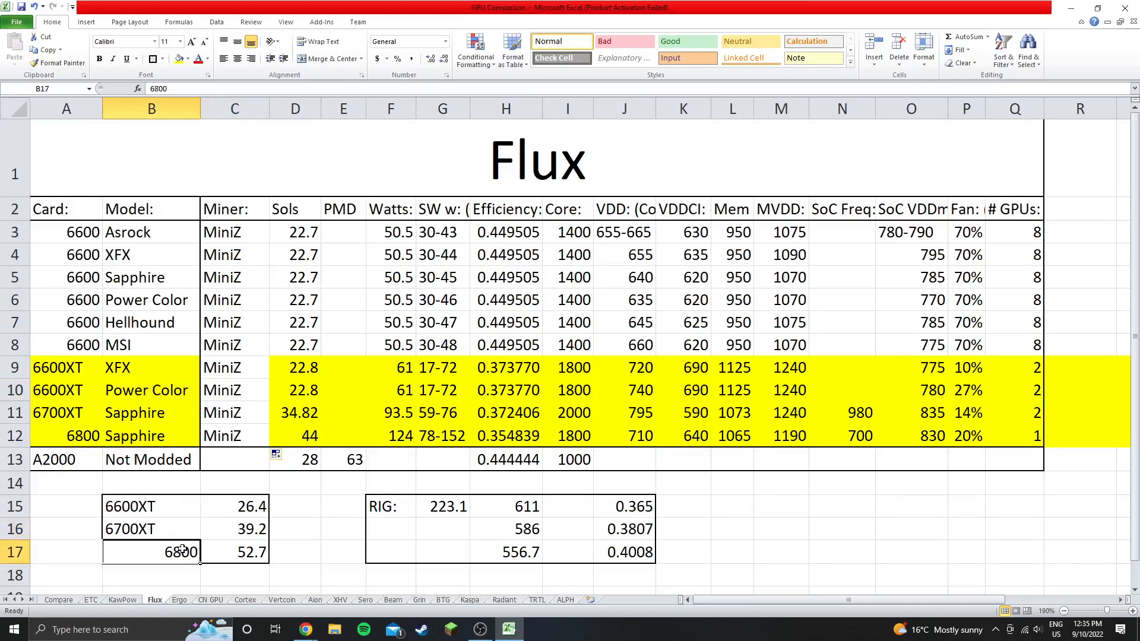
mouse_move(427, 505)
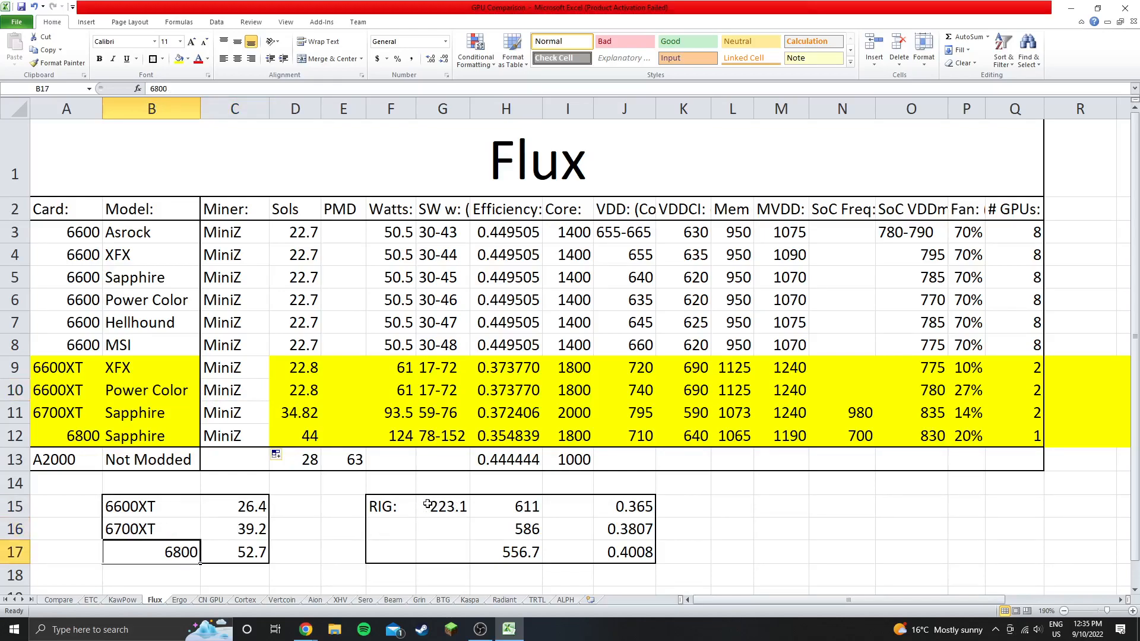
mouse_move(452, 507)
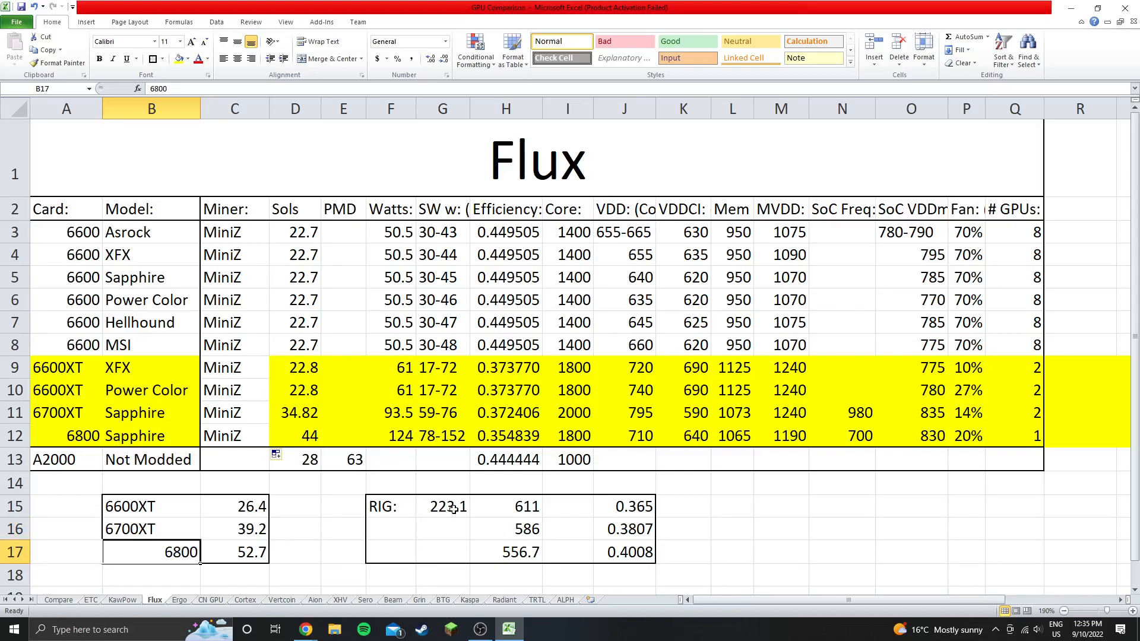
click(506, 505)
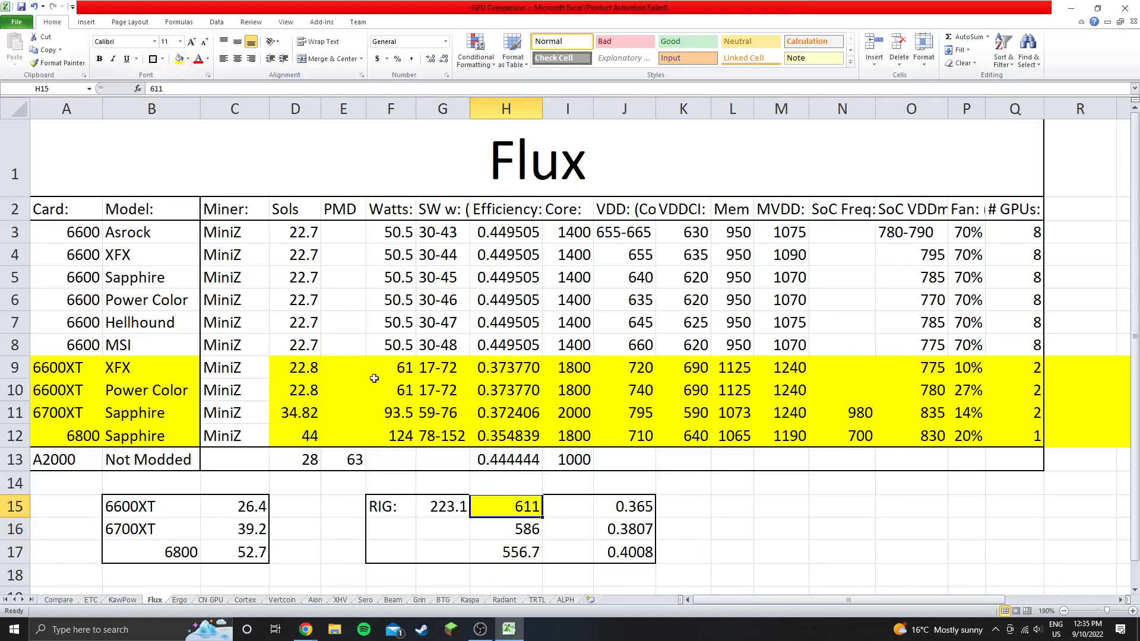
click(568, 483)
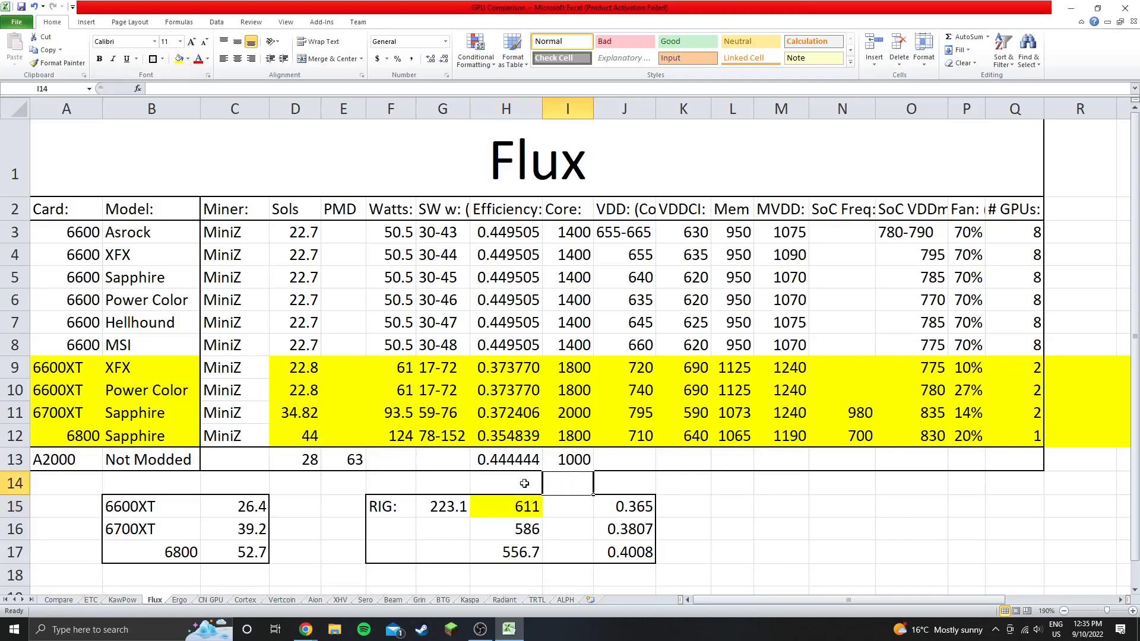
click(505, 484)
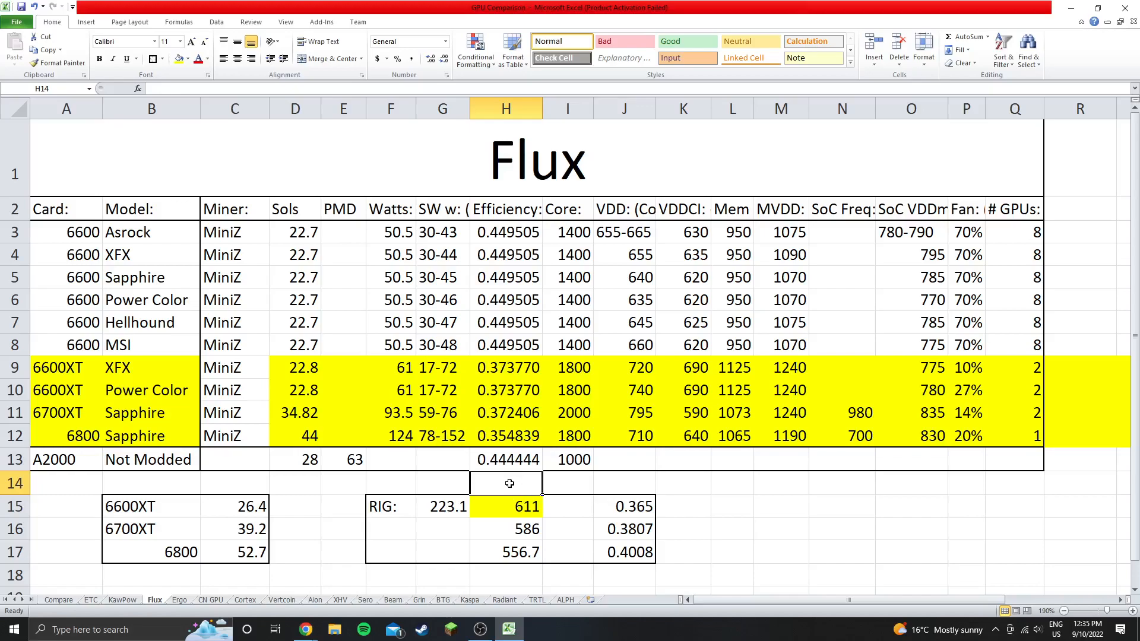
mouse_move(683, 544)
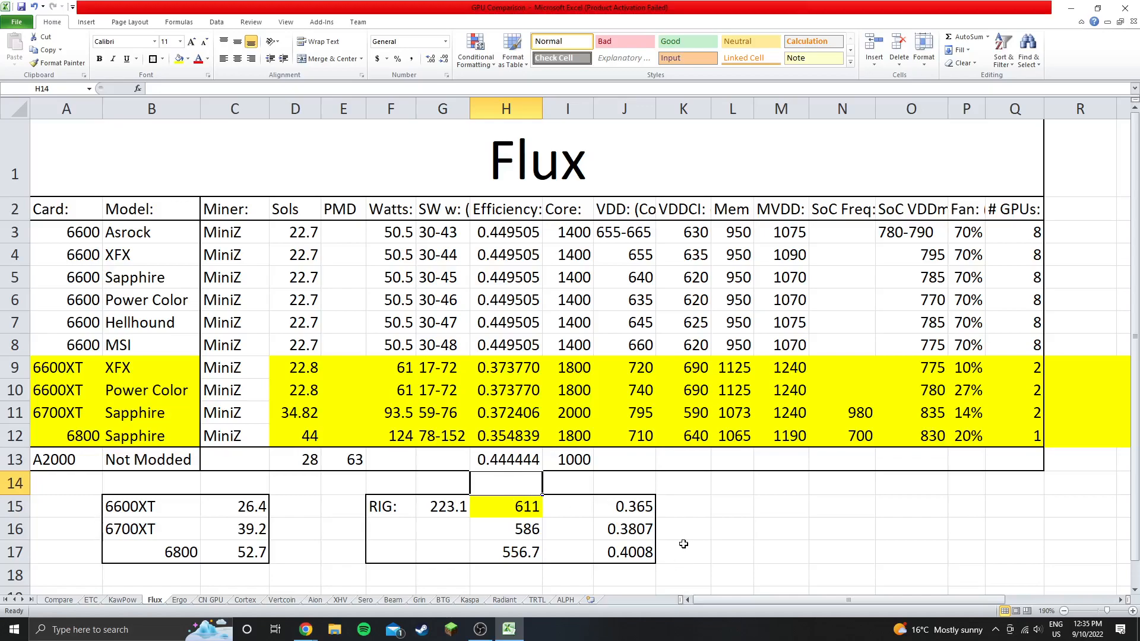
click(682, 529)
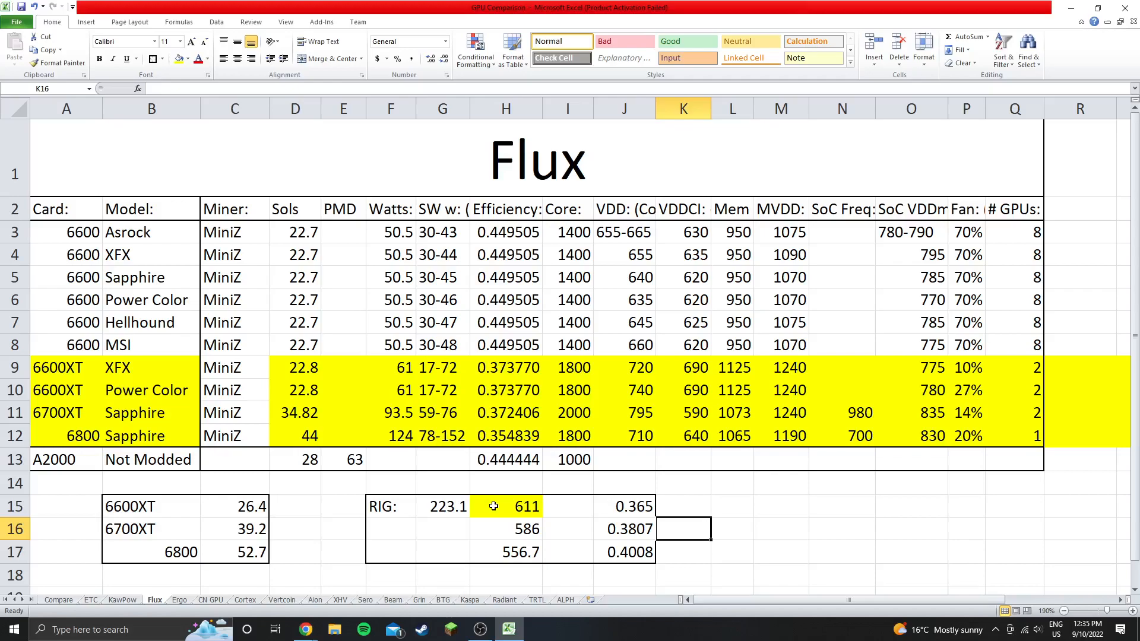
mouse_move(507, 507)
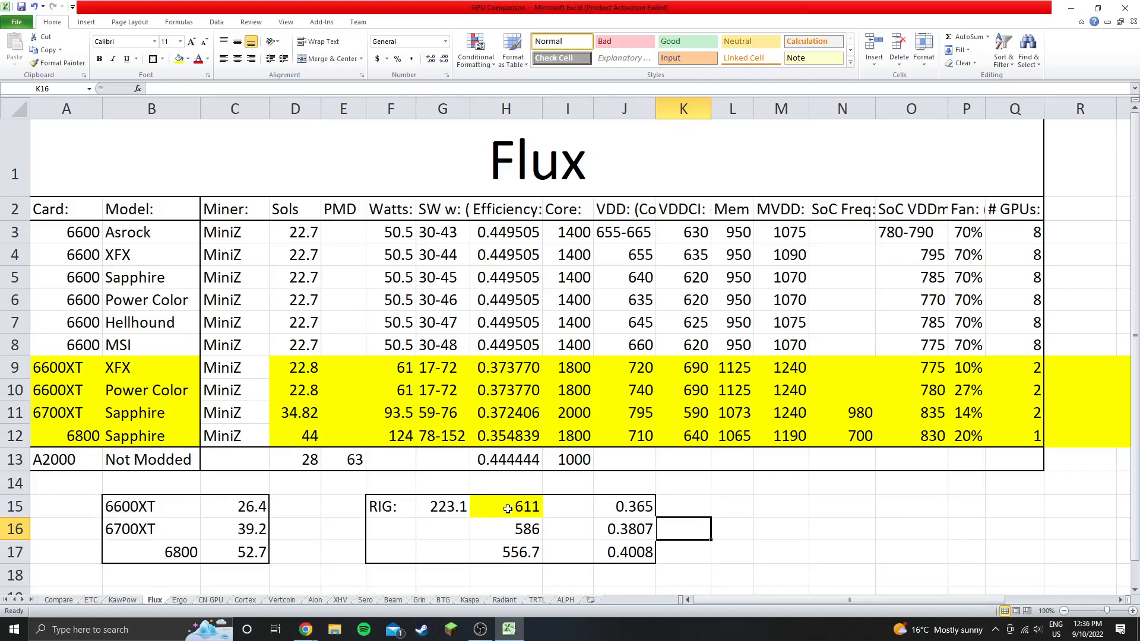
mouse_move(491, 506)
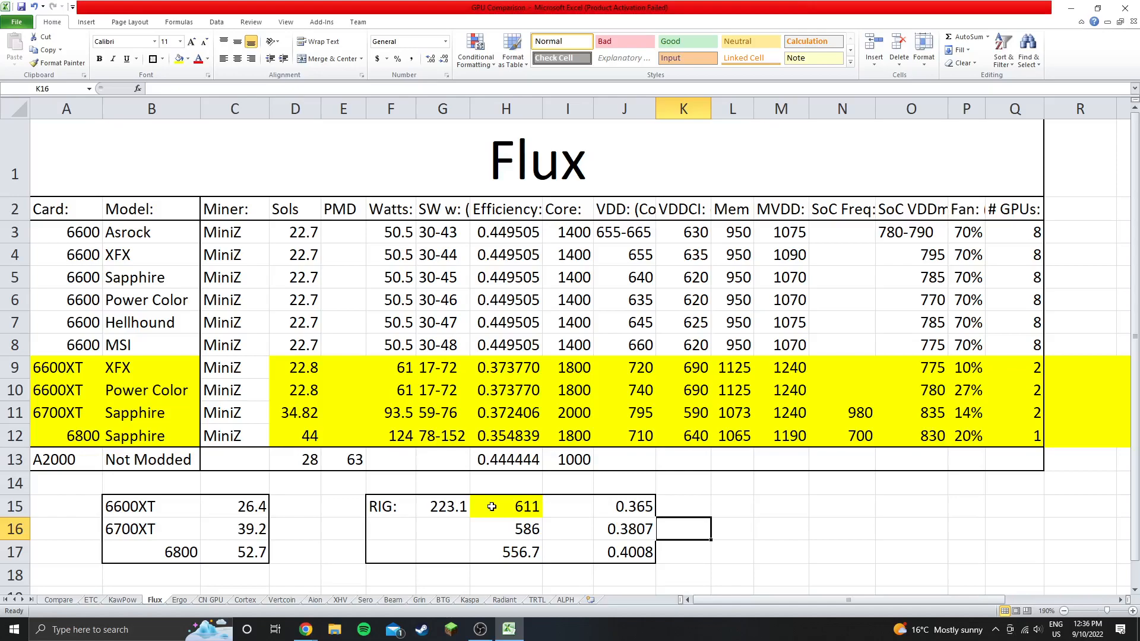
click(506, 506)
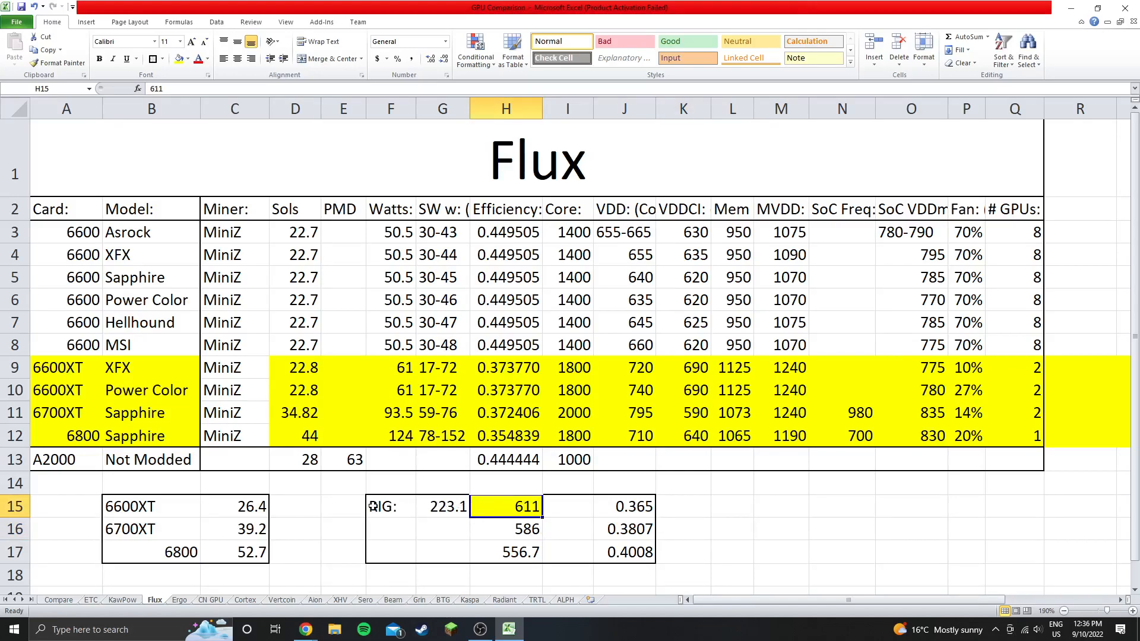
mouse_move(397, 507)
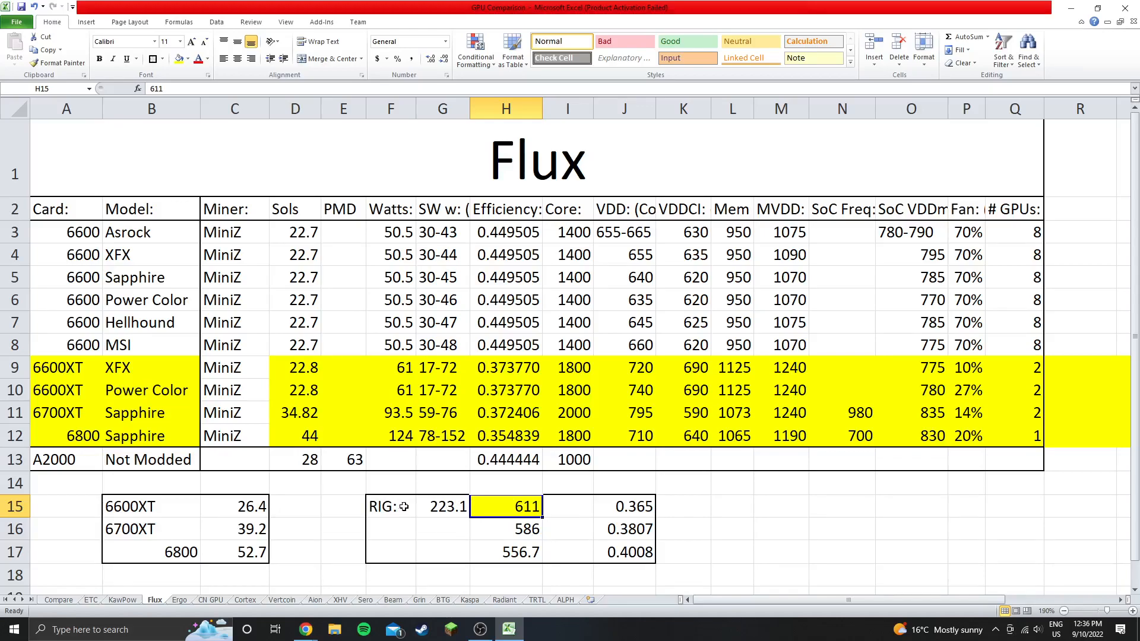
mouse_move(405, 507)
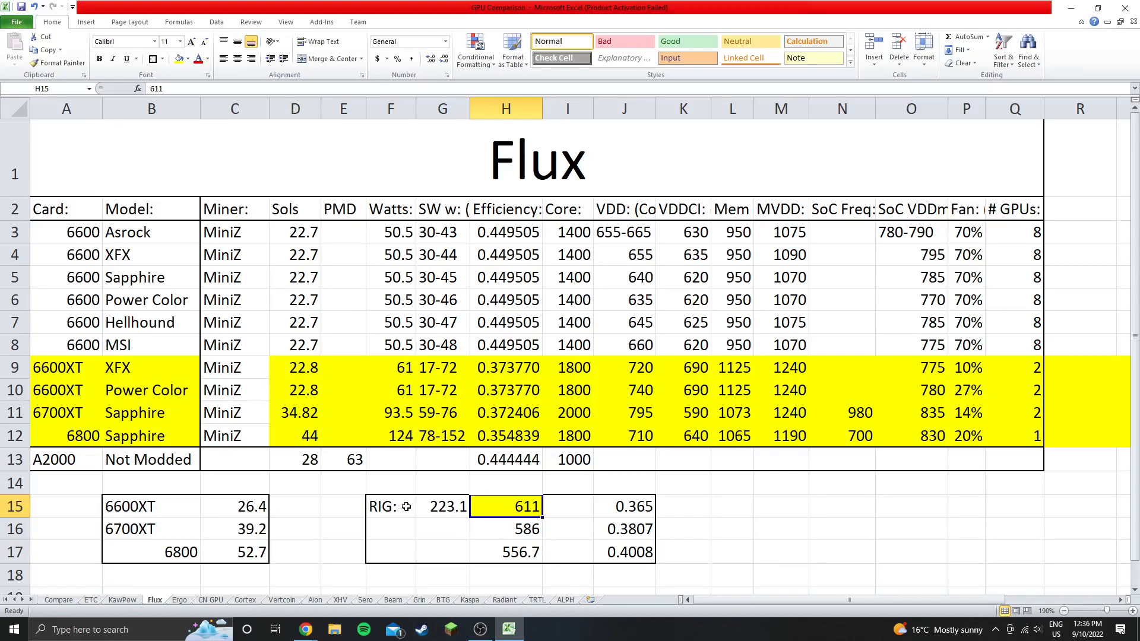
click(390, 506)
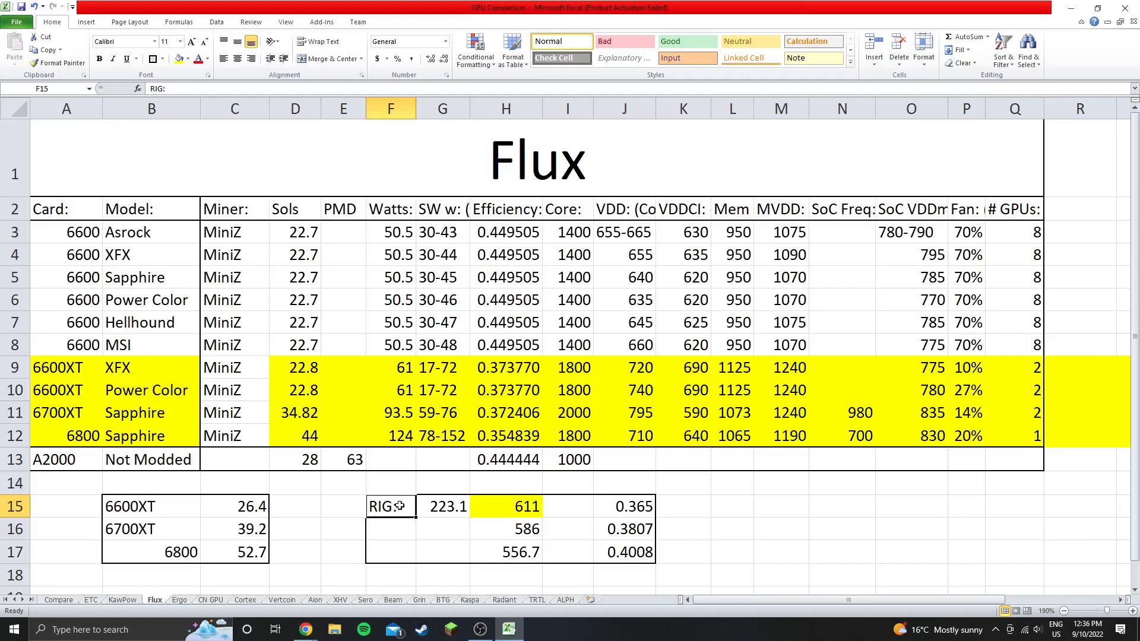
mouse_move(400, 507)
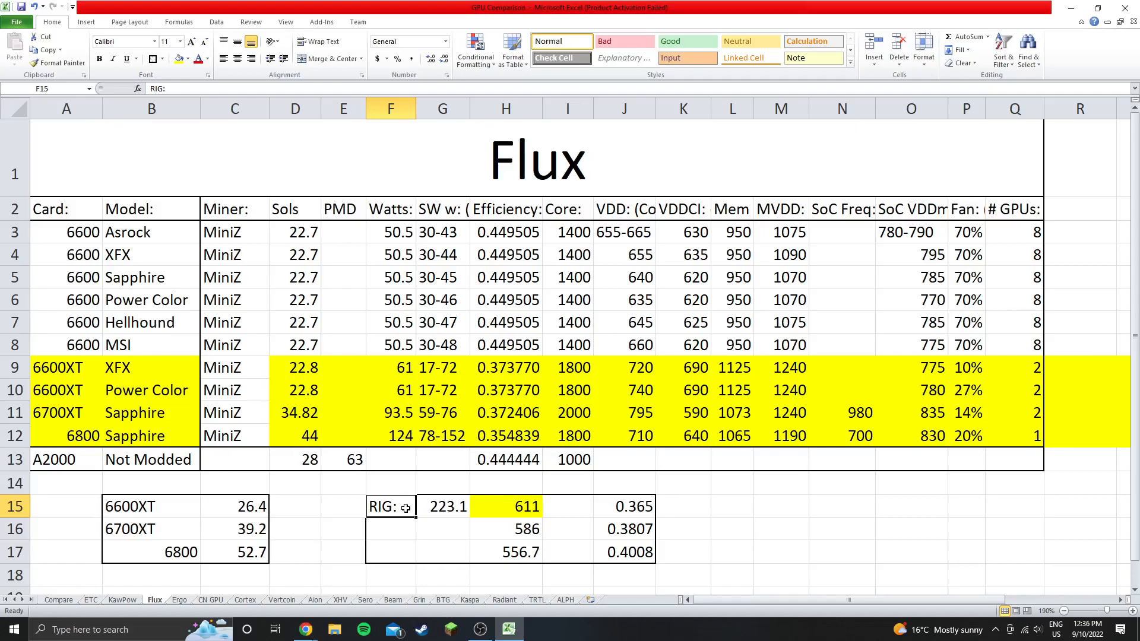
click(684, 505)
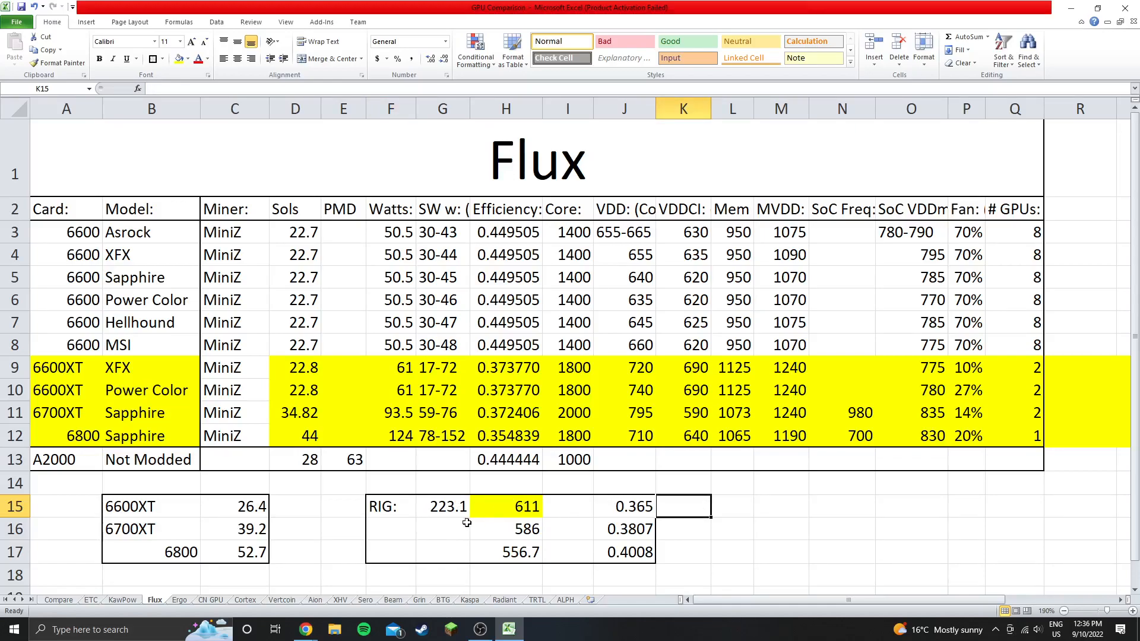
mouse_move(396, 510)
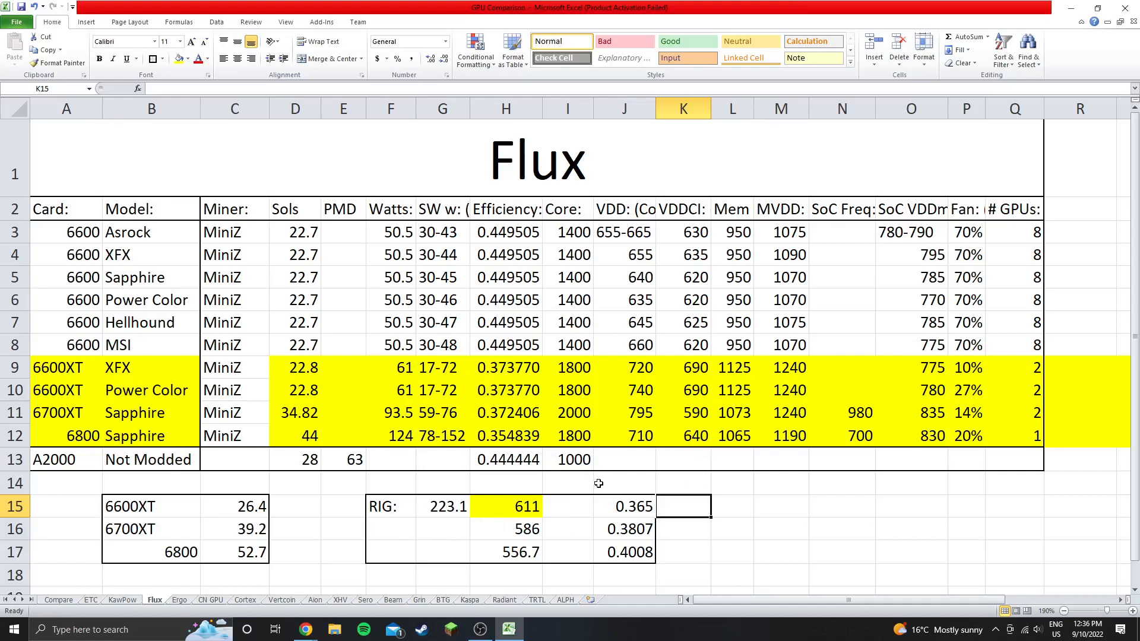
mouse_move(607, 390)
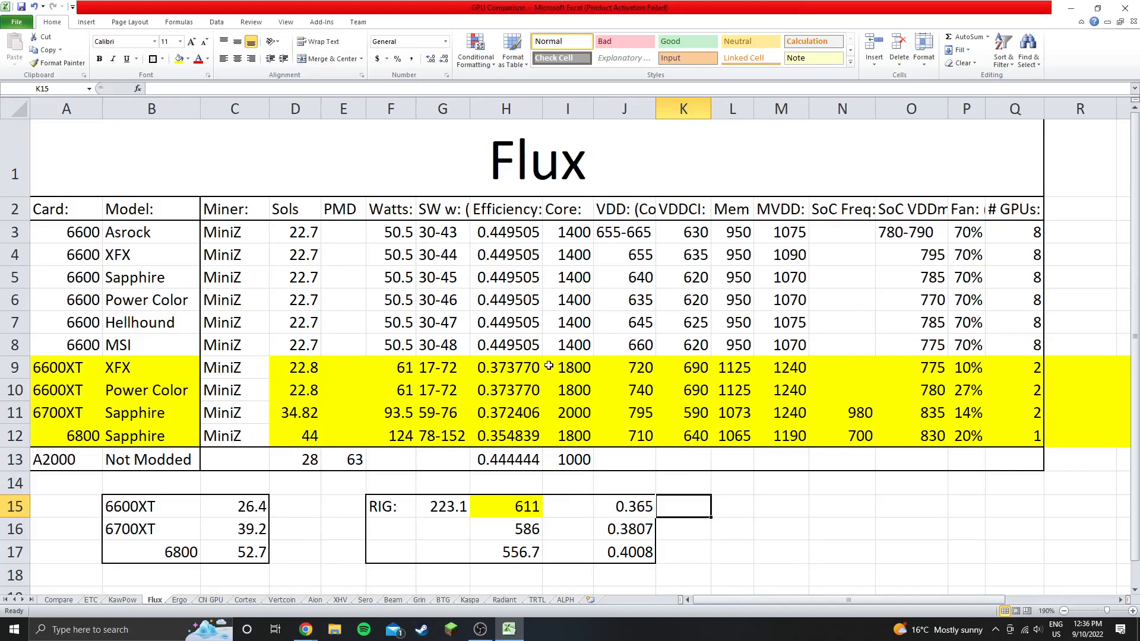
drag(568, 367, 860, 412)
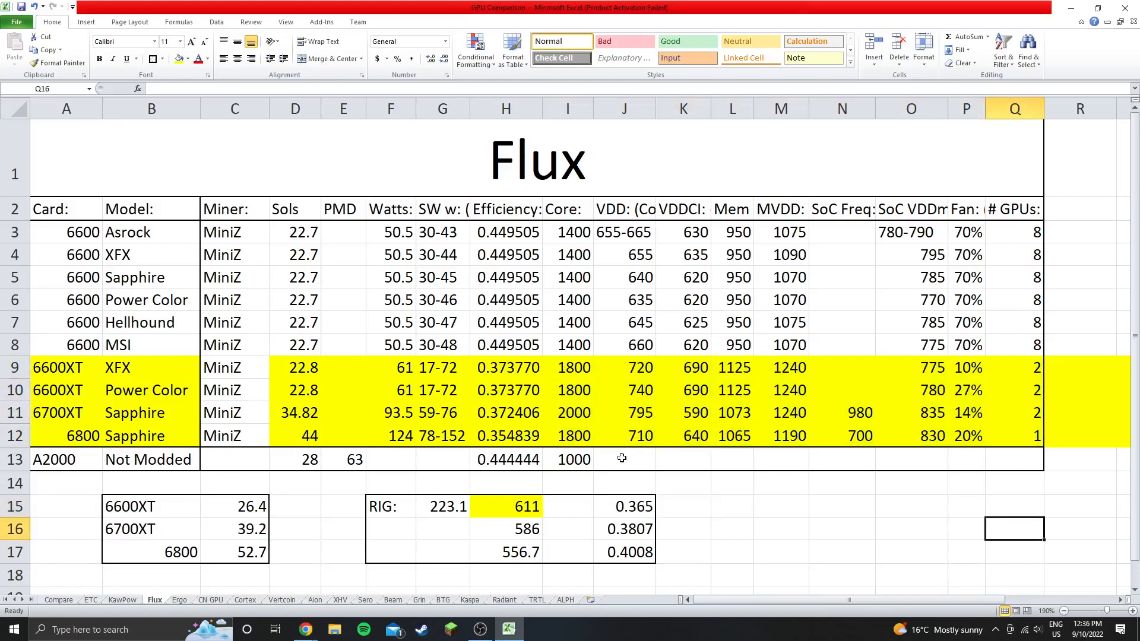
click(624, 458)
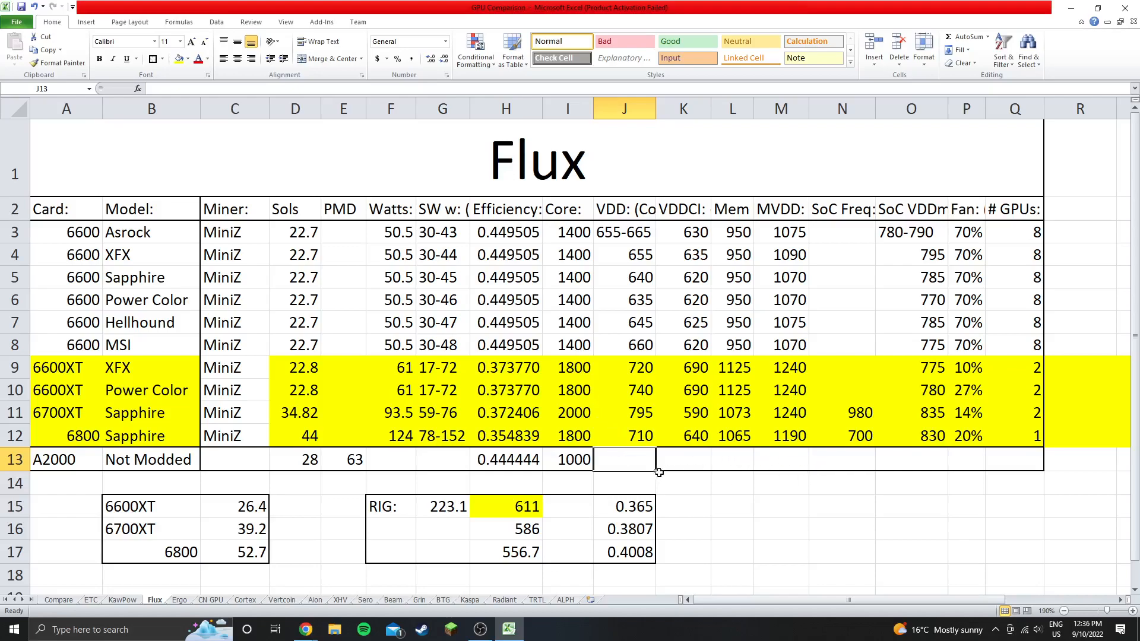
mouse_move(623, 461)
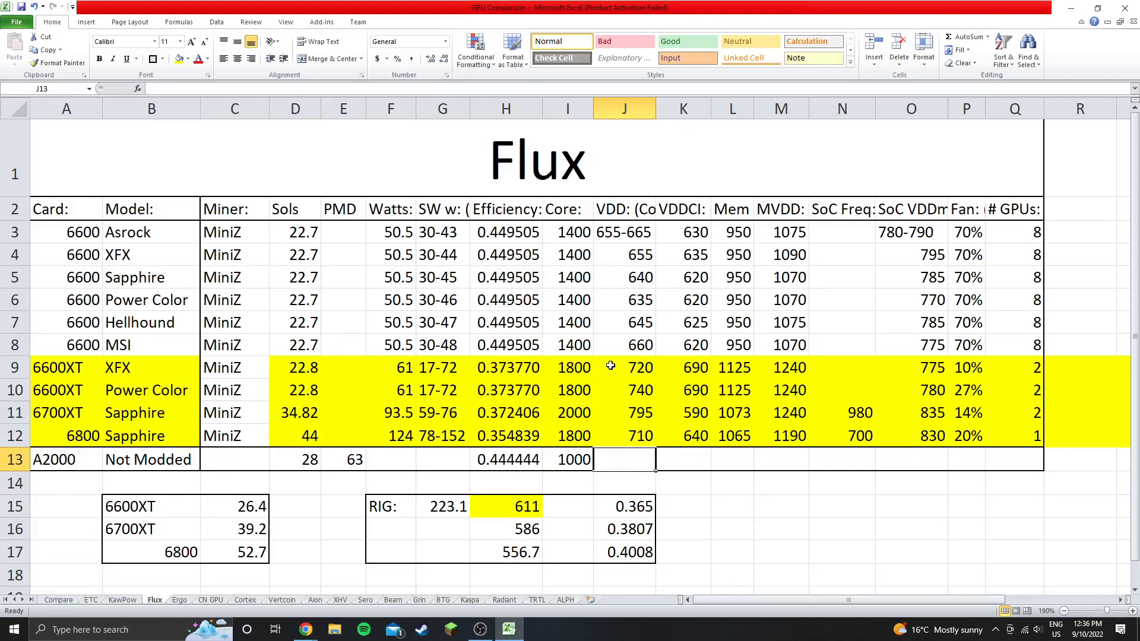
mouse_move(599, 368)
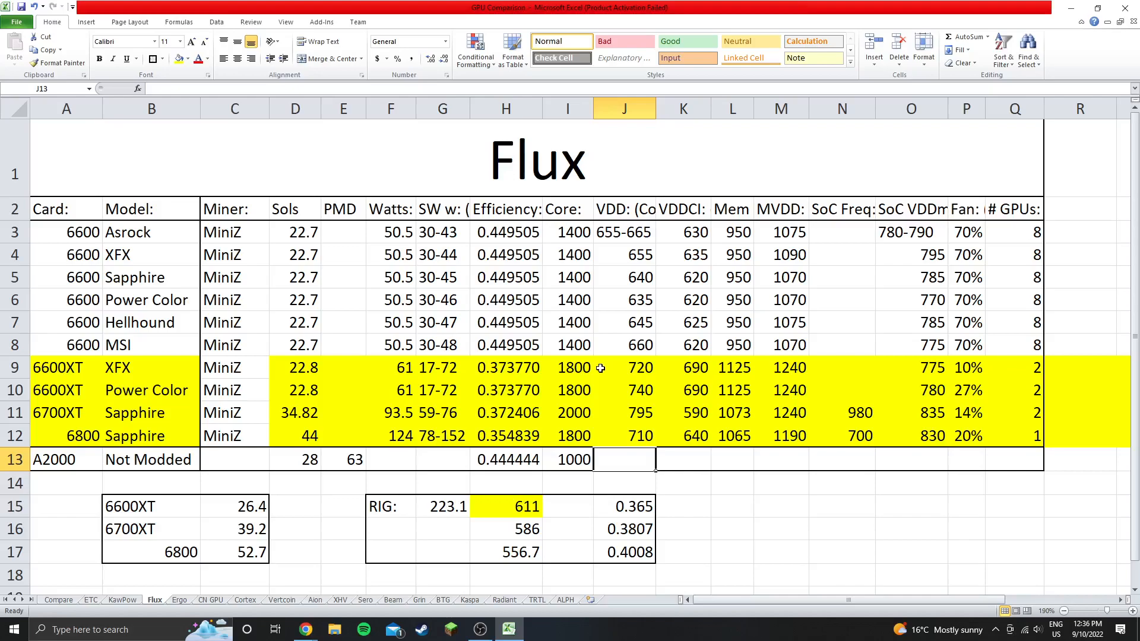
mouse_move(704, 529)
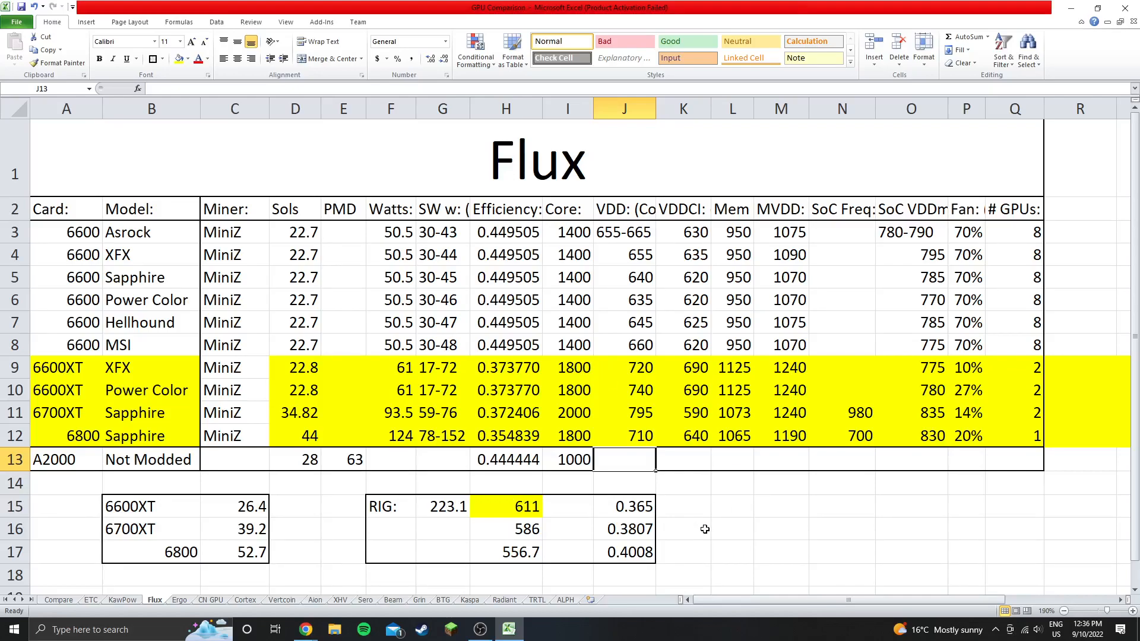
drag(506, 505, 684, 528)
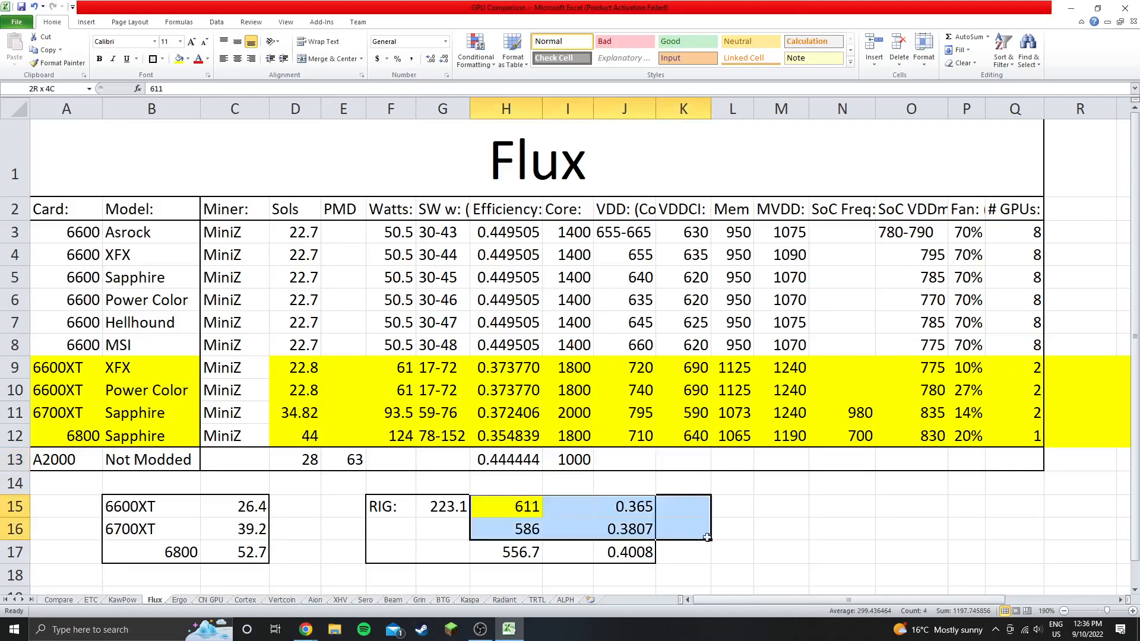
click(781, 552)
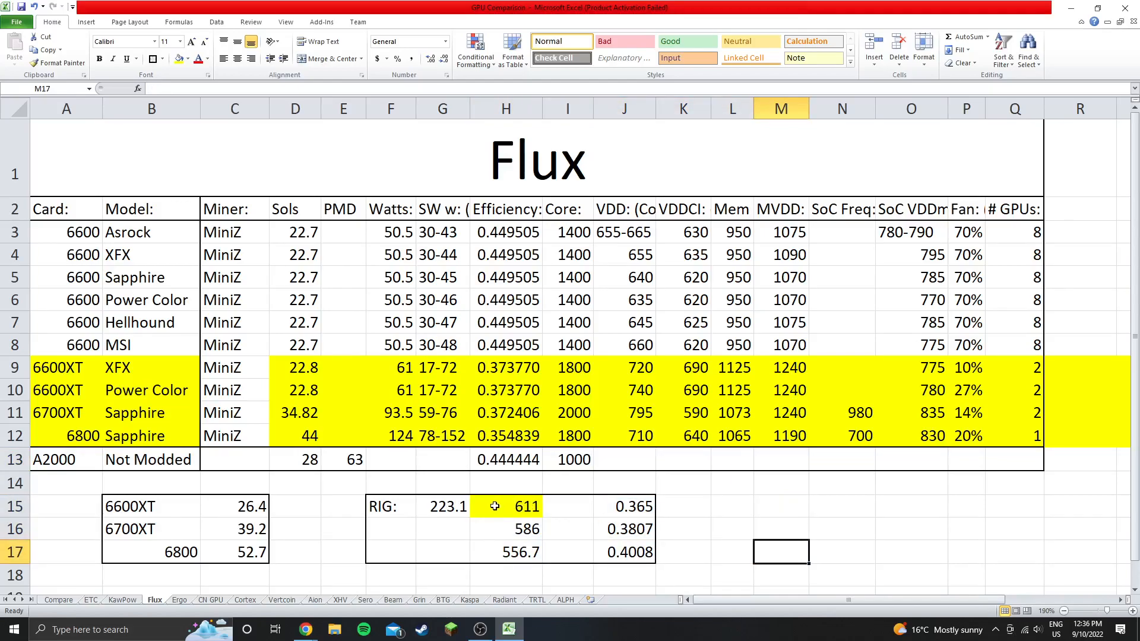
drag(495, 506, 624, 553)
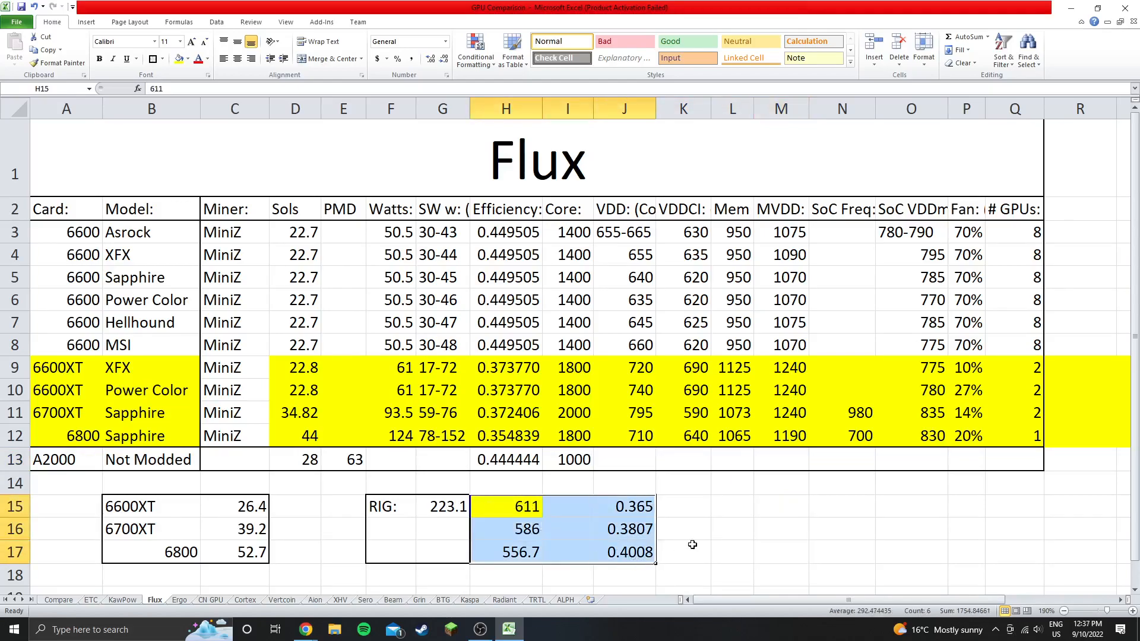
click(506, 506)
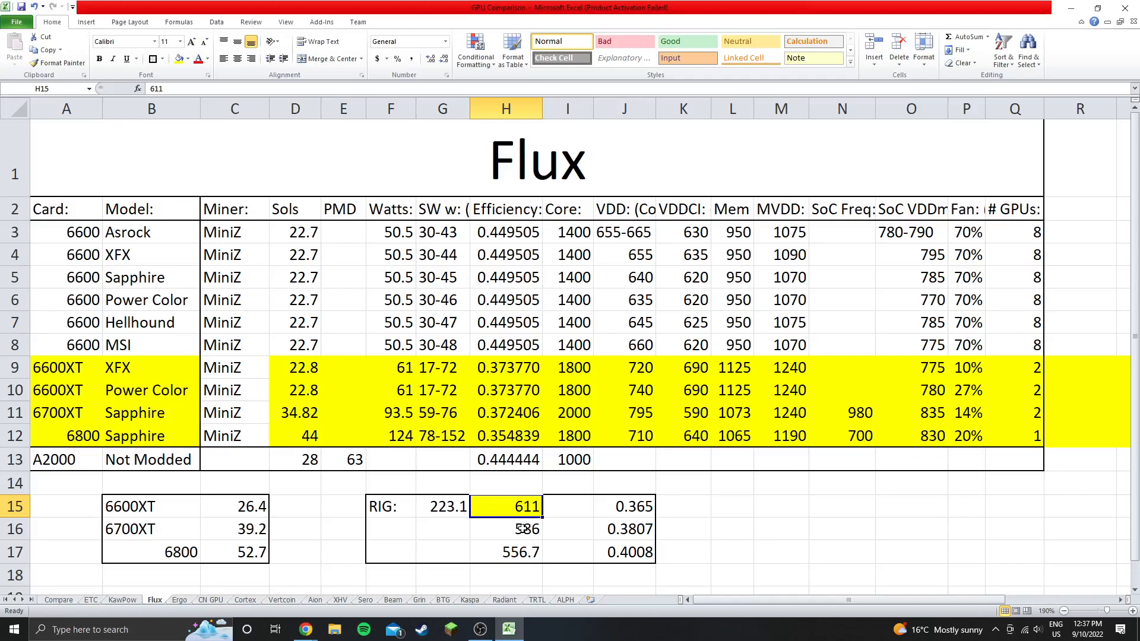
click(504, 552)
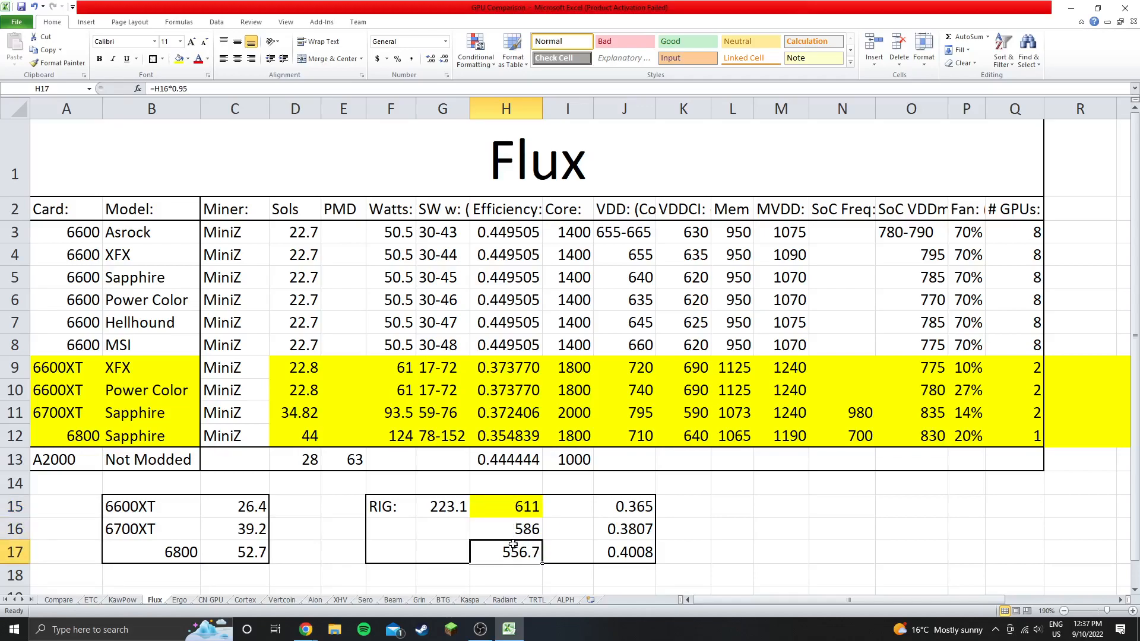
text(=H15-25)
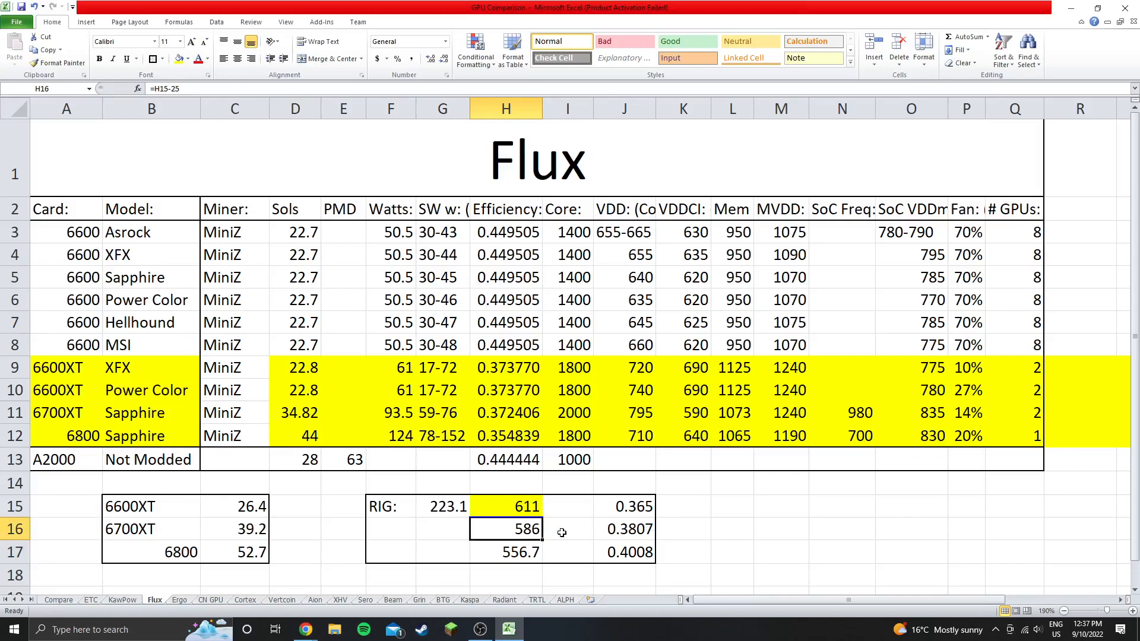
mouse_move(577, 506)
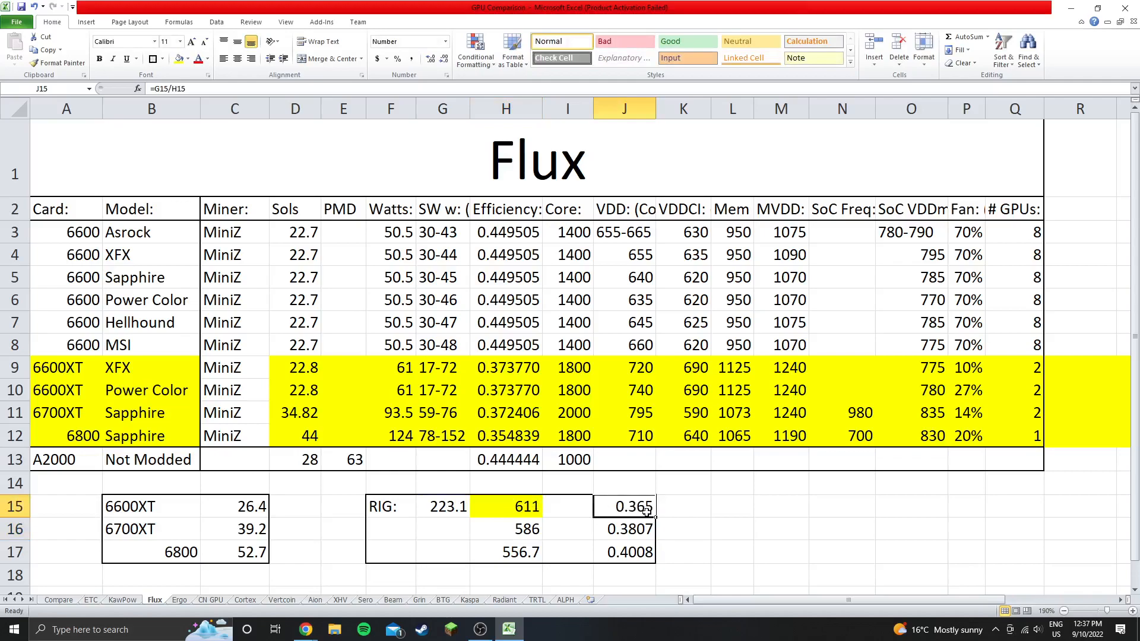
click(506, 506)
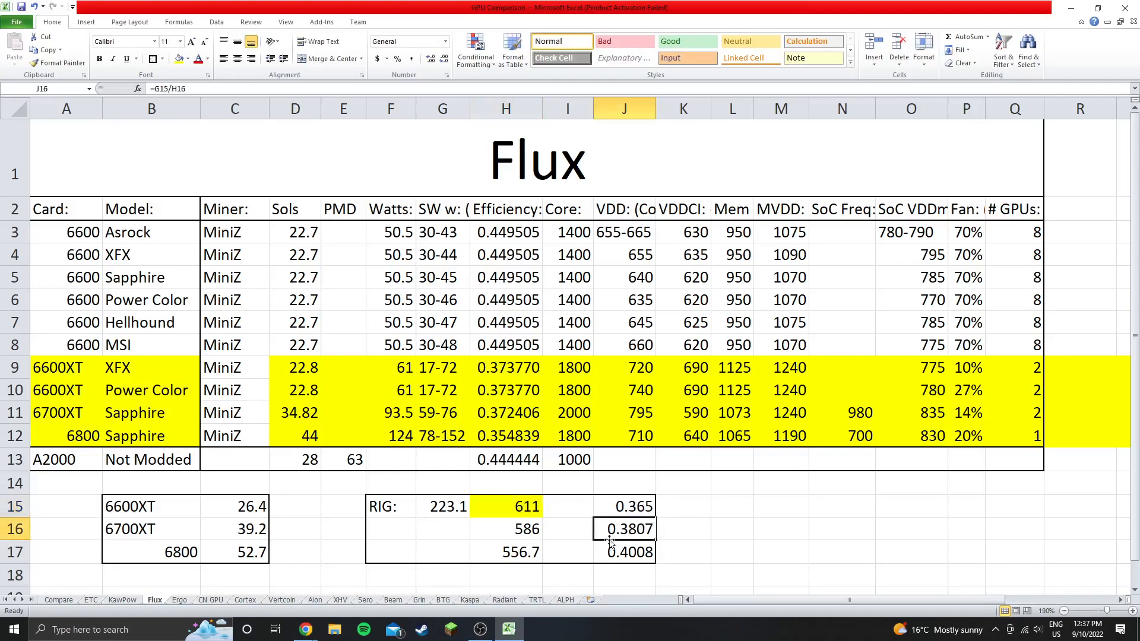
click(506, 528)
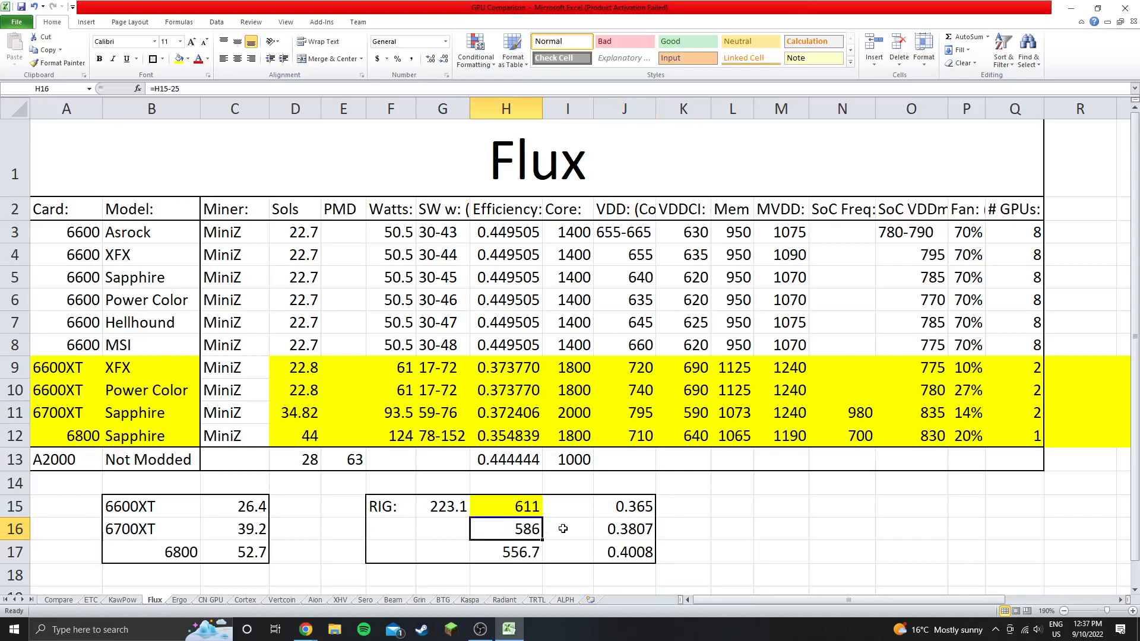
click(682, 552)
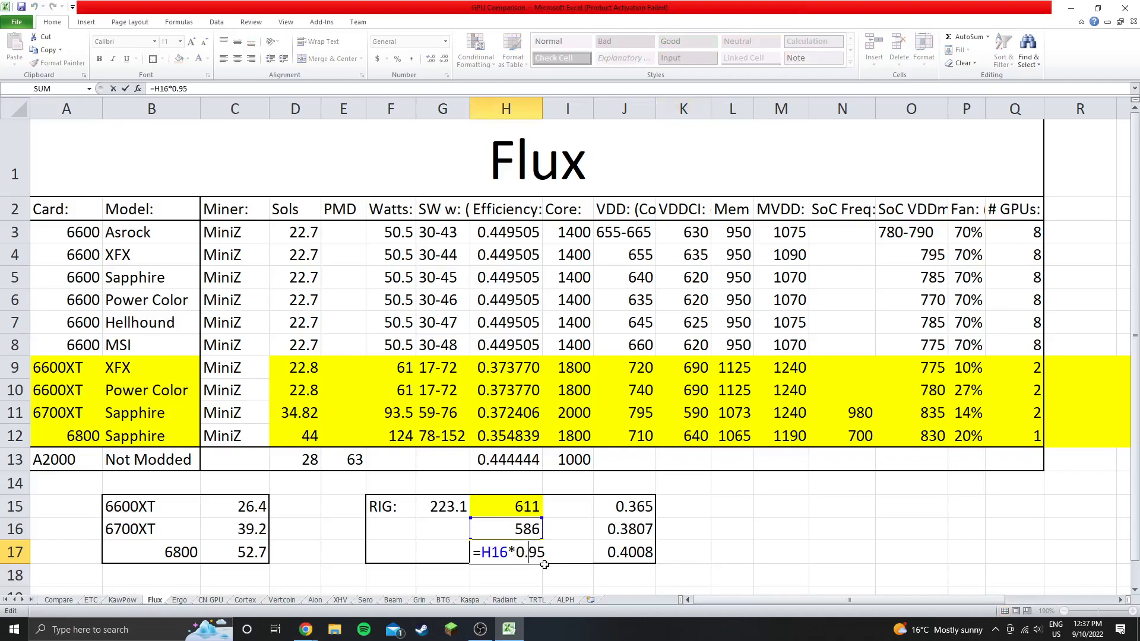
key(Enter)
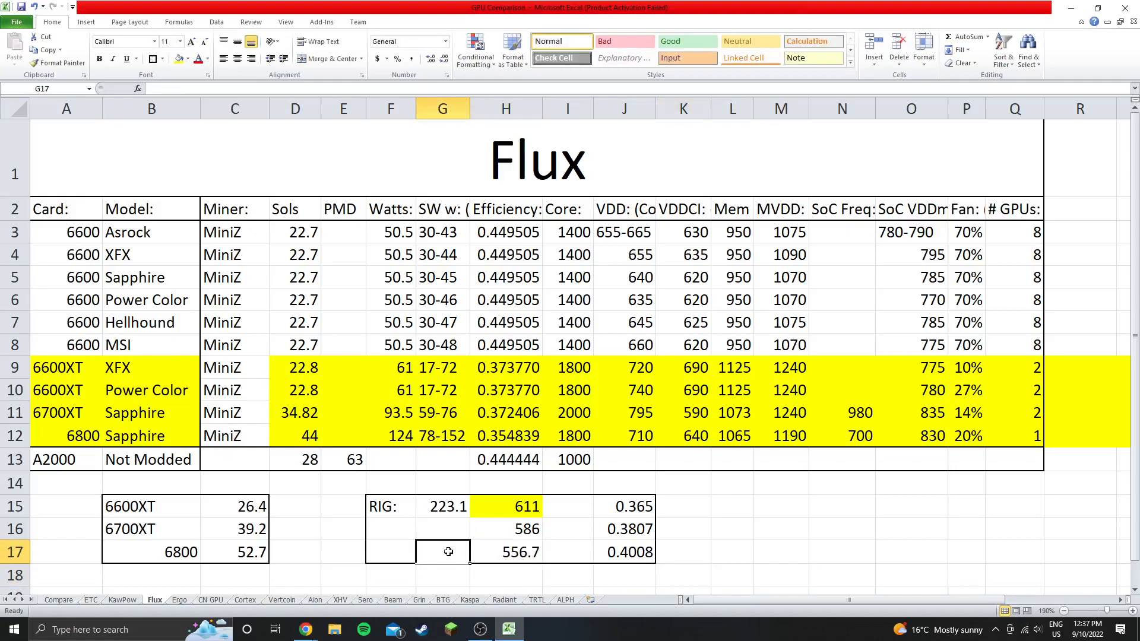
click(506, 552)
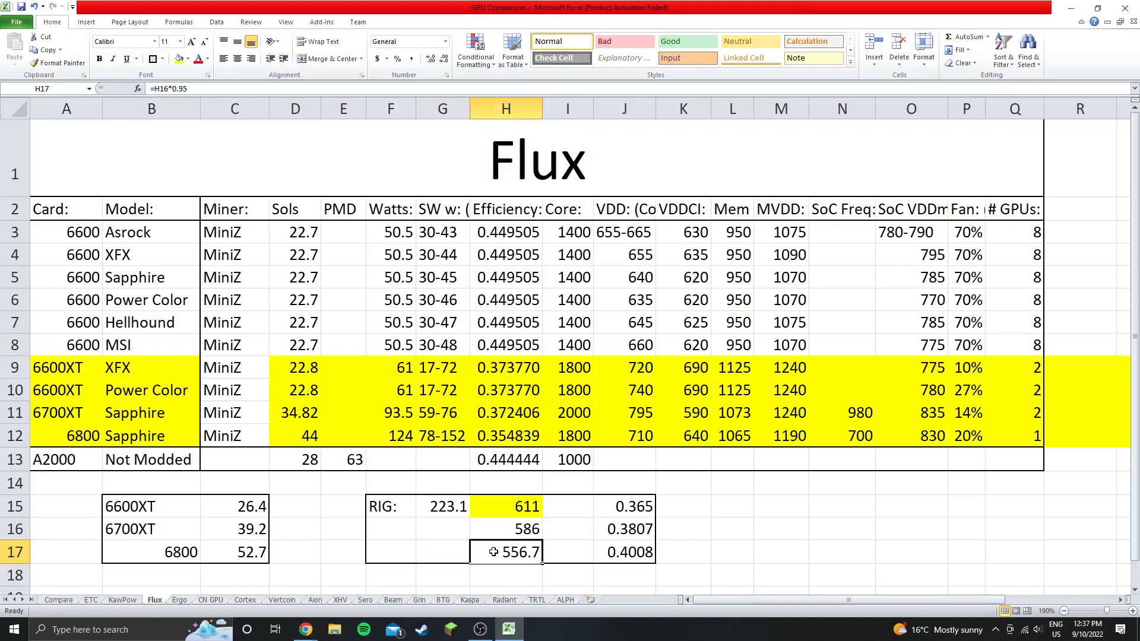
click(681, 551)
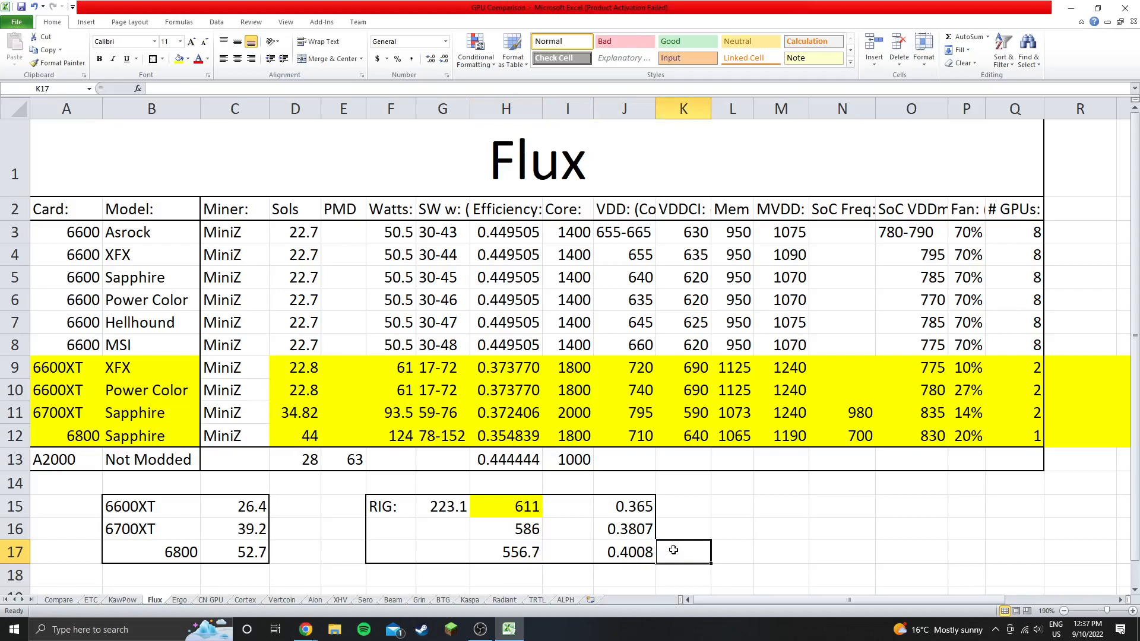
click(623, 552)
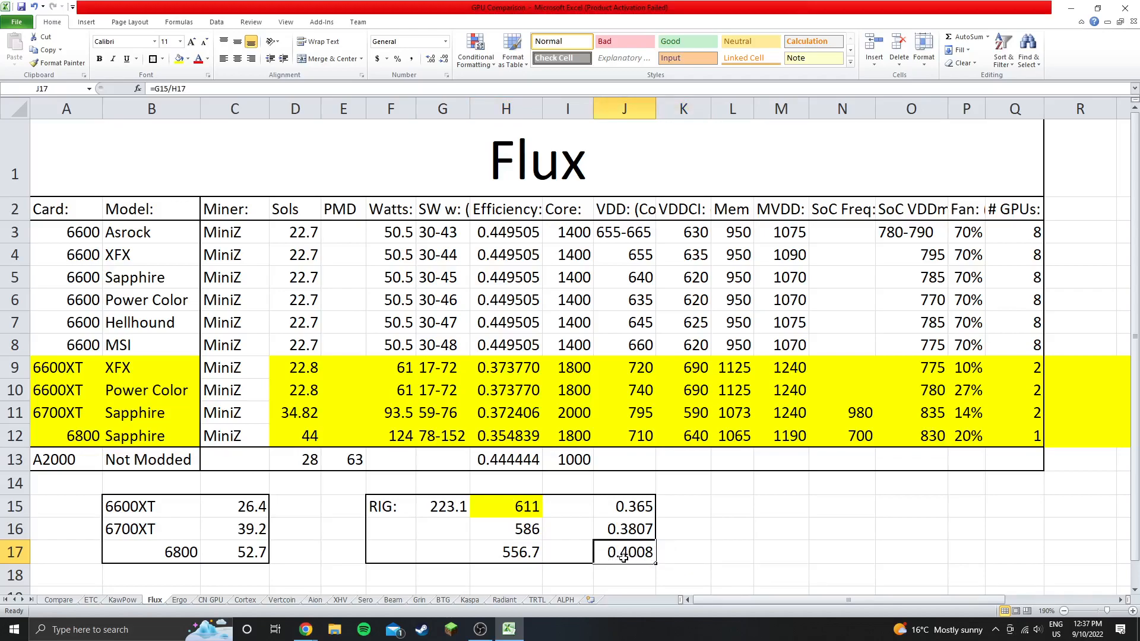
mouse_move(684, 565)
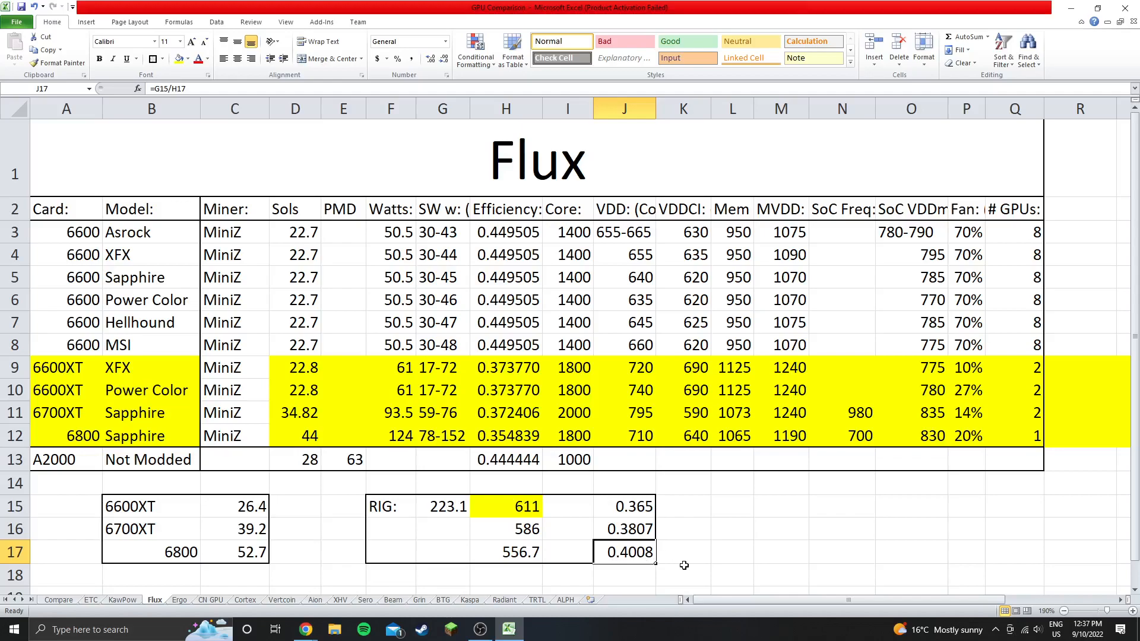
mouse_move(682, 547)
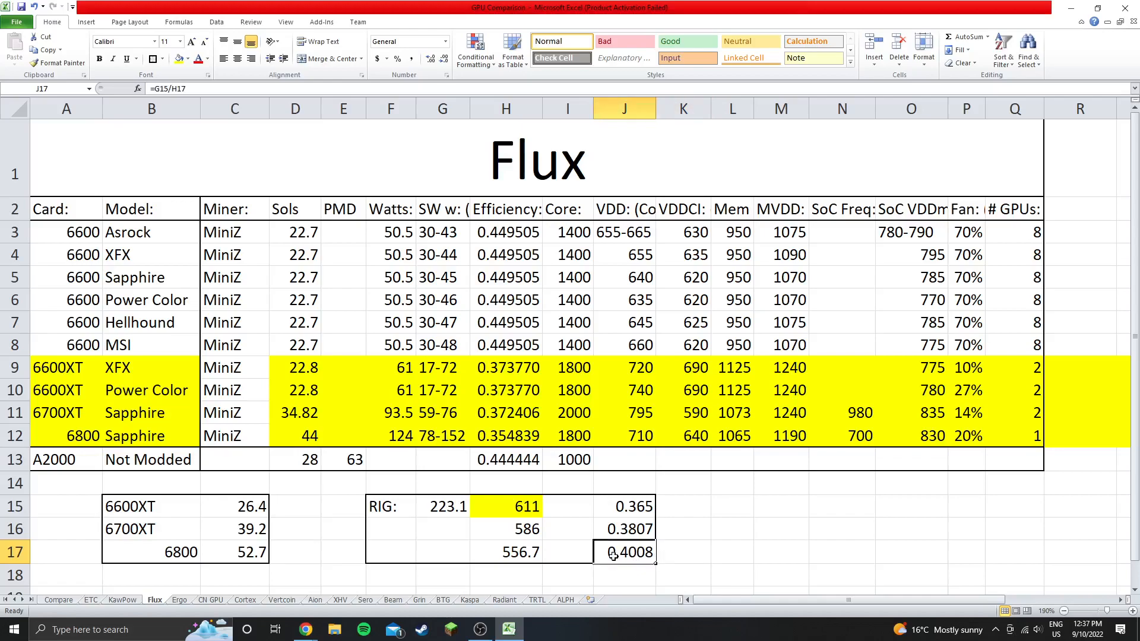
Replace MiniZ with LolMiner in C9:C12 for the four highlighted 6600XT, 6700XT and 6800 rows.
drag(506, 367, 505, 436)
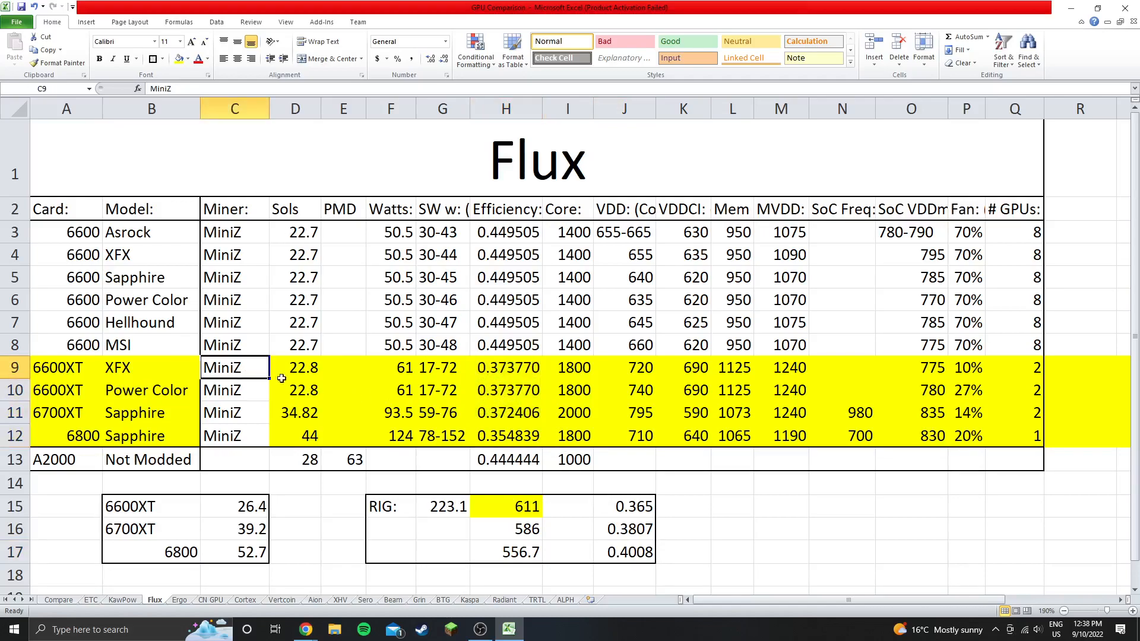
drag(234, 367, 234, 436)
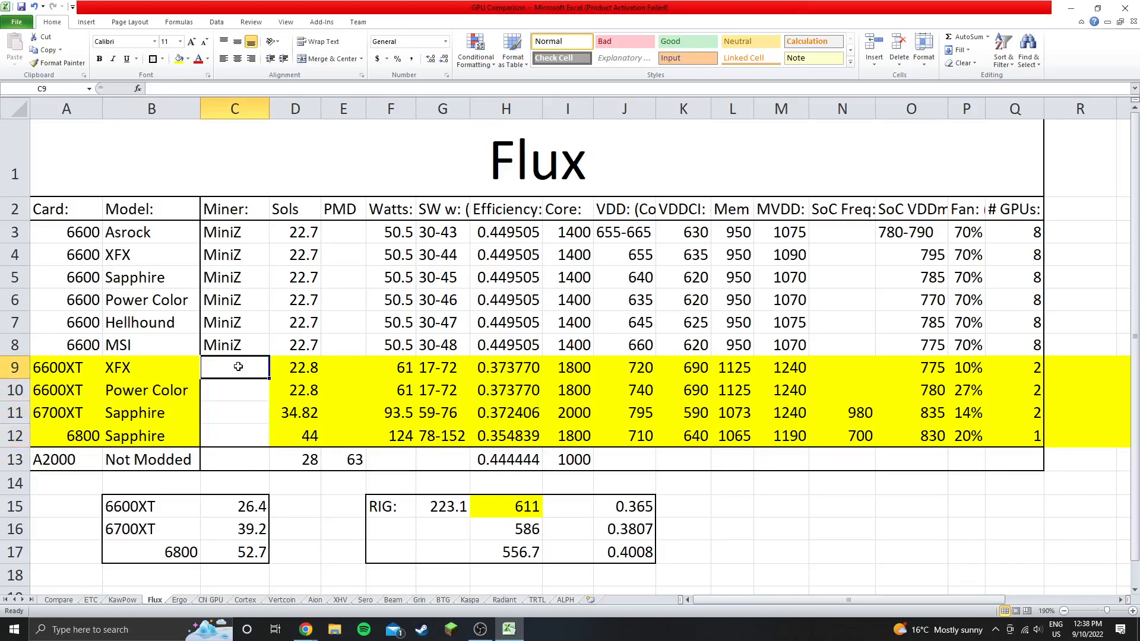
text(LolMiner)
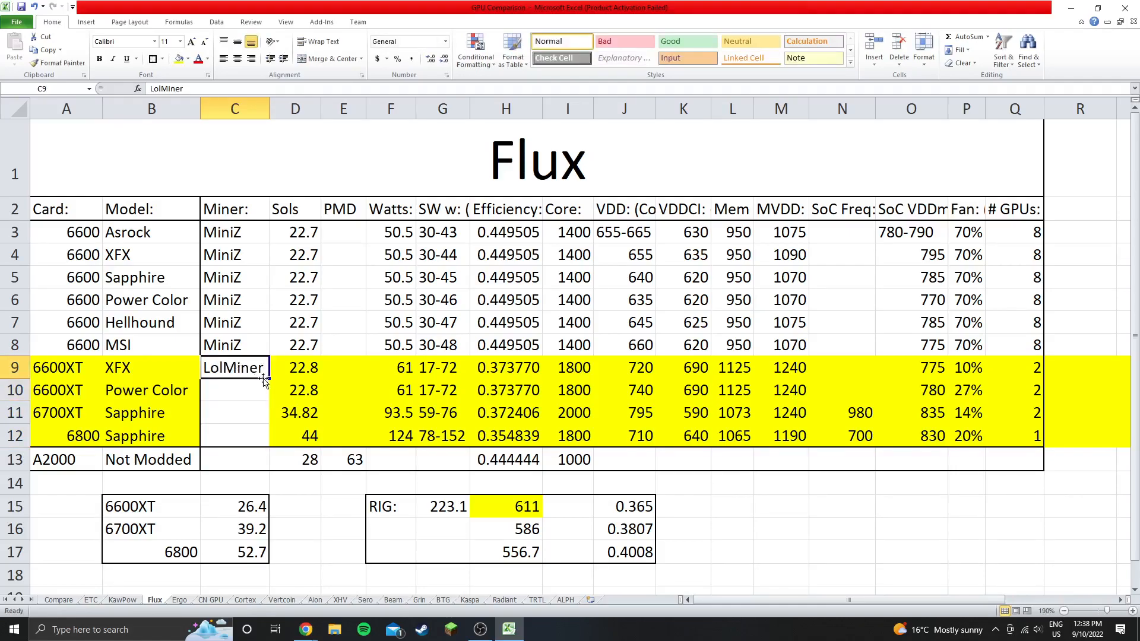
drag(267, 378, 234, 436)
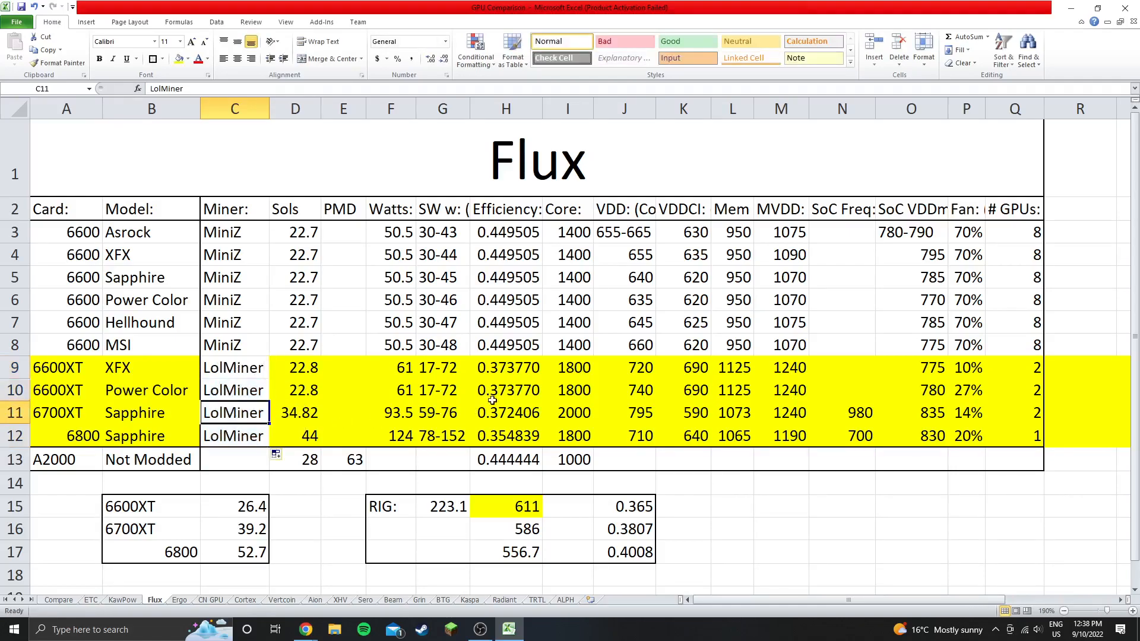
click(505, 506)
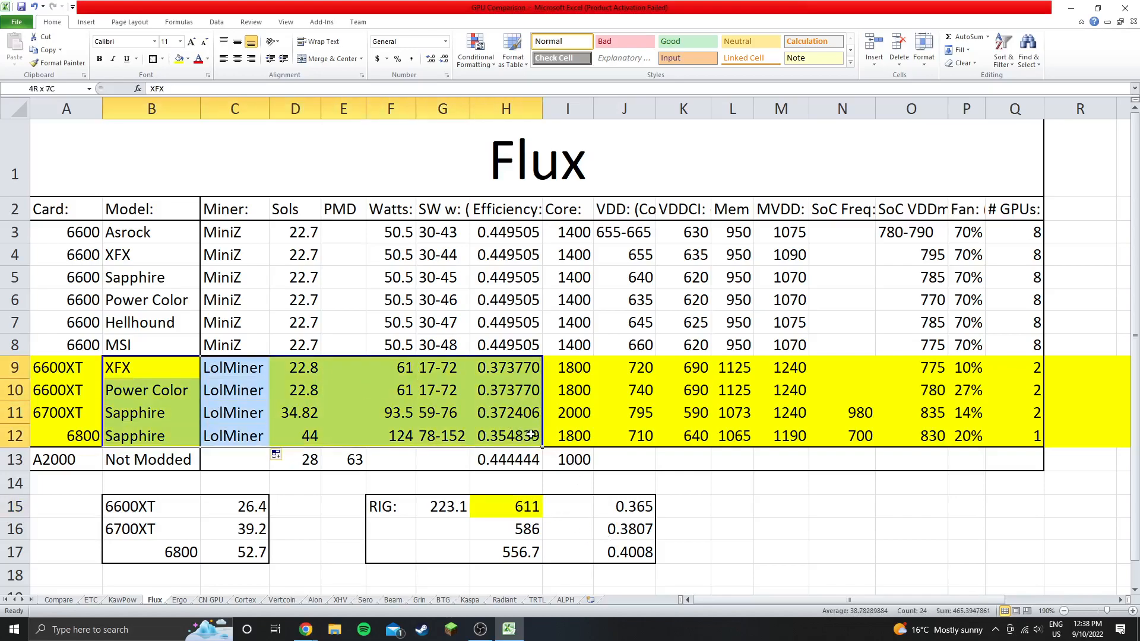
click(567, 506)
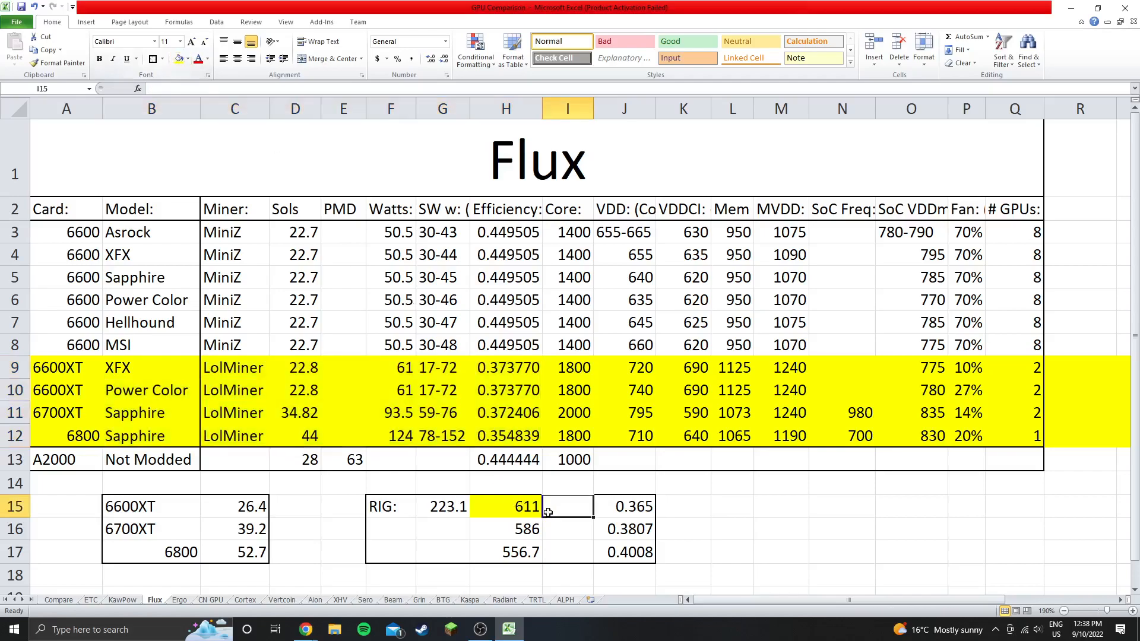
click(437, 483)
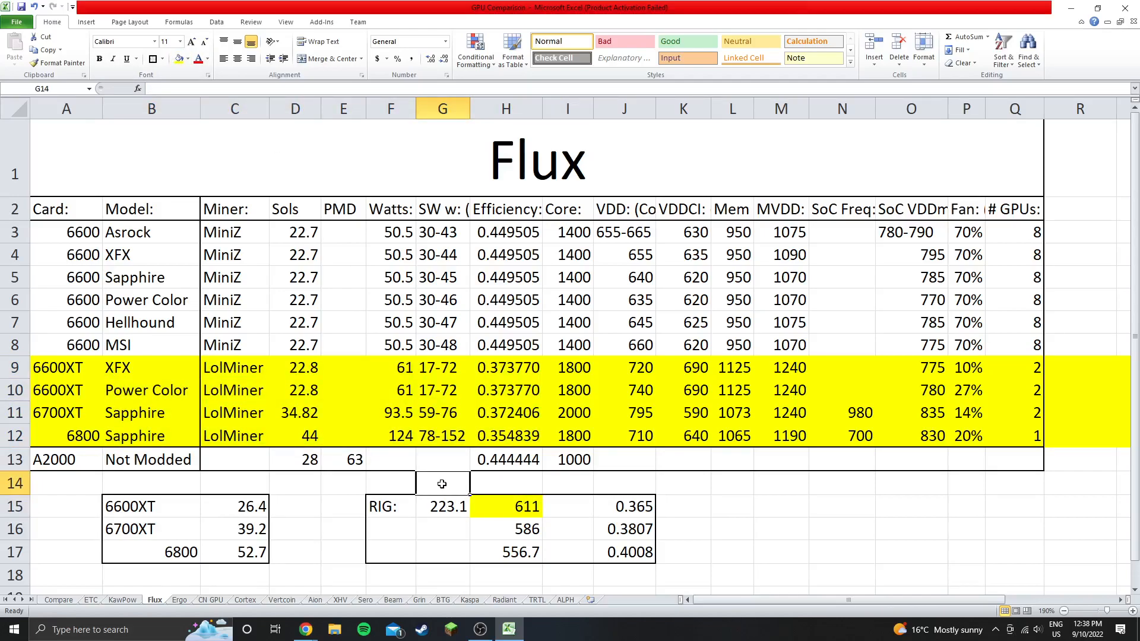
mouse_move(724, 453)
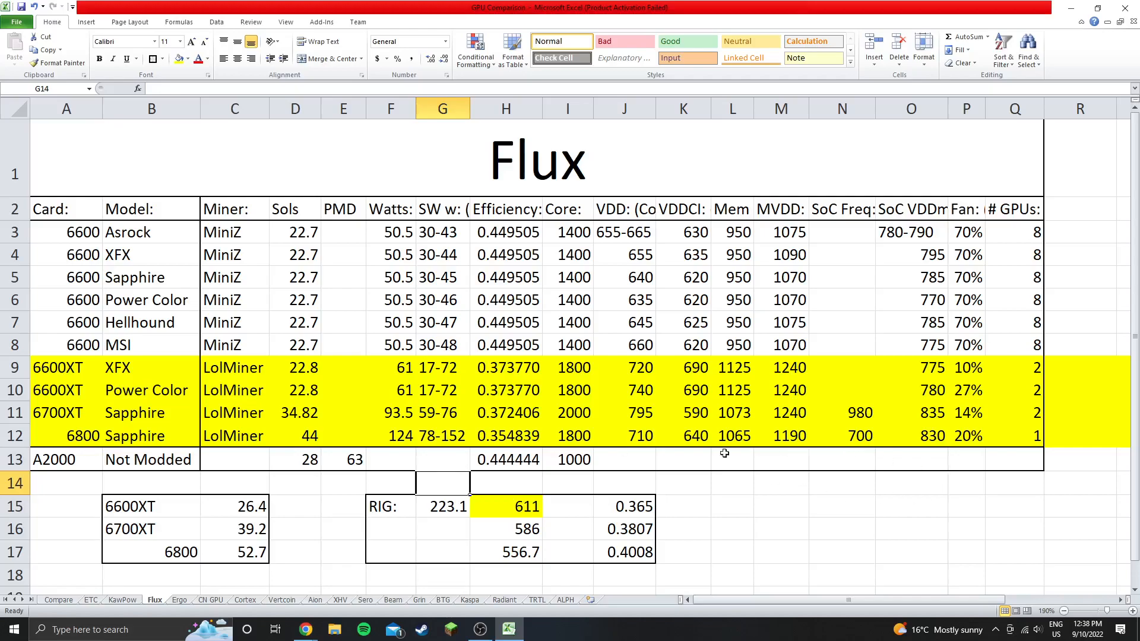
mouse_move(1069, 6)
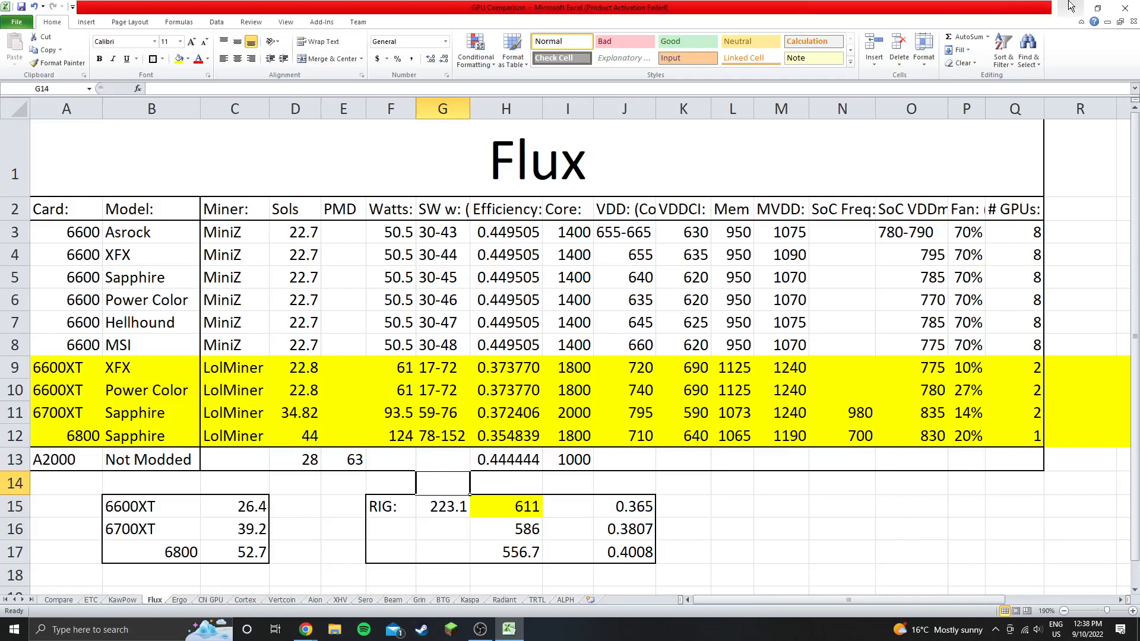
Switch to the Hive OS rig dashboard, dismiss the Default Config dialog, and view miniZ mining Flux at 223.3 Sol/s.
click(305, 629)
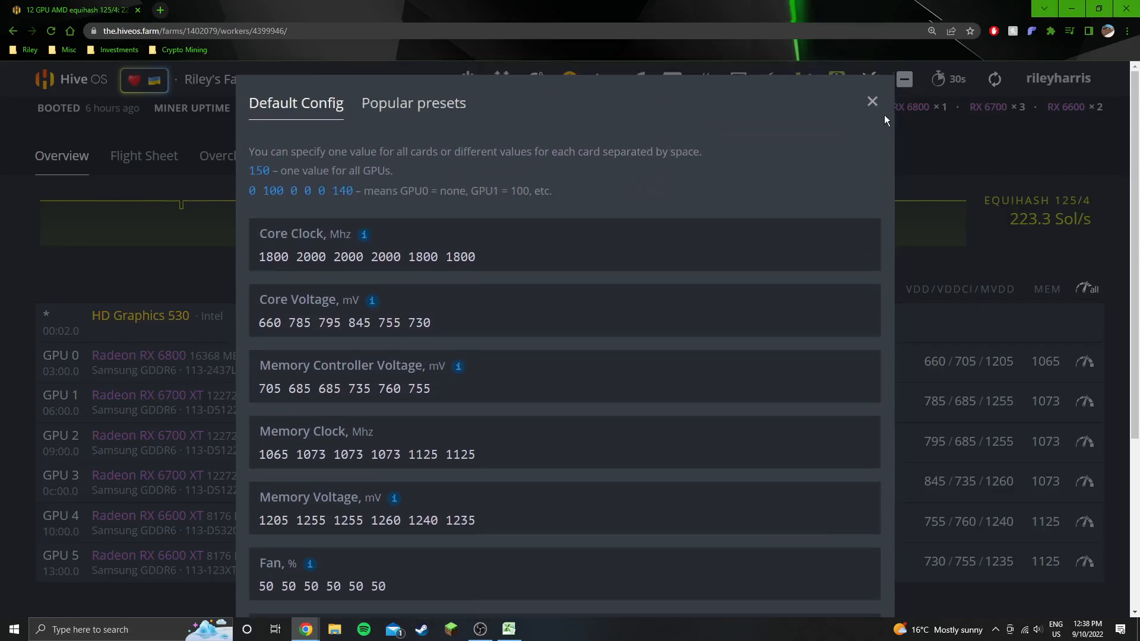
click(871, 100)
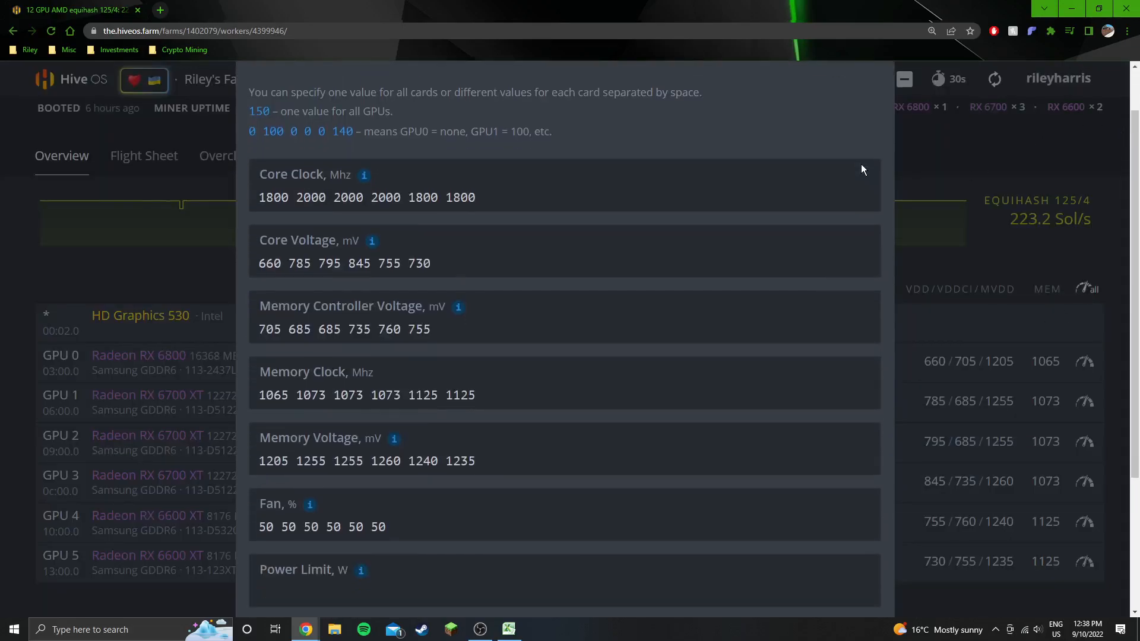
scroll(down, 3)
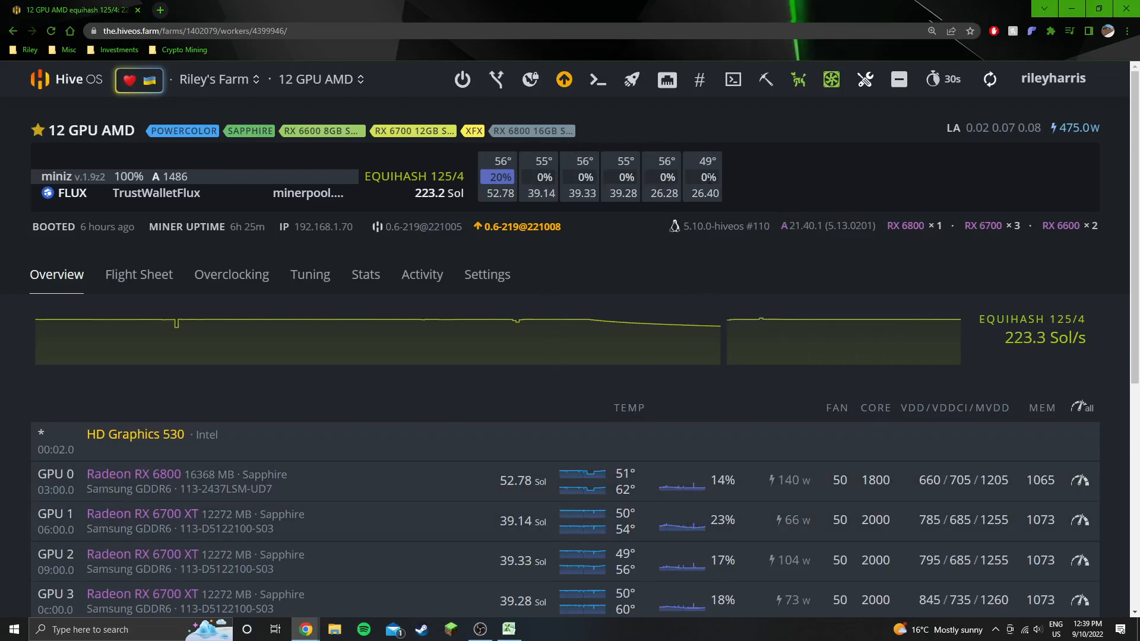
scroll(down, 3)
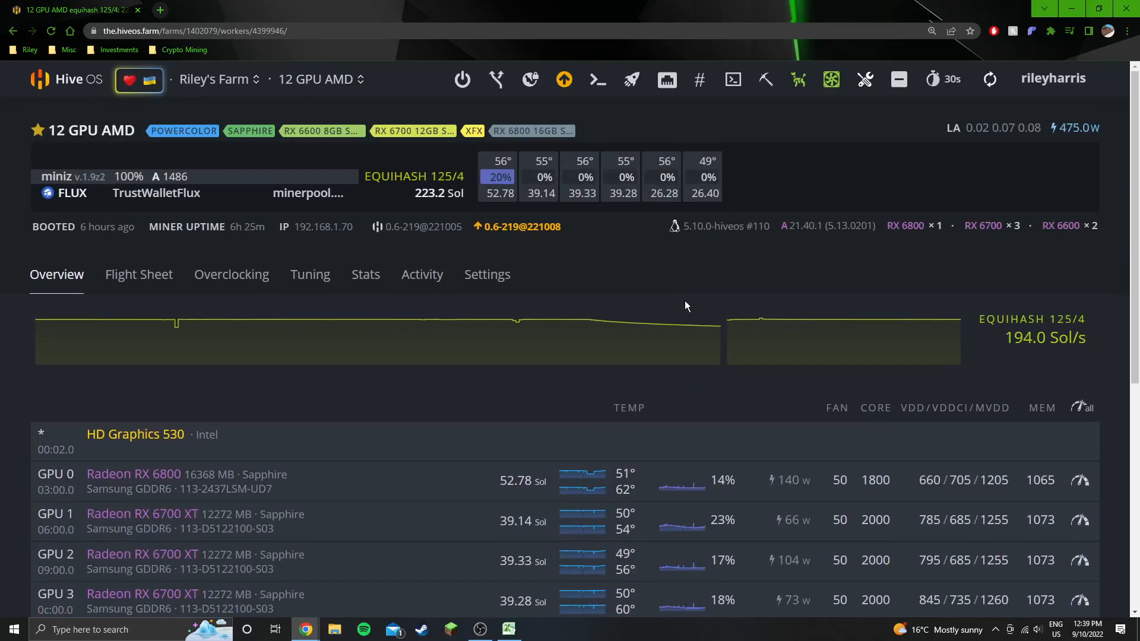
click(563, 80)
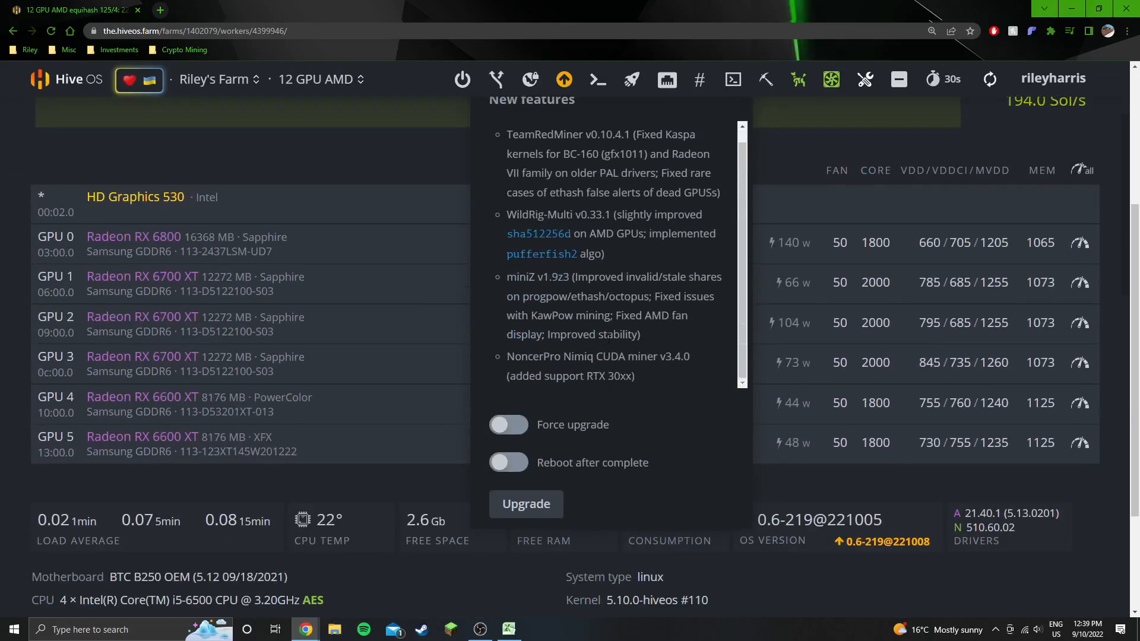
scroll(down, 3)
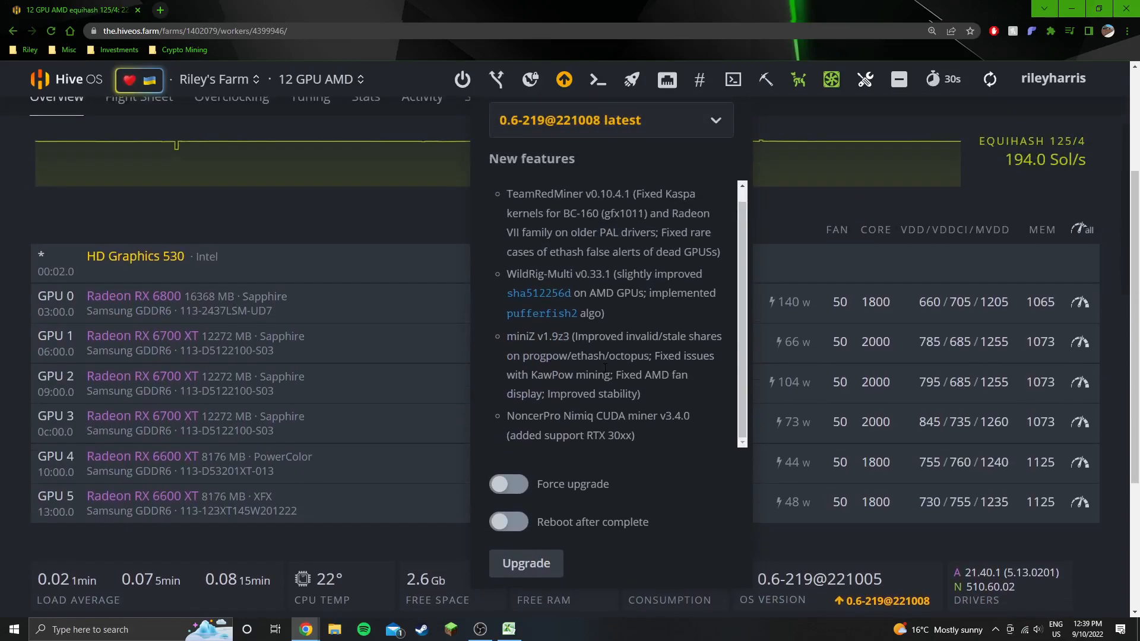
double_click(684, 355)
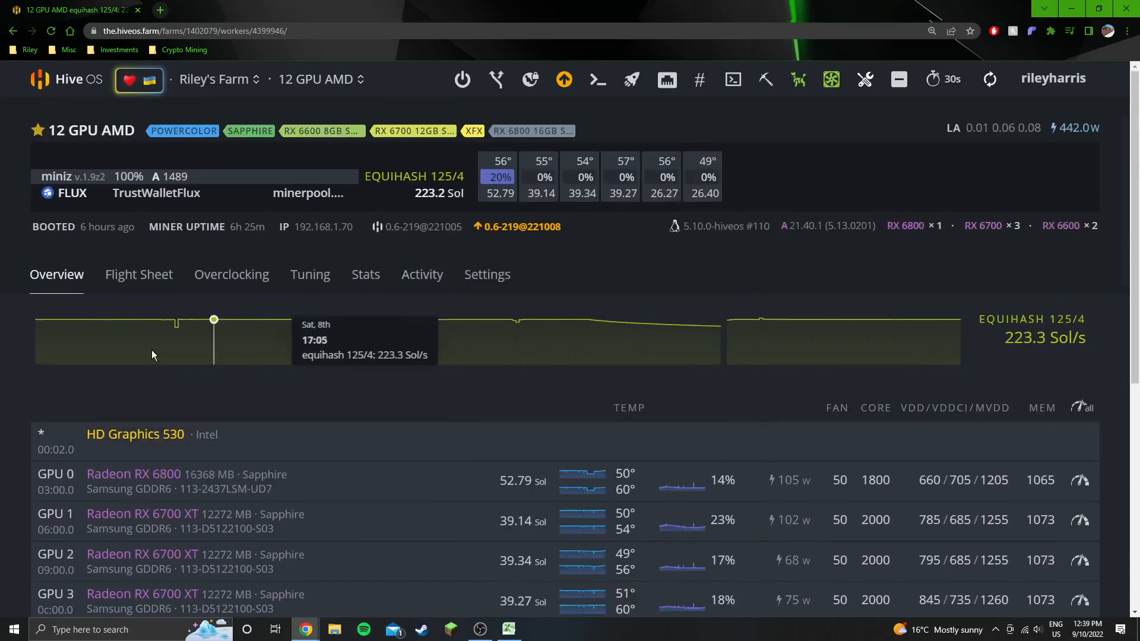
mouse_move(853, 294)
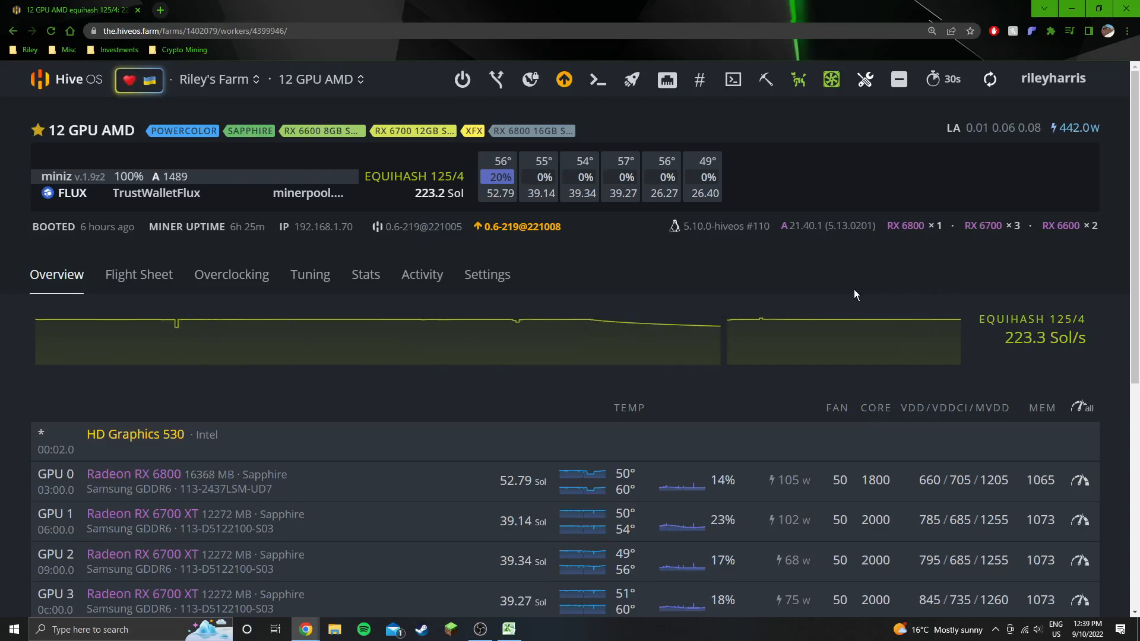
mouse_move(517, 227)
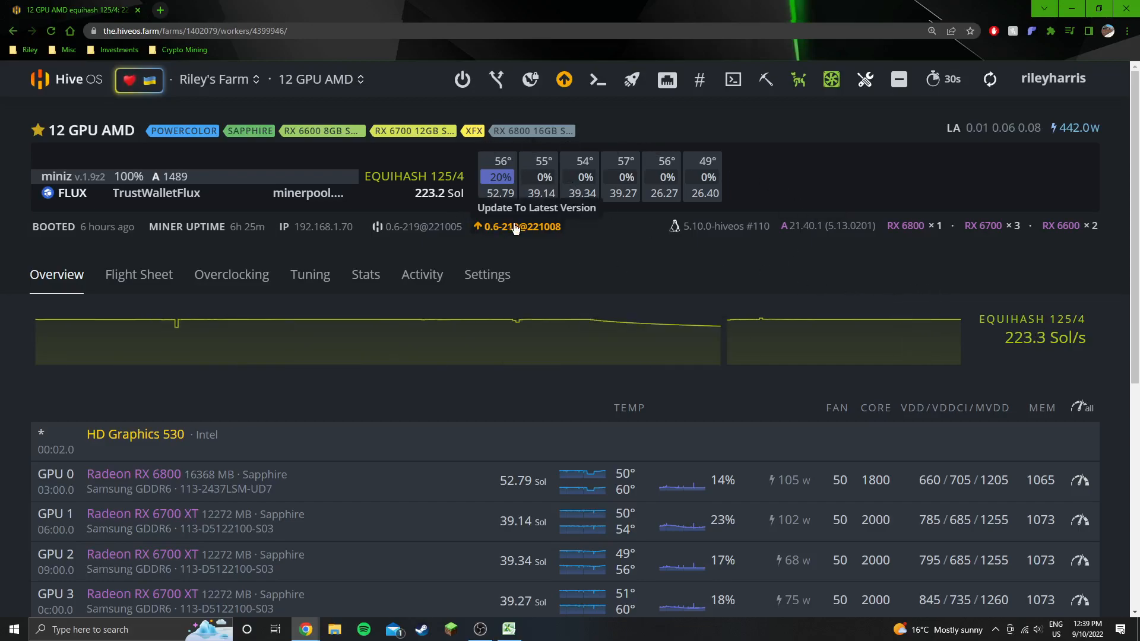
mouse_move(794, 362)
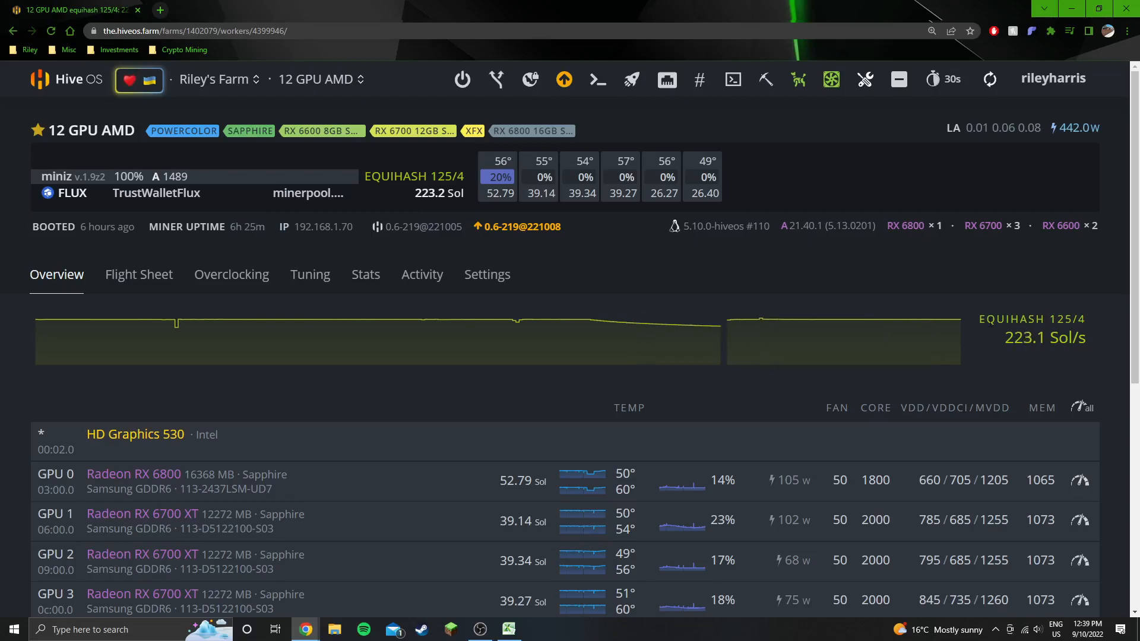
mouse_move(449, 335)
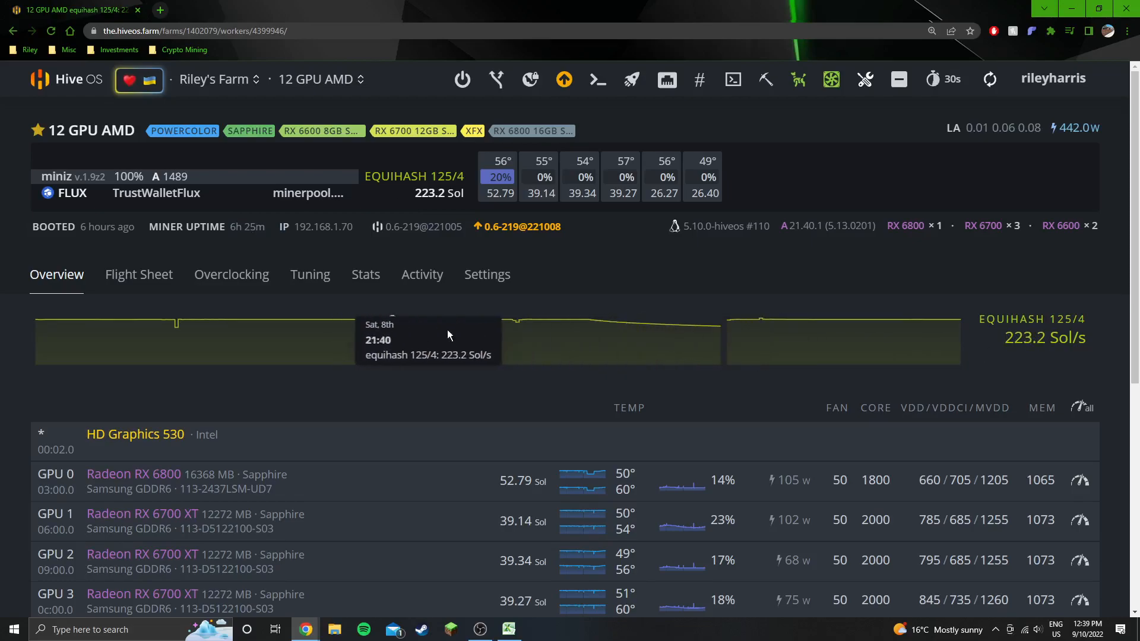
mouse_move(668, 339)
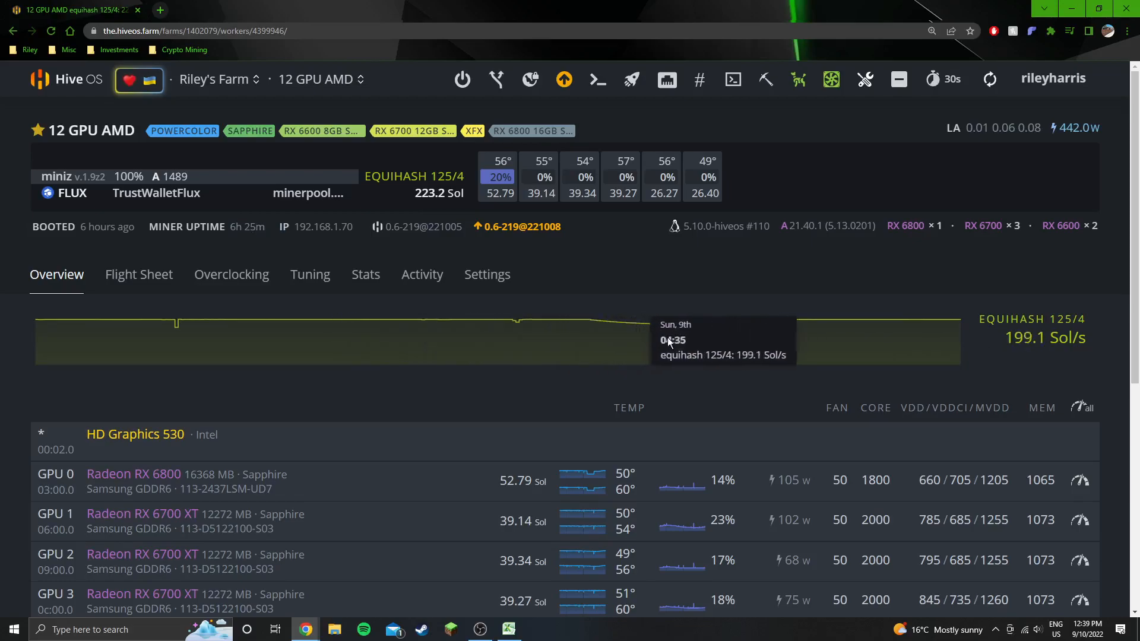
mouse_move(1115, 342)
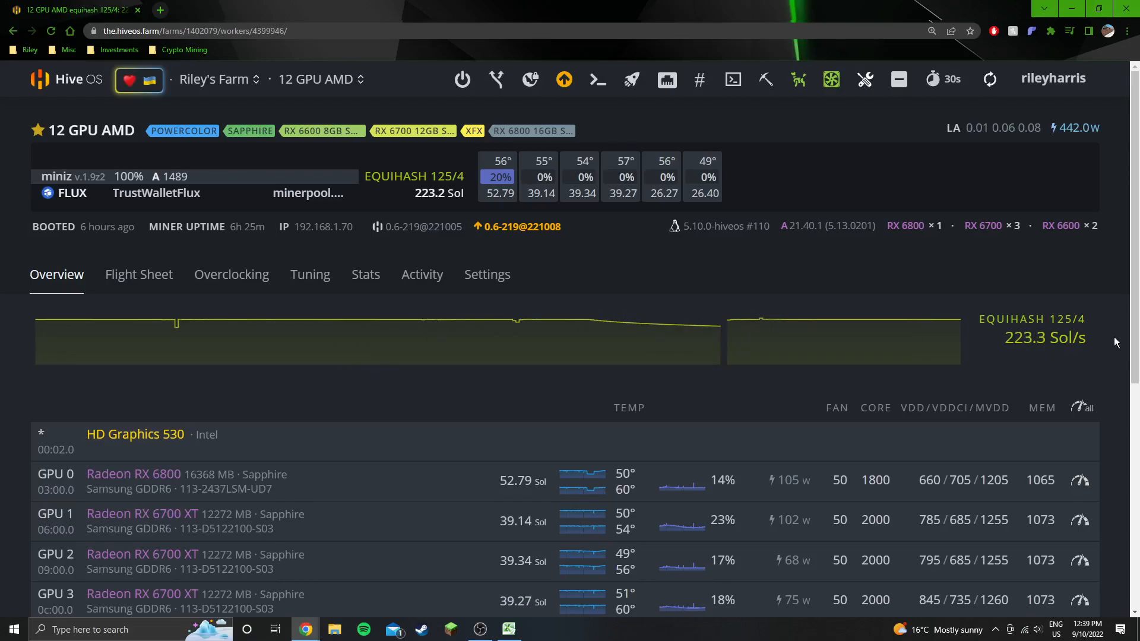
mouse_move(1097, 326)
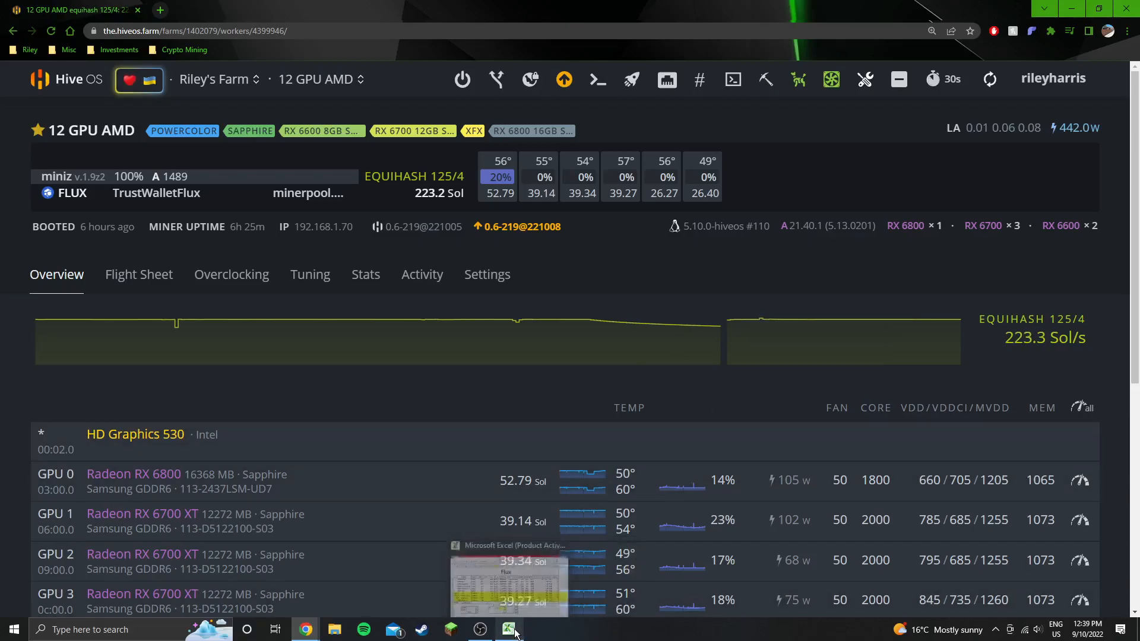
Return to the Excel Flux sheet and review the LolMiner entries for the 6700XT, 6600XT Power Color and 6800 rows.
click(507, 629)
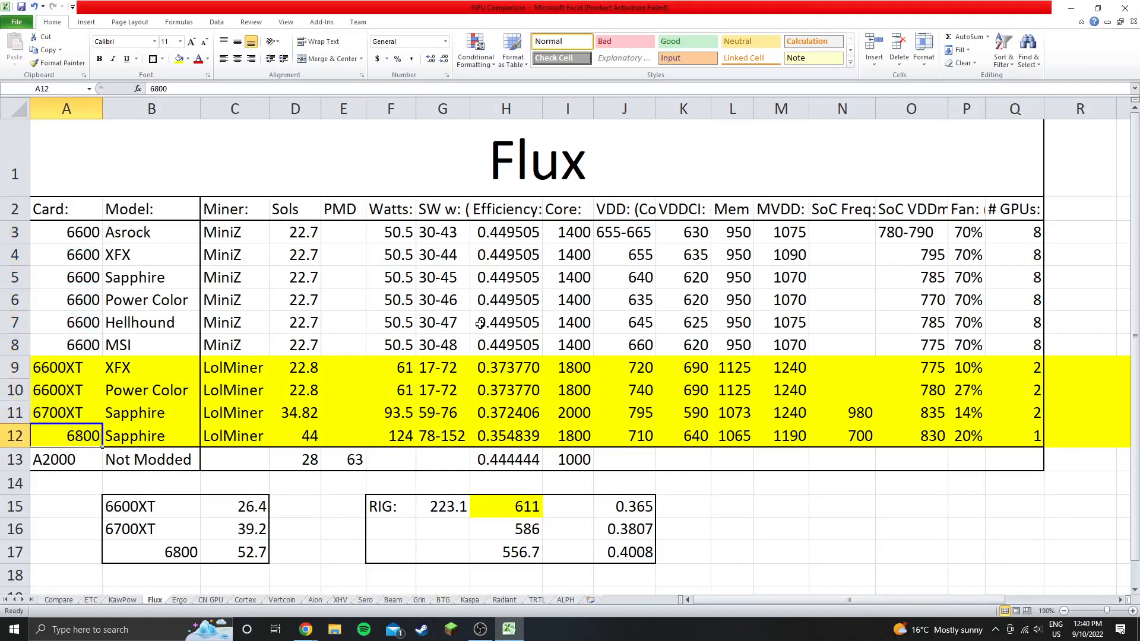
mouse_move(318, 416)
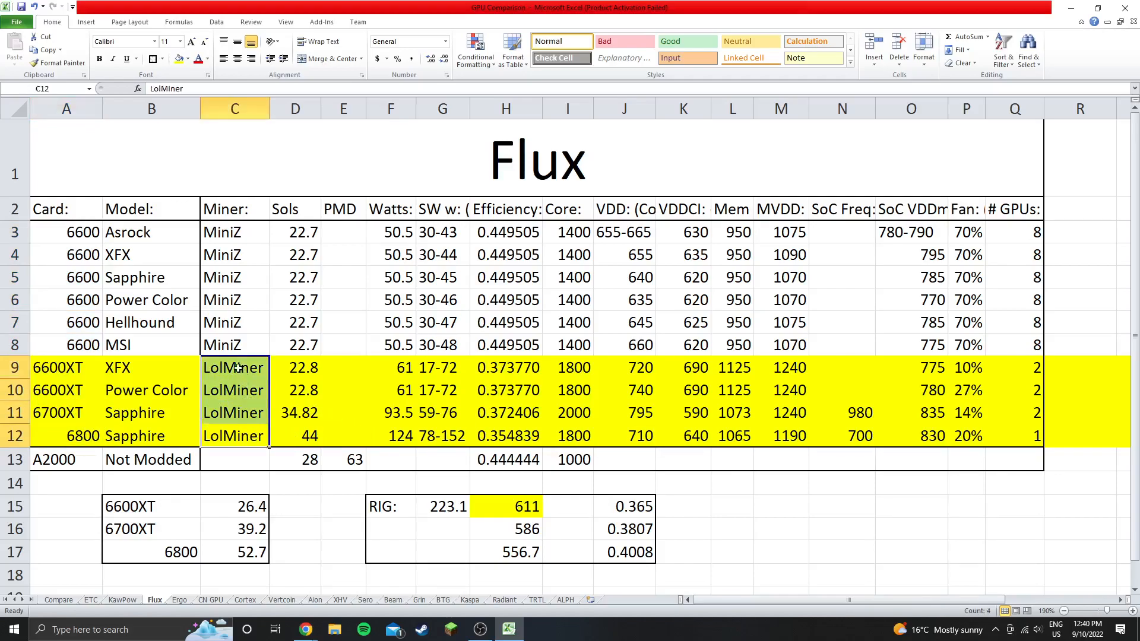
click(234, 413)
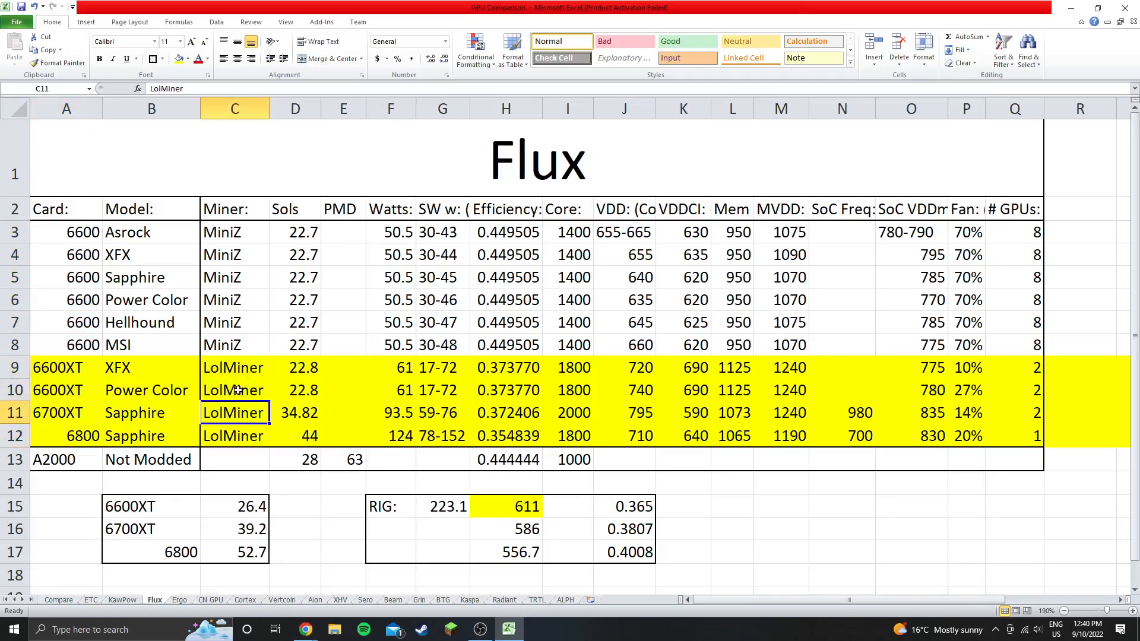
click(234, 390)
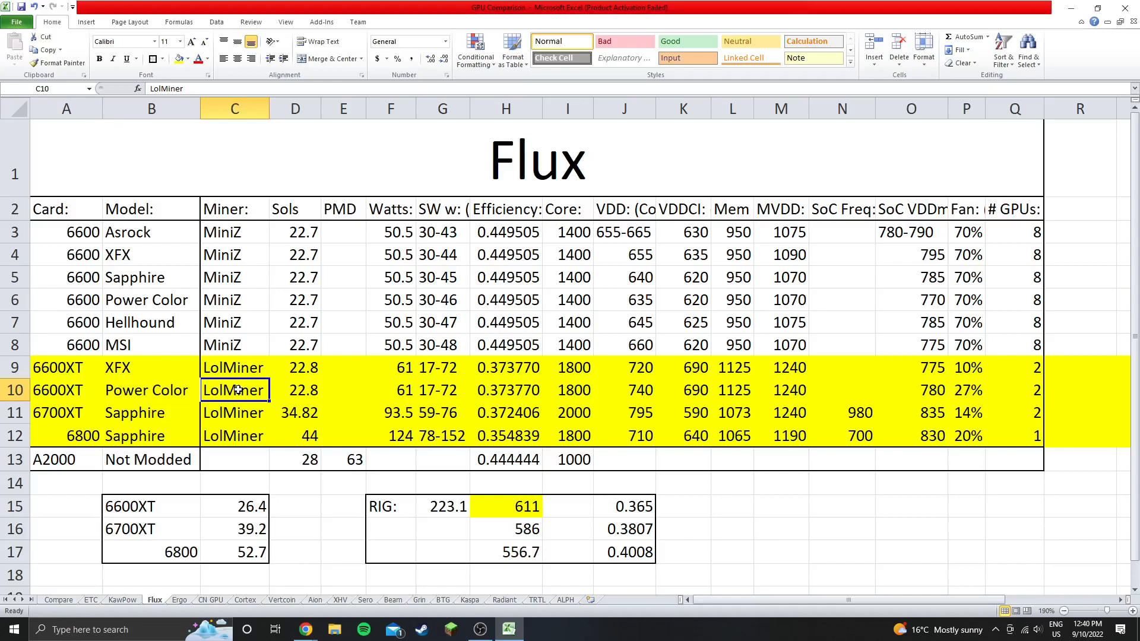
mouse_move(244, 418)
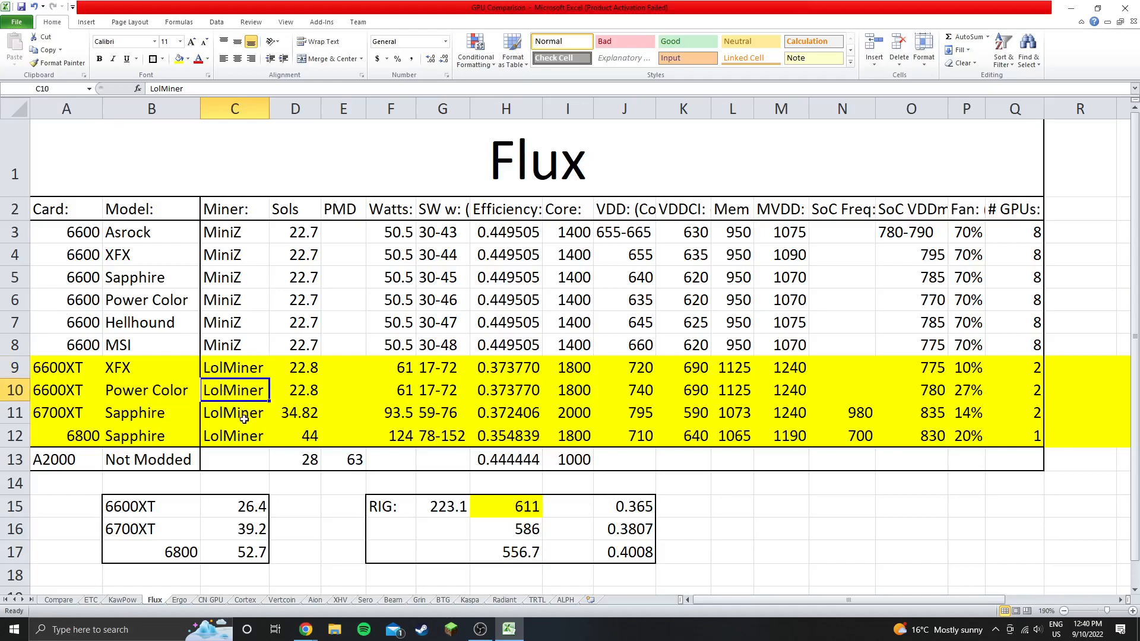
click(234, 436)
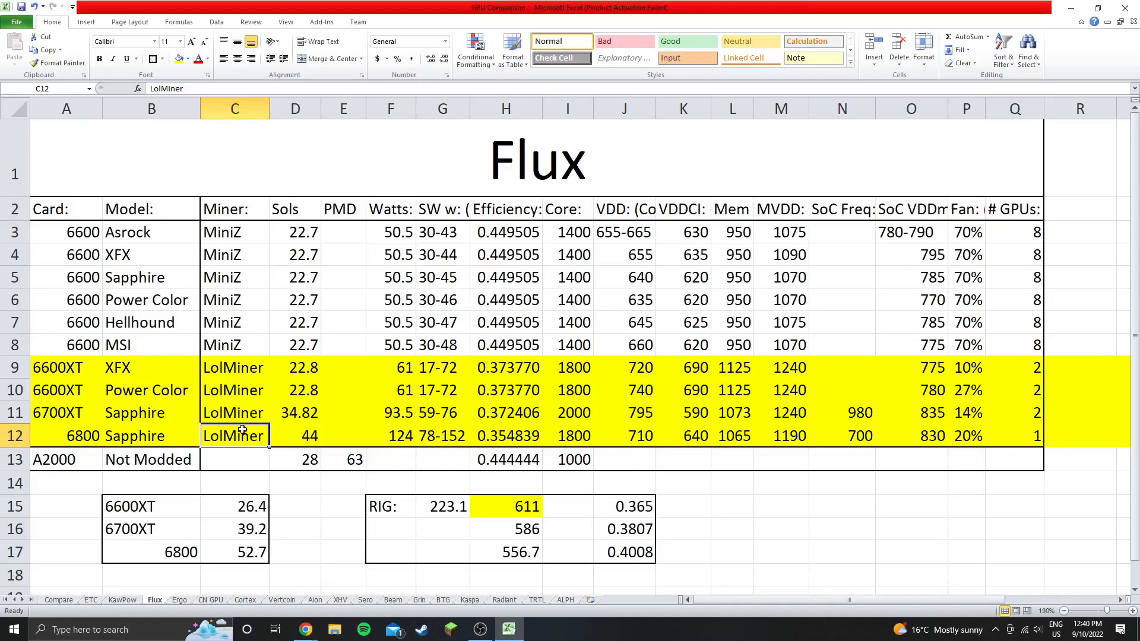
mouse_move(240, 398)
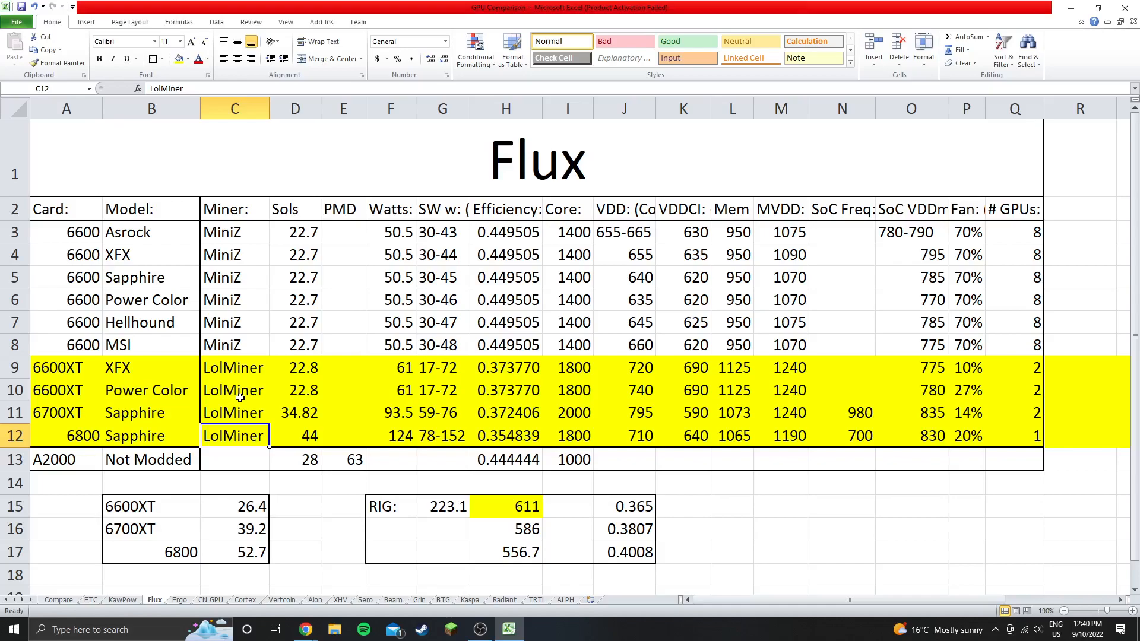
mouse_move(268, 344)
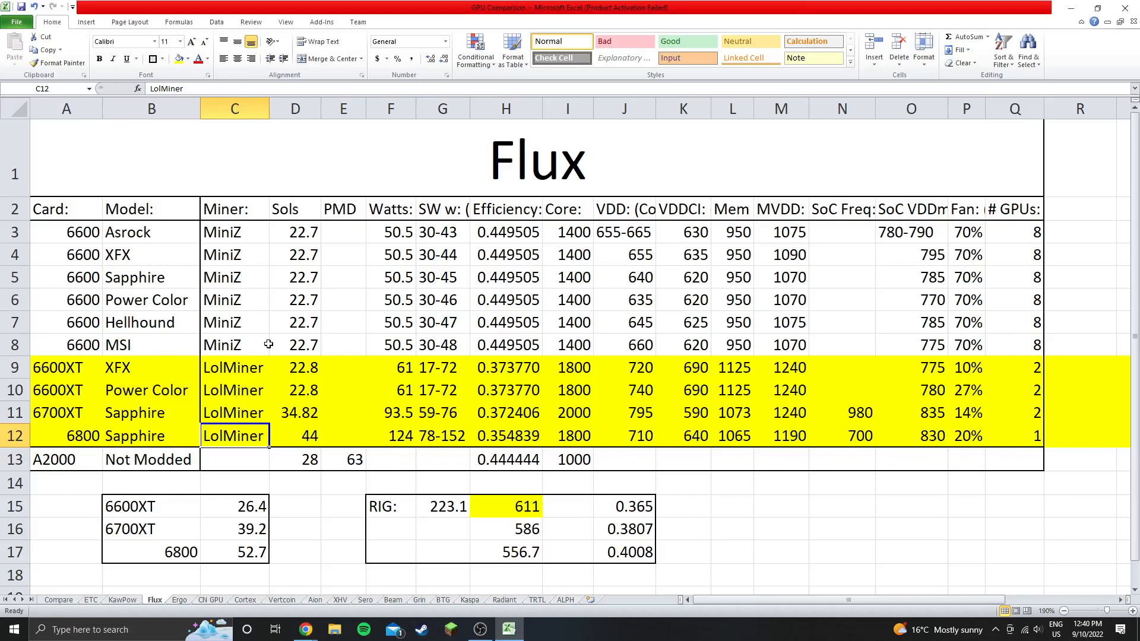
mouse_move(249, 384)
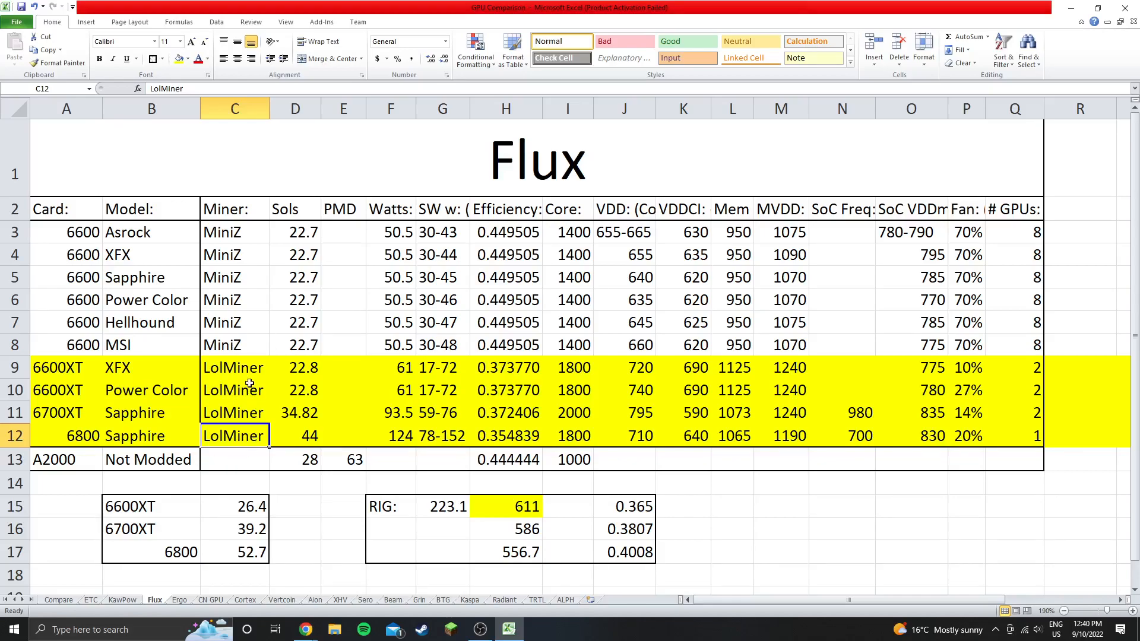
mouse_move(313, 495)
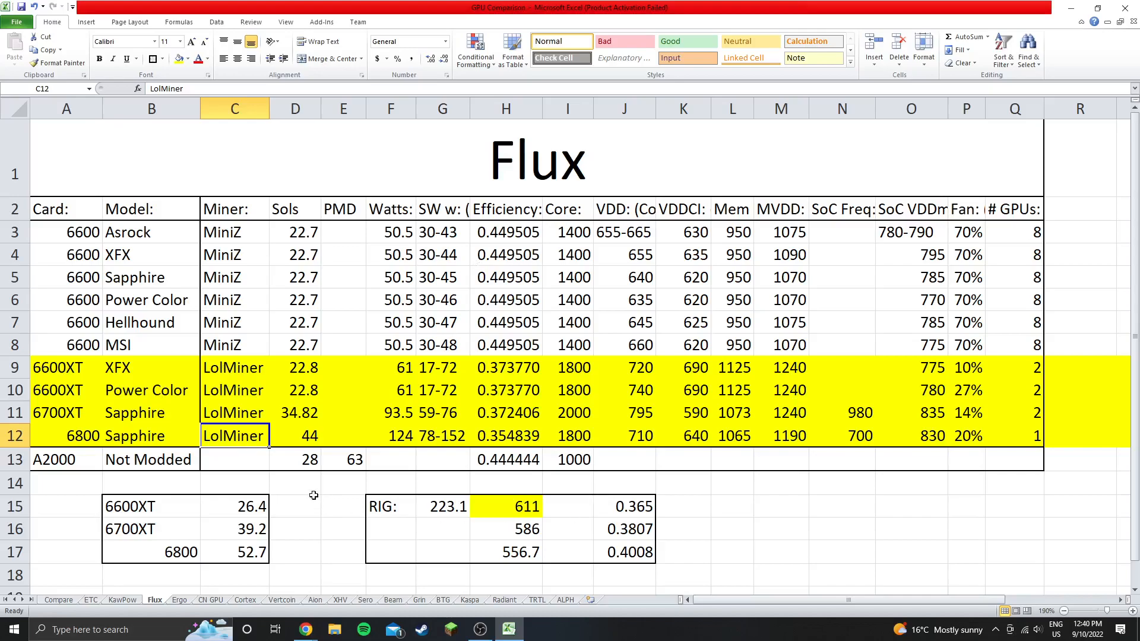
drag(66, 367, 1014, 436)
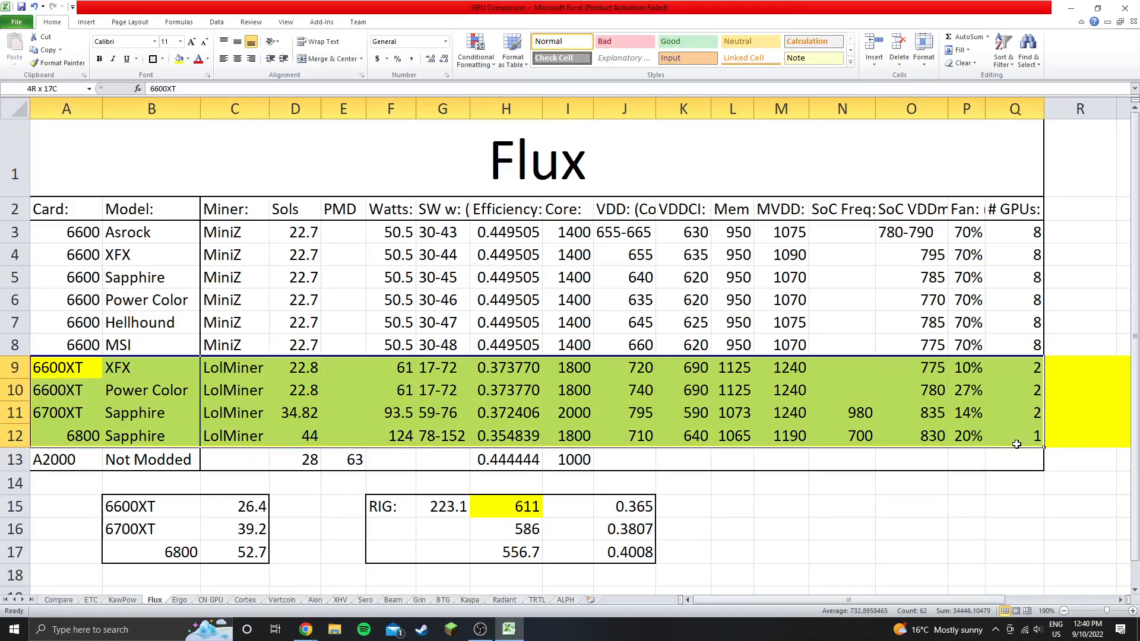
click(910, 458)
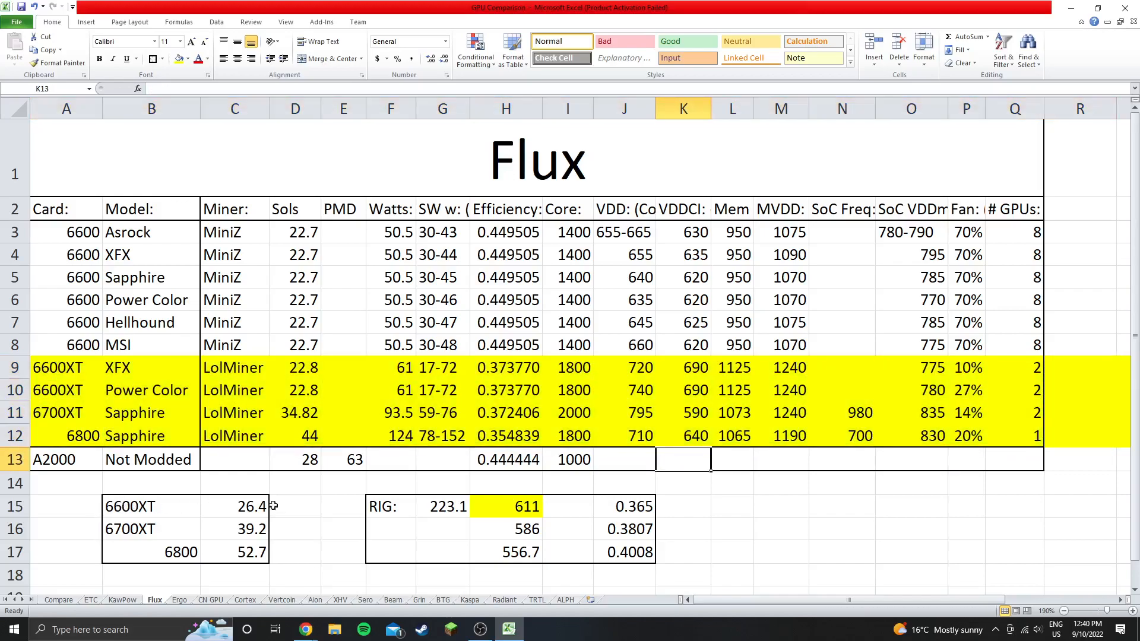
click(233, 552)
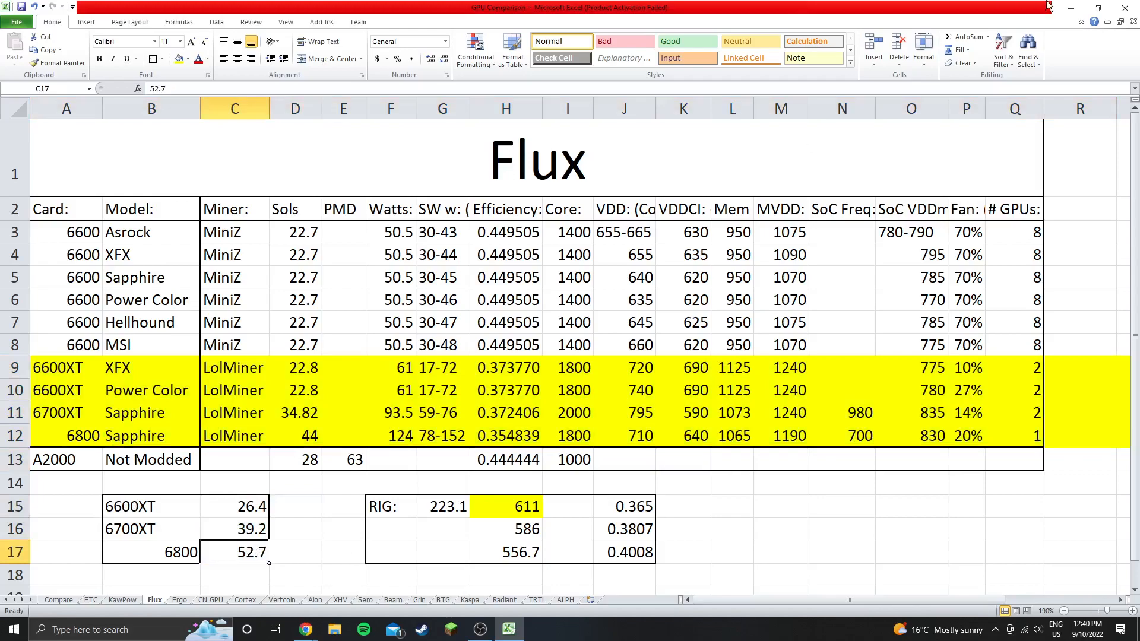
mouse_move(1073, 6)
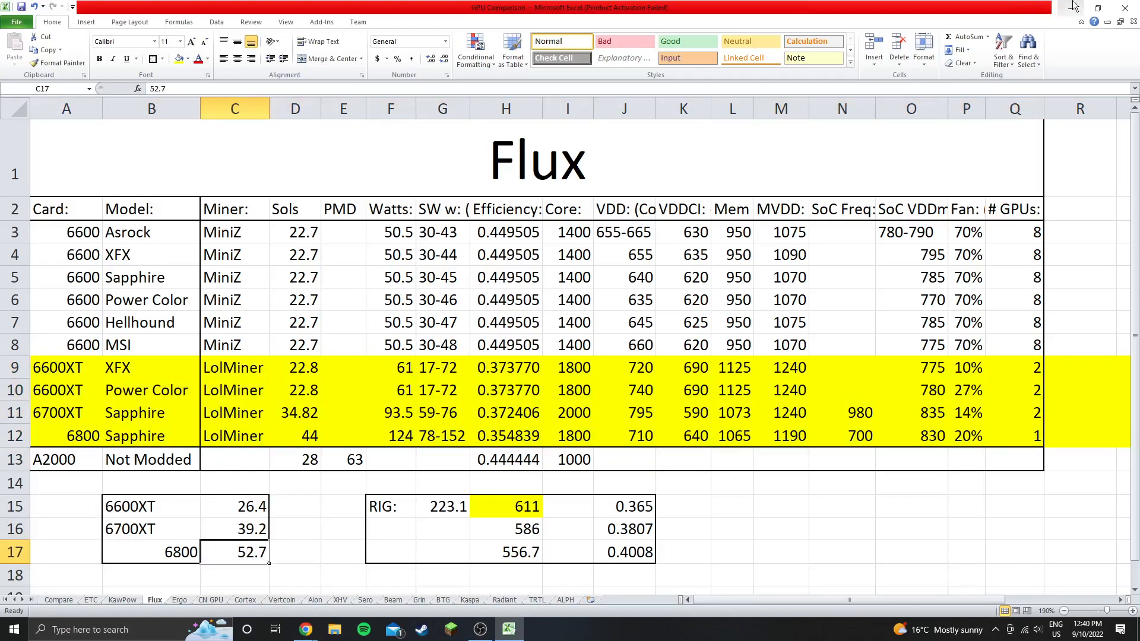
Return to the Hive OS rig overview showing 489 W total draw and Flux at 223.2 Sol/s.
click(305, 629)
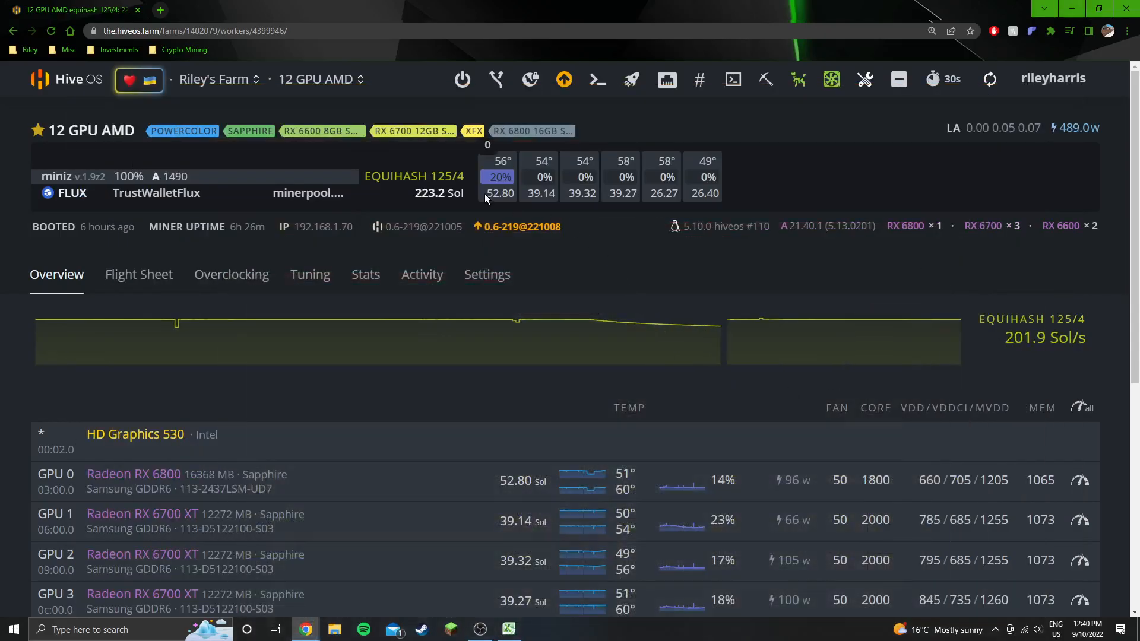
scroll(down, 3)
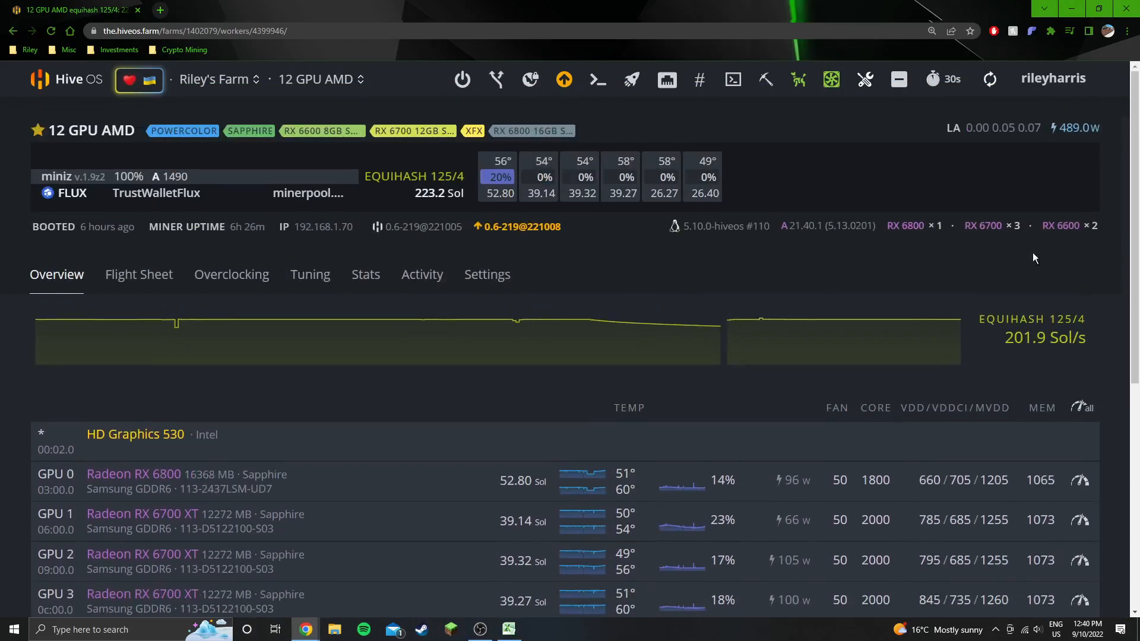
mouse_move(784, 119)
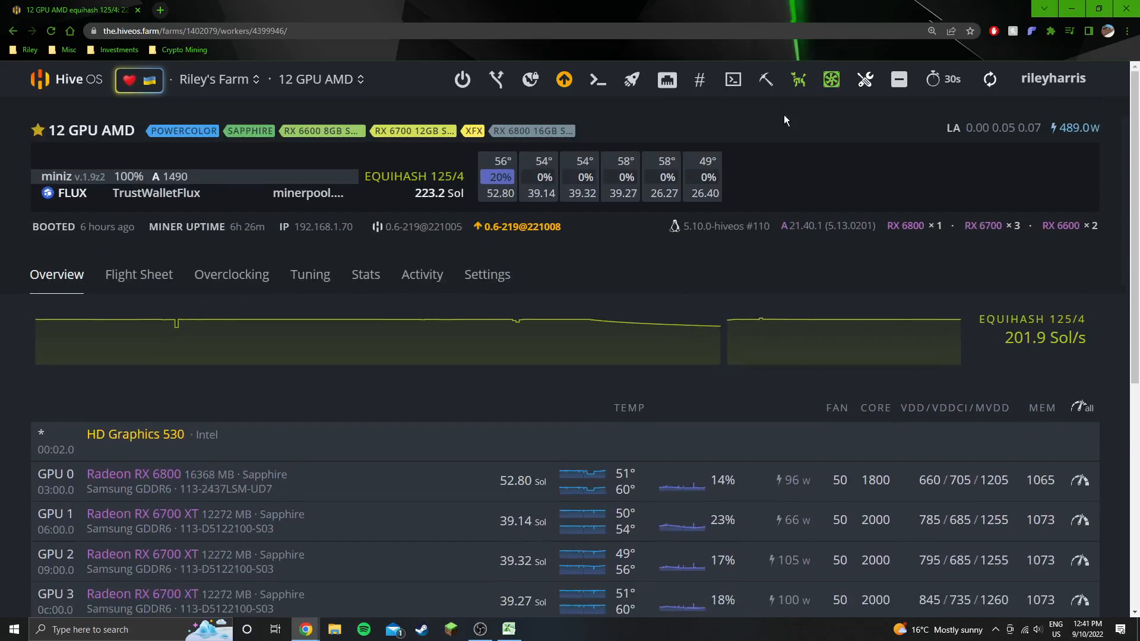